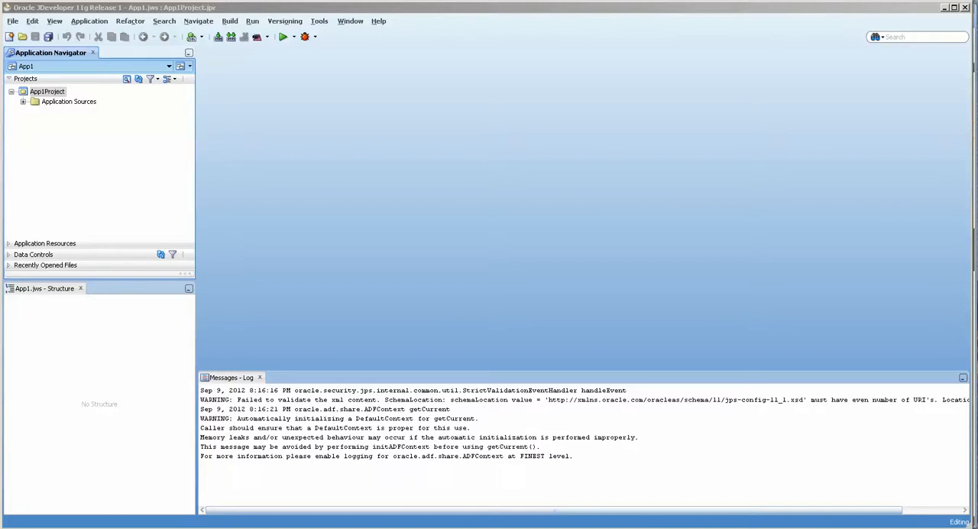
mouse_move(379, 14)
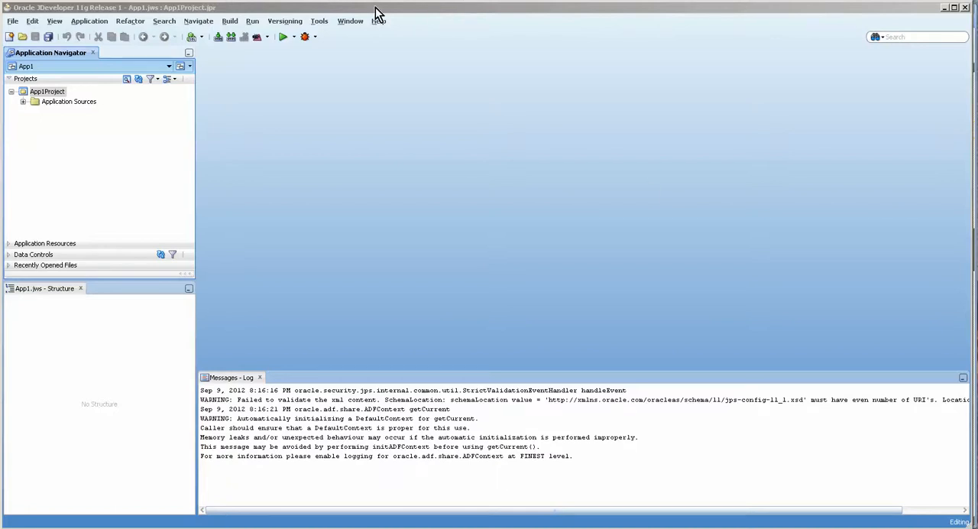
mouse_move(284, 22)
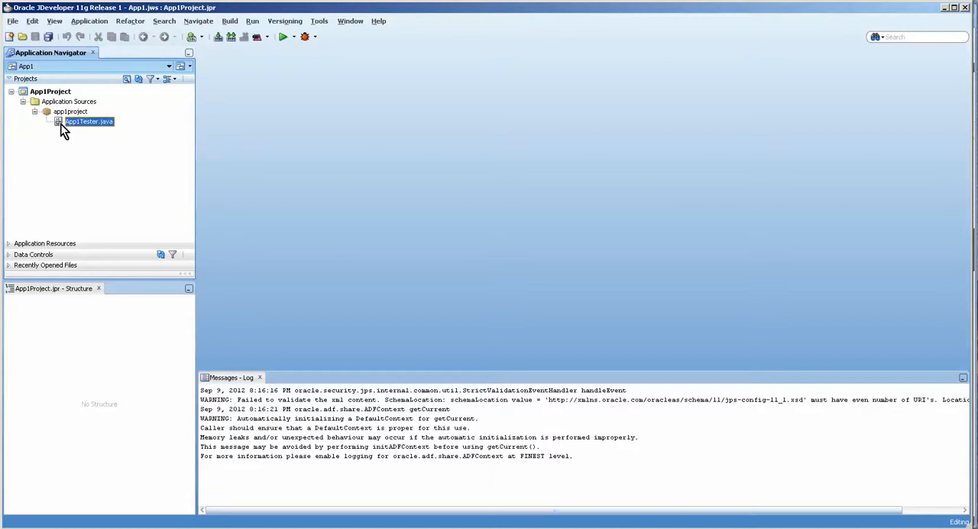
- Open App1Tester.java from App1Project's application sources in the editor
double_click(89, 122)
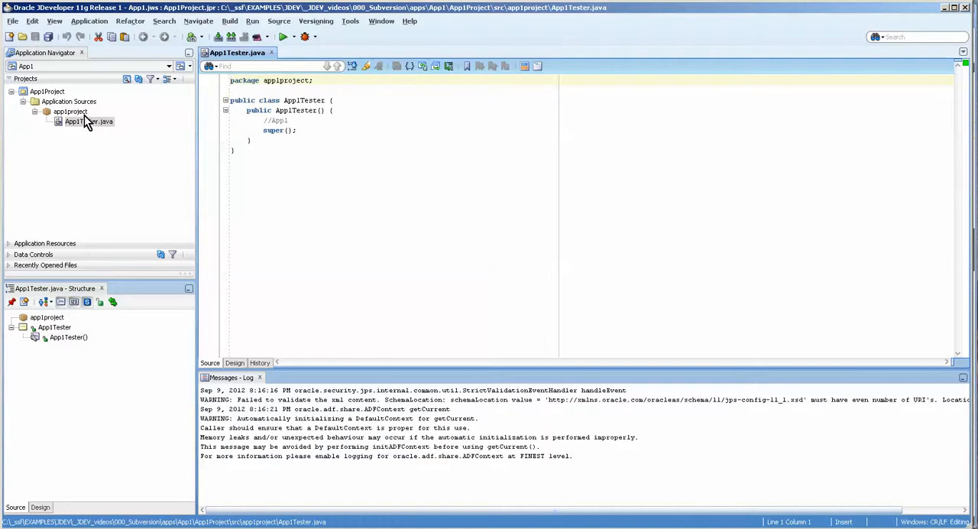
- Create a local Subversion repository with connection name app1 and select it in the Versioning Navigator
click(315, 22)
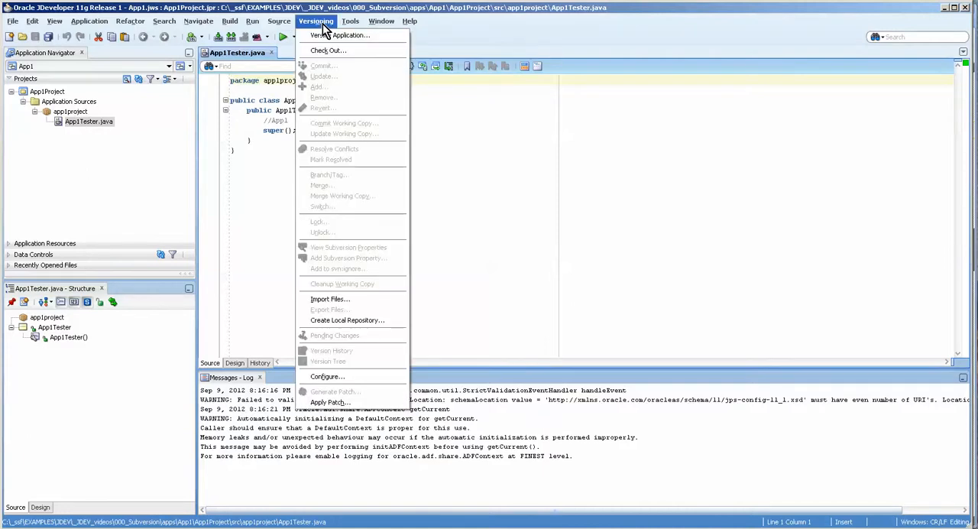
mouse_move(347, 320)
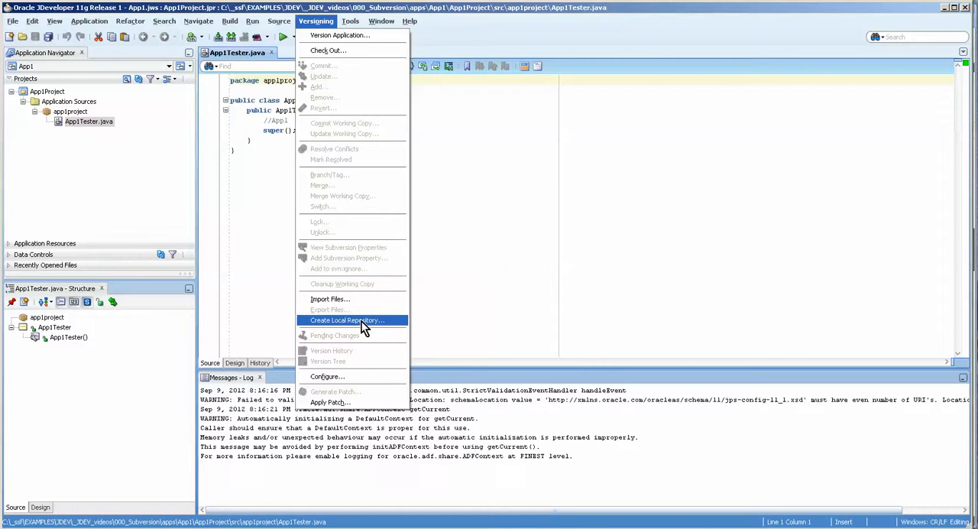
click(347, 321)
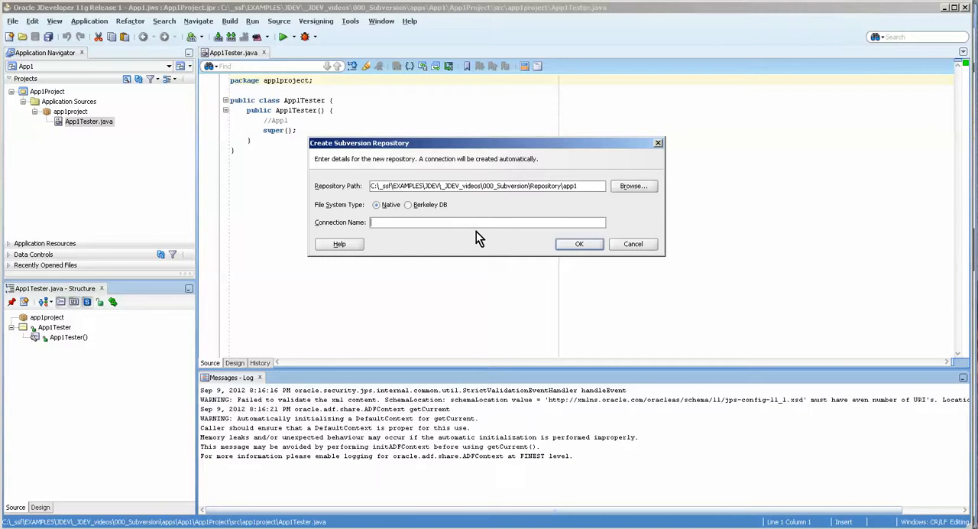
text(app1)
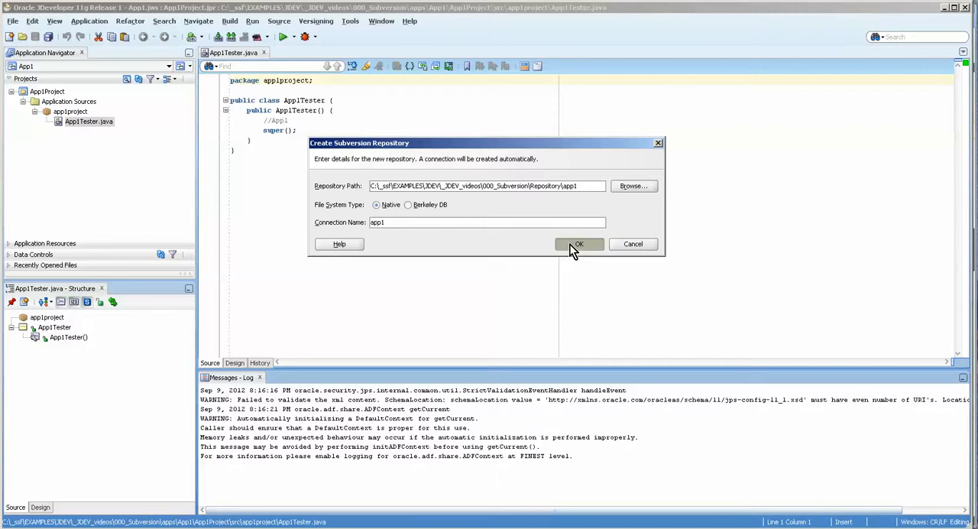
click(578, 245)
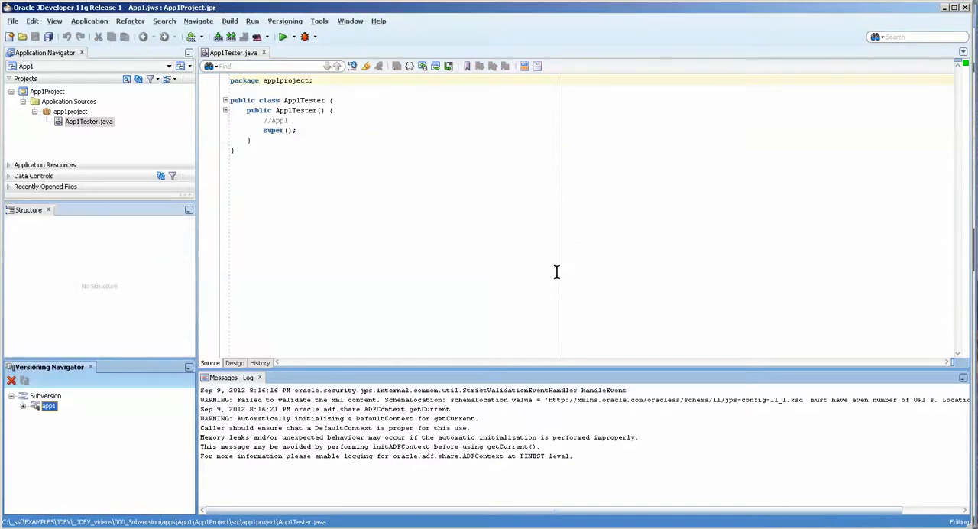
click(49, 406)
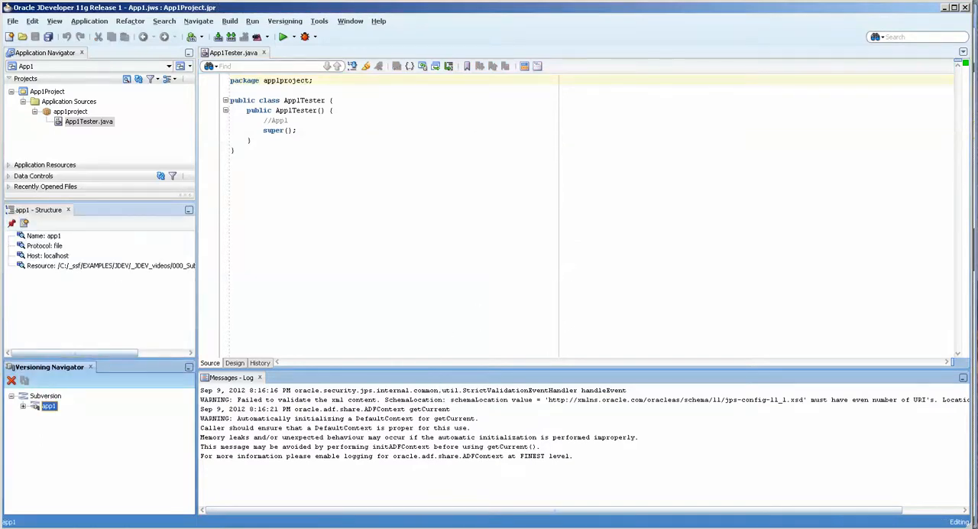
- Bring up the 'Adapting Oracle Application...' ADF and Subversion article in Chrome
click(177, 20)
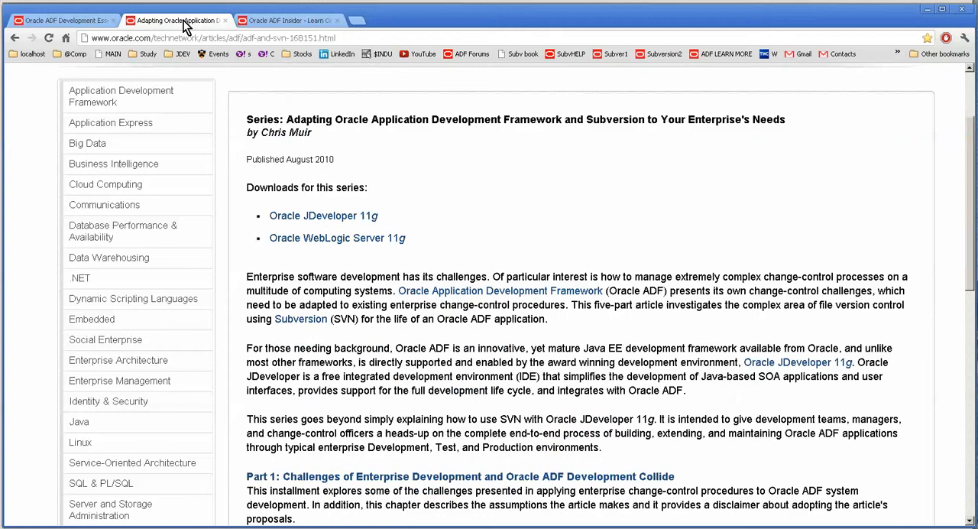
drag(452, 119, 782, 119)
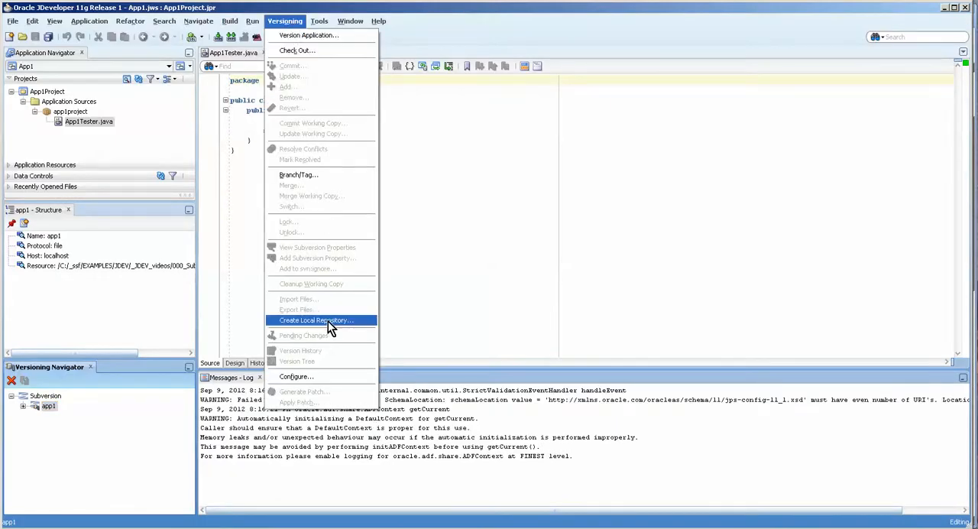
- Create a remote directory named trunk in the app1 repository
click(314, 319)
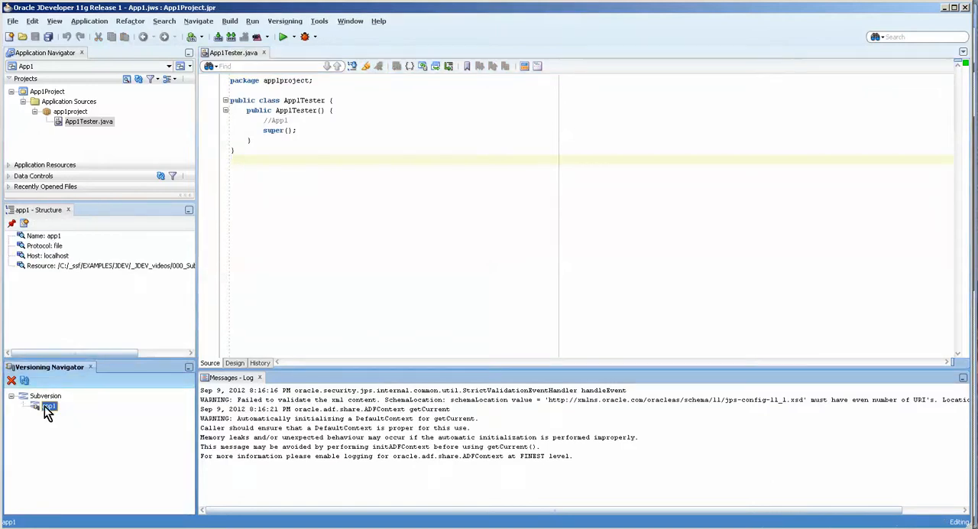
right_click(49, 407)
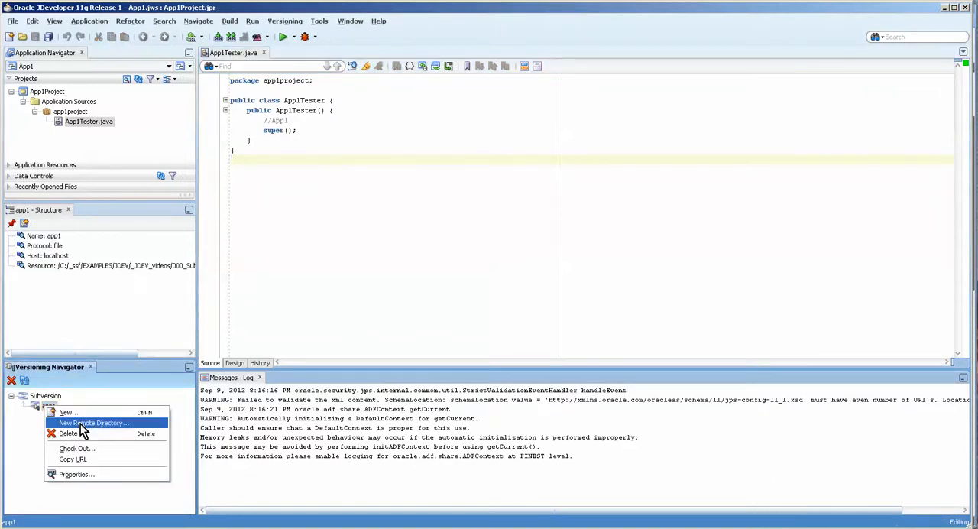
mouse_move(67, 412)
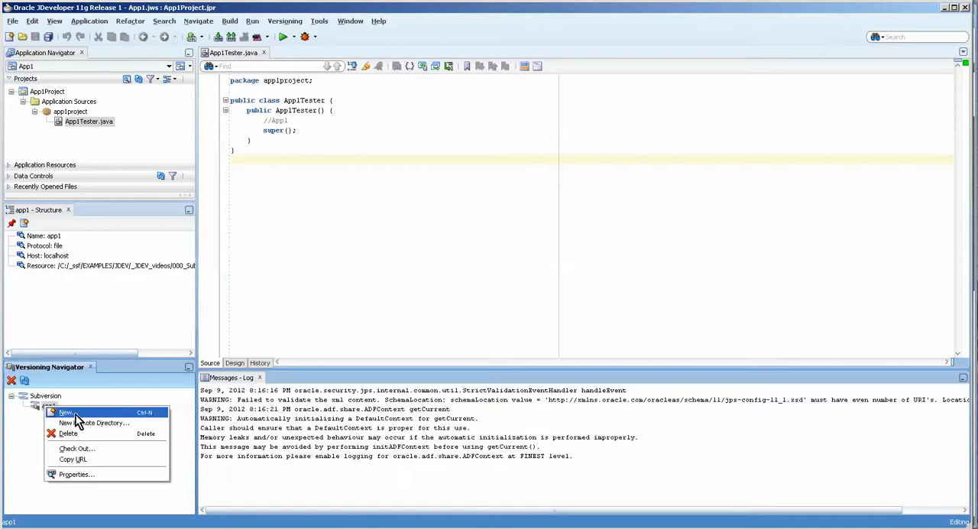
mouse_move(95, 422)
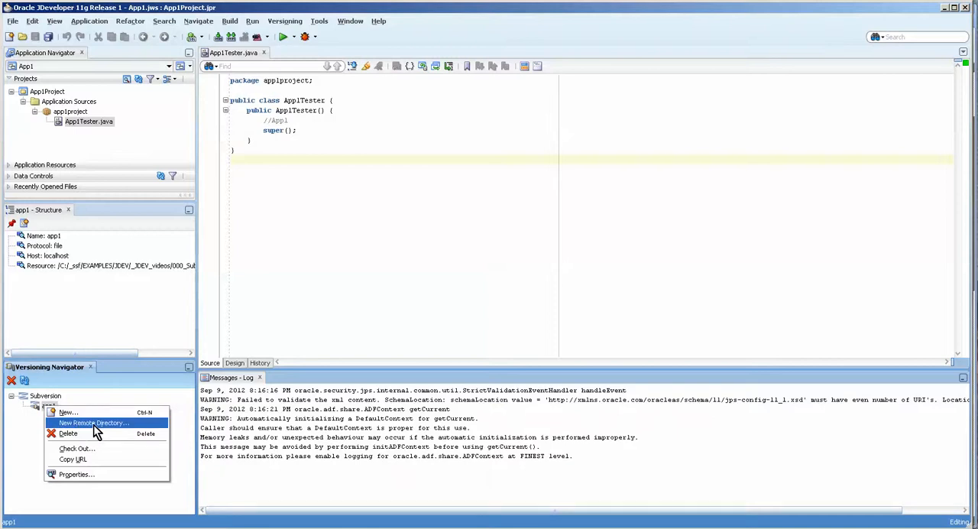
click(92, 422)
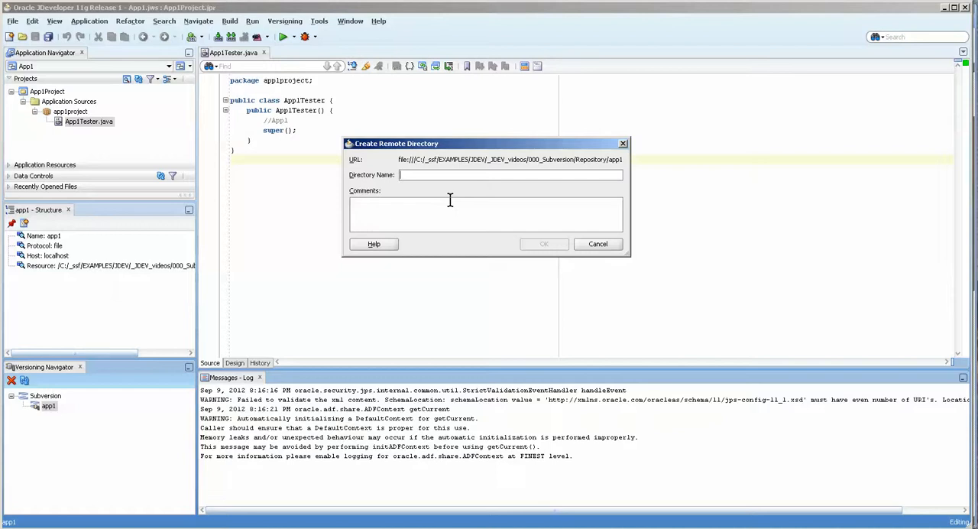
mouse_move(454, 202)
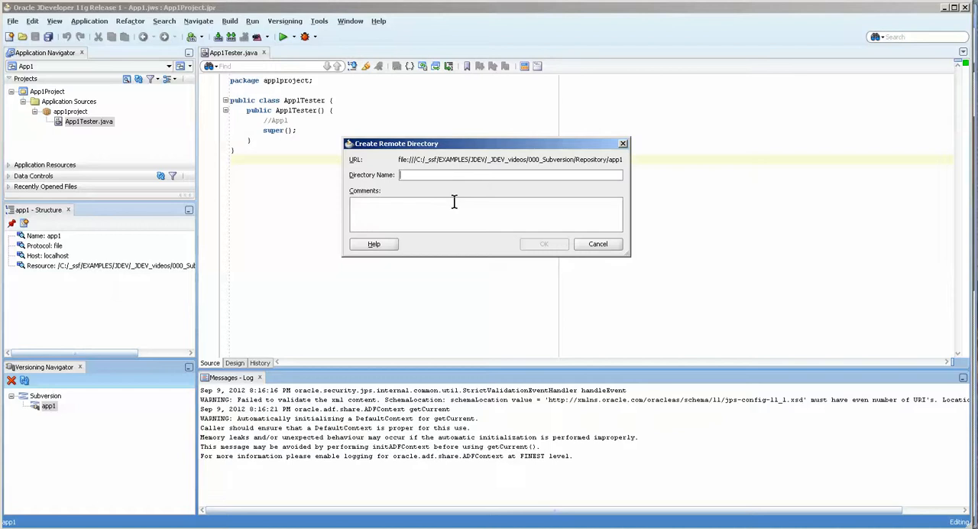
text(trunk)
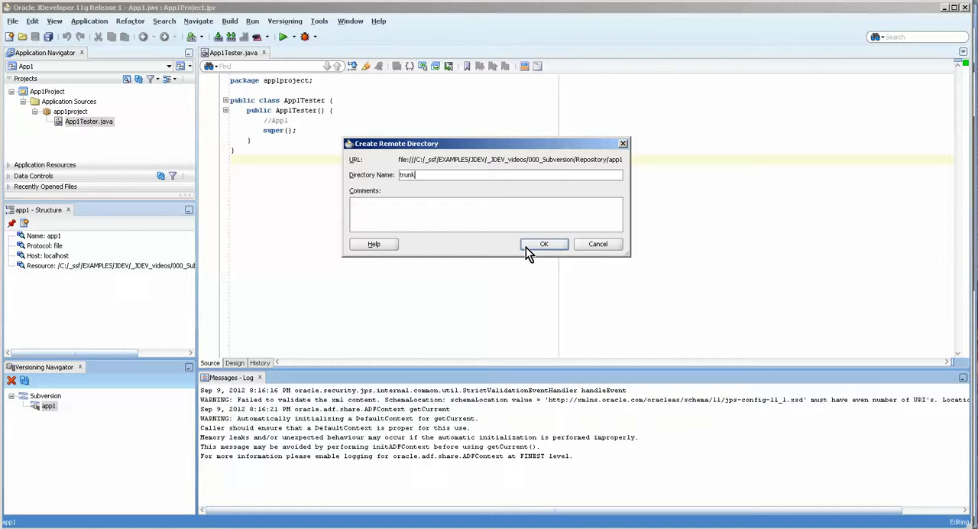
click(544, 244)
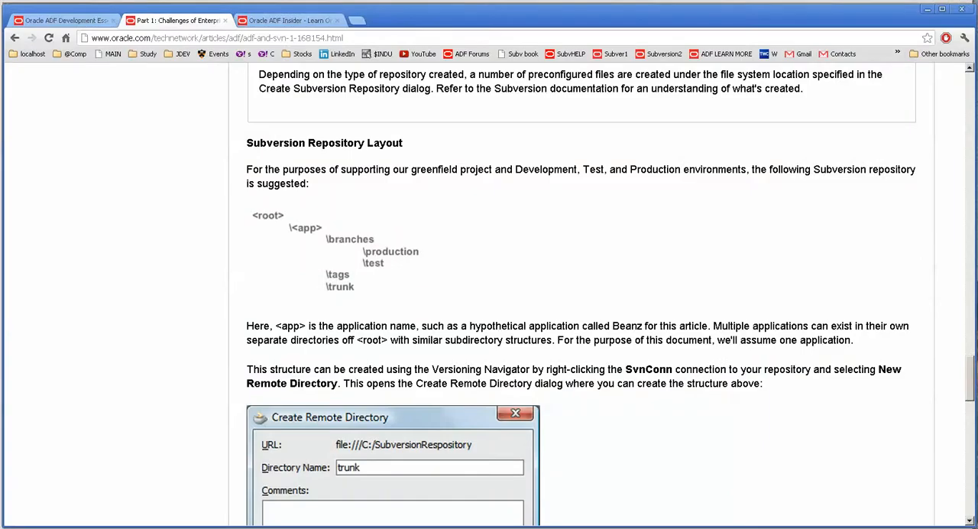
- Scroll the article down to its Subversion Repository Layout section with trunk, branches and tags examples
scroll(down, 3)
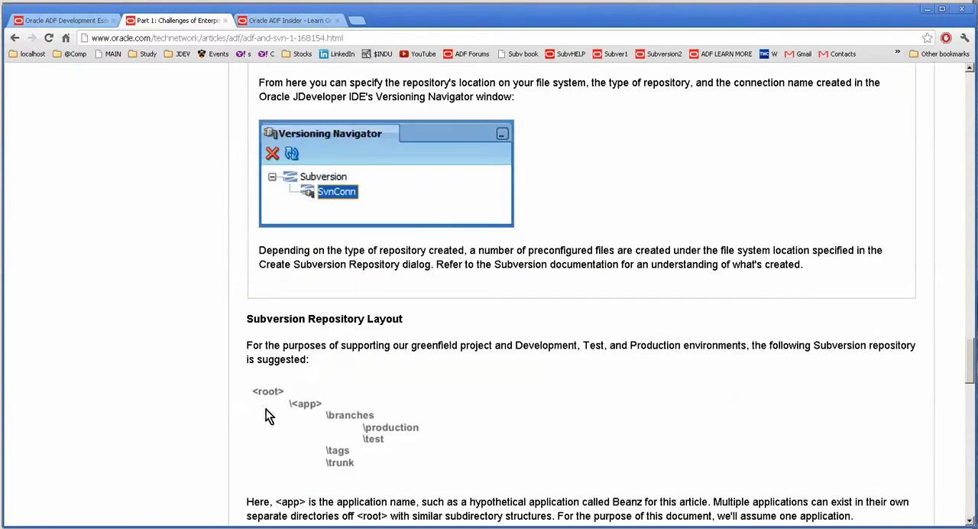
mouse_move(343, 454)
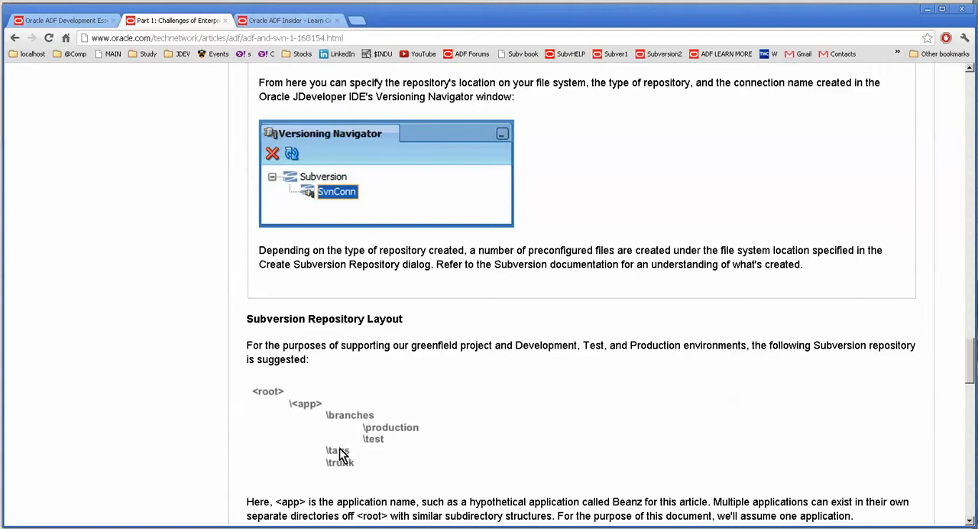
mouse_move(392, 435)
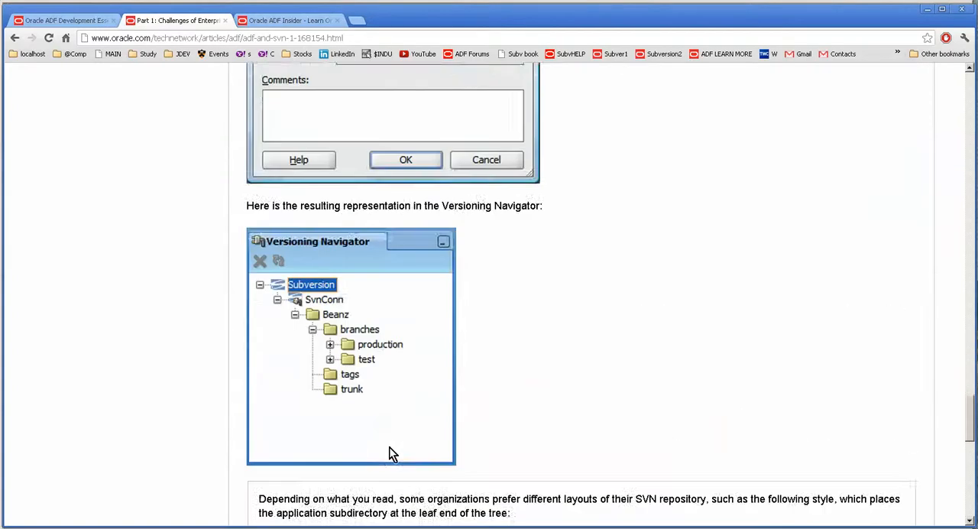
scroll(down, 3)
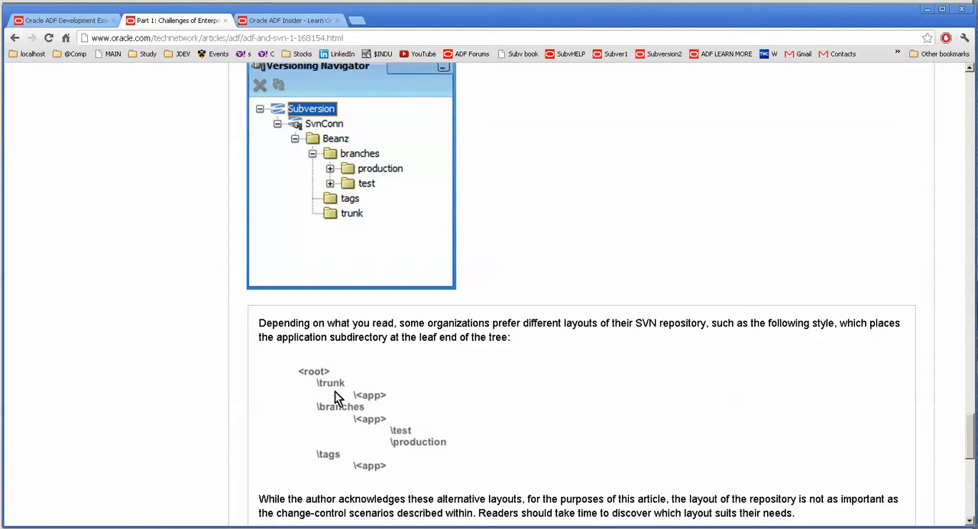
mouse_move(360, 419)
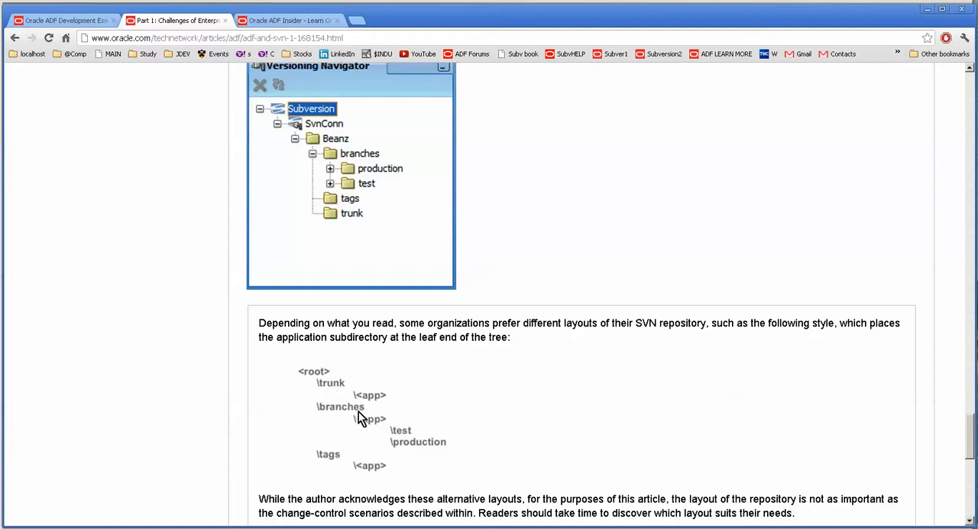
mouse_move(379, 464)
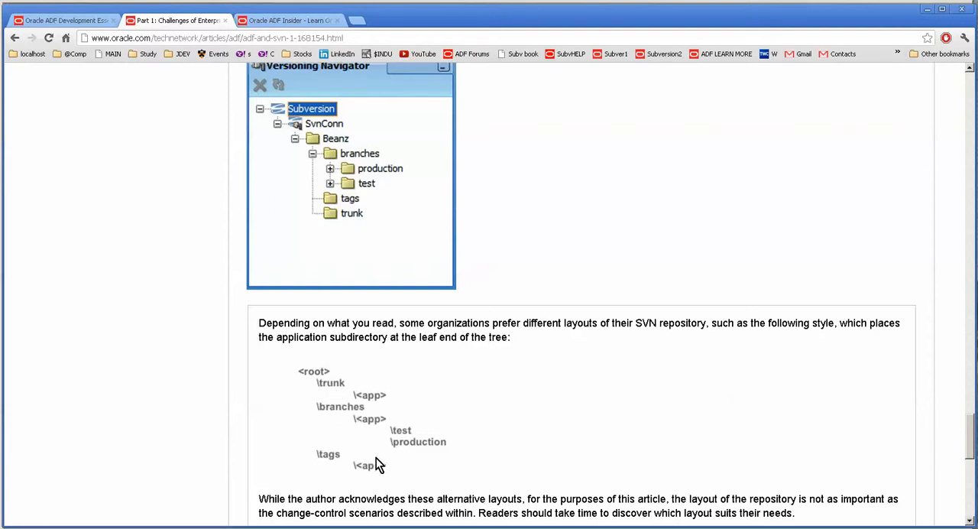
scroll(down, 3)
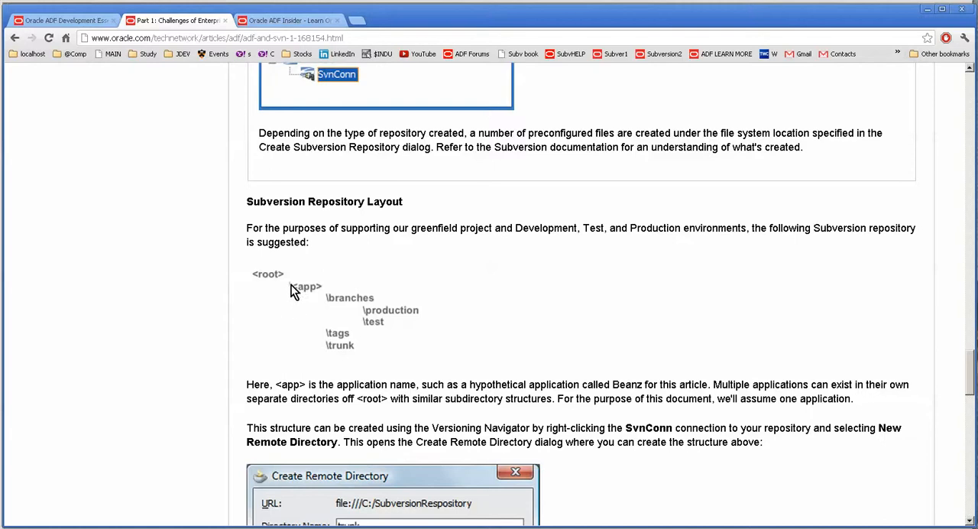
mouse_move(333, 359)
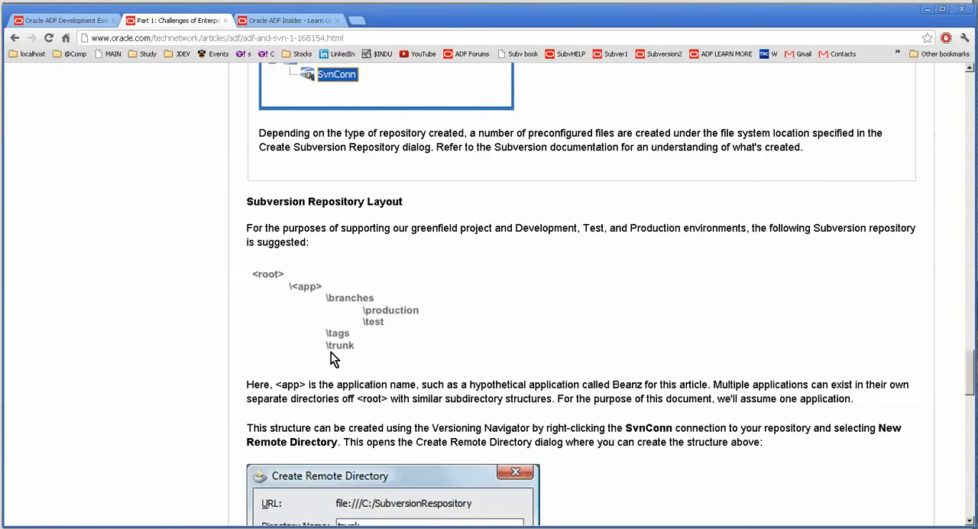
mouse_move(599, 425)
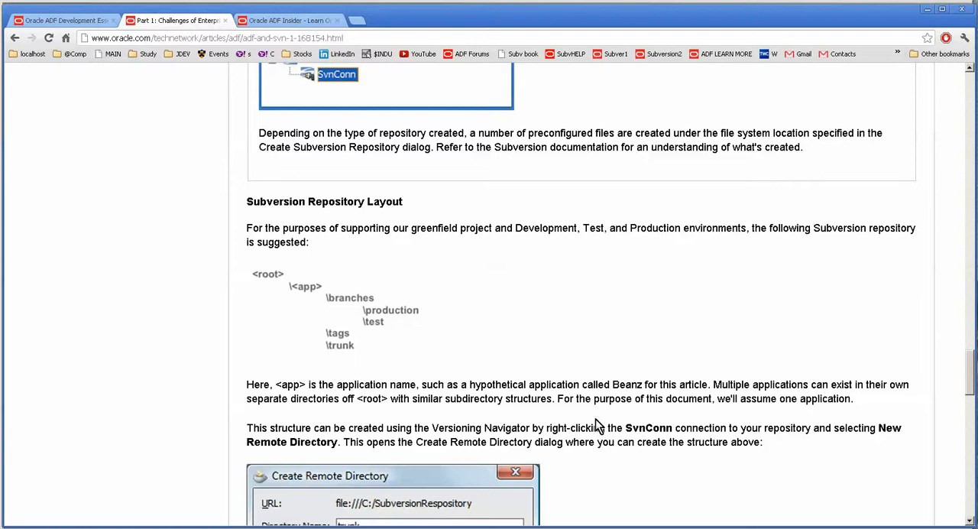
mouse_move(577, 425)
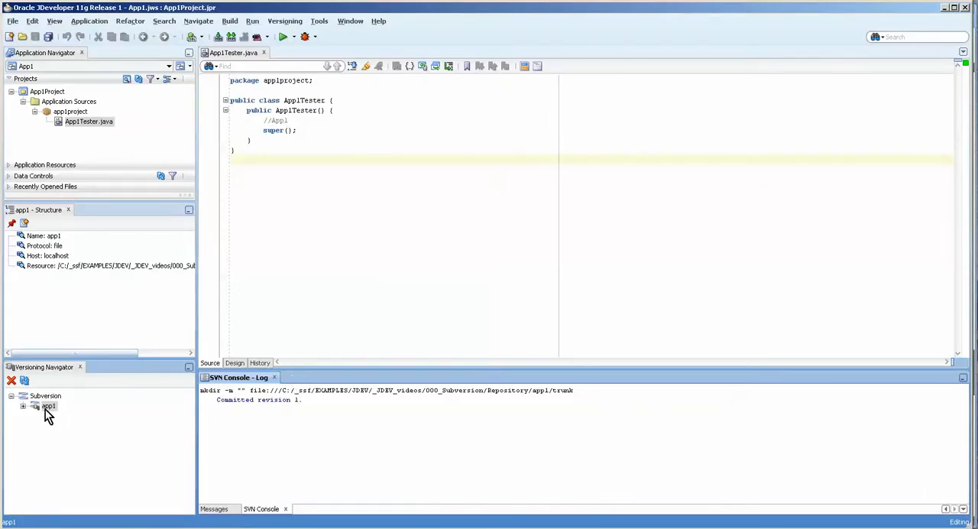
- Create a remote directory named branches at the app1 repository root beside trunk
click(24, 406)
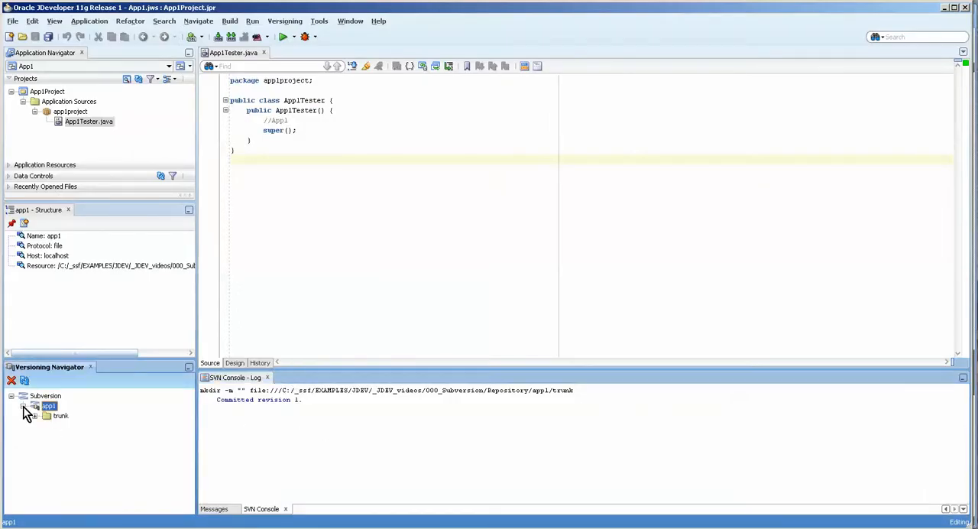
click(61, 415)
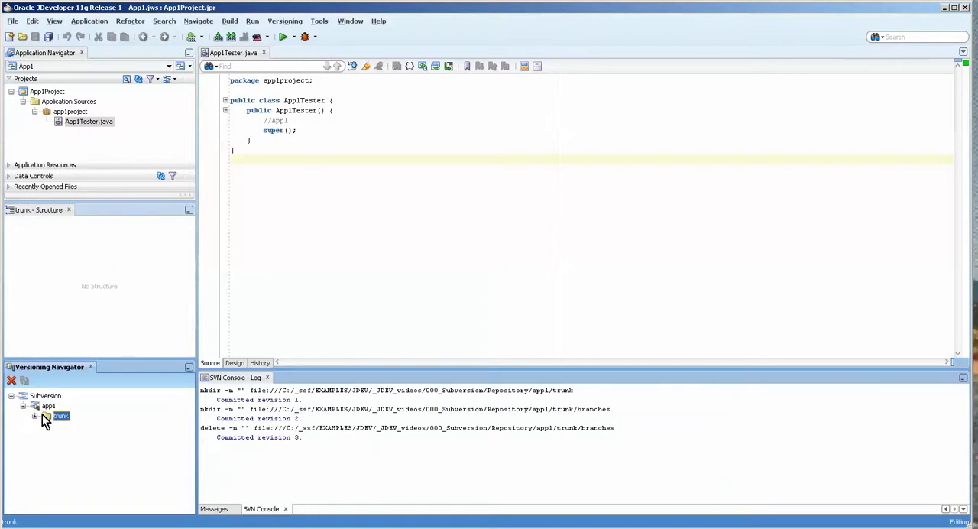
click(49, 407)
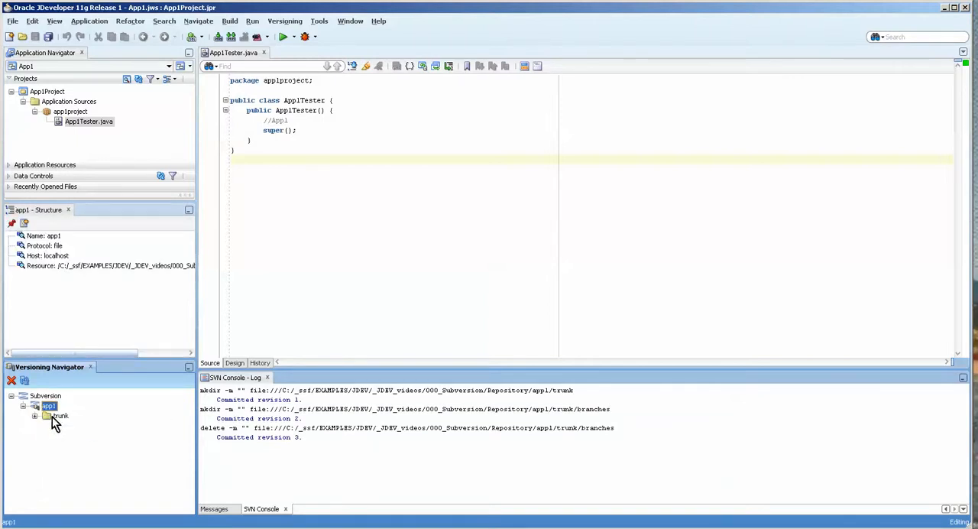
right_click(49, 406)
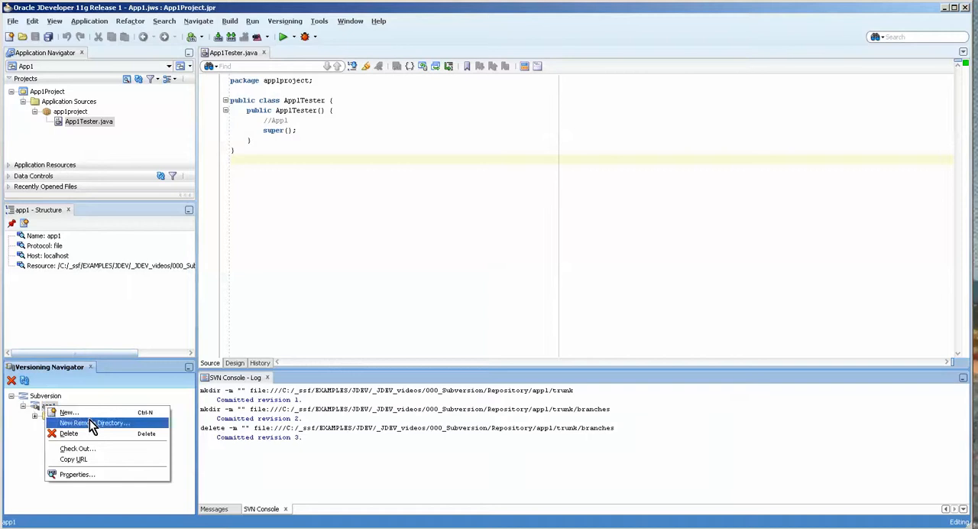
click(92, 421)
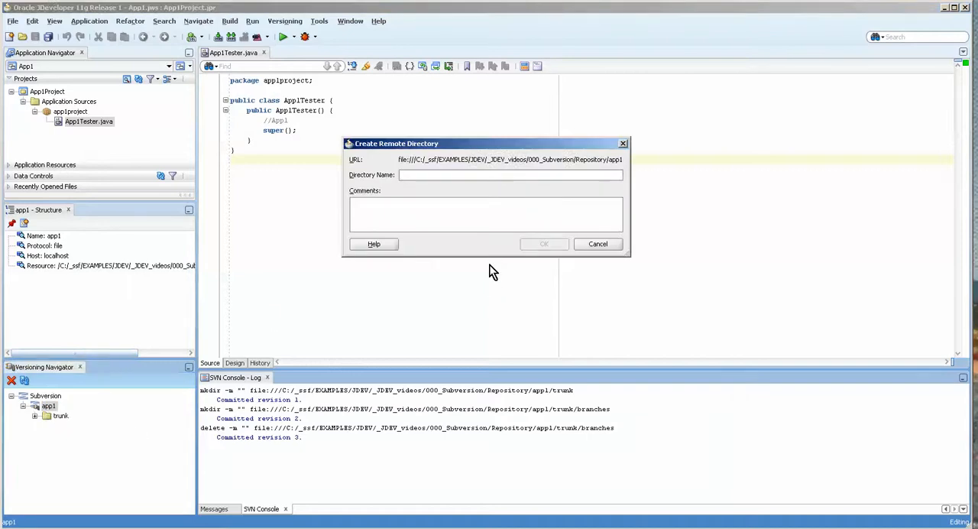
text(branches)
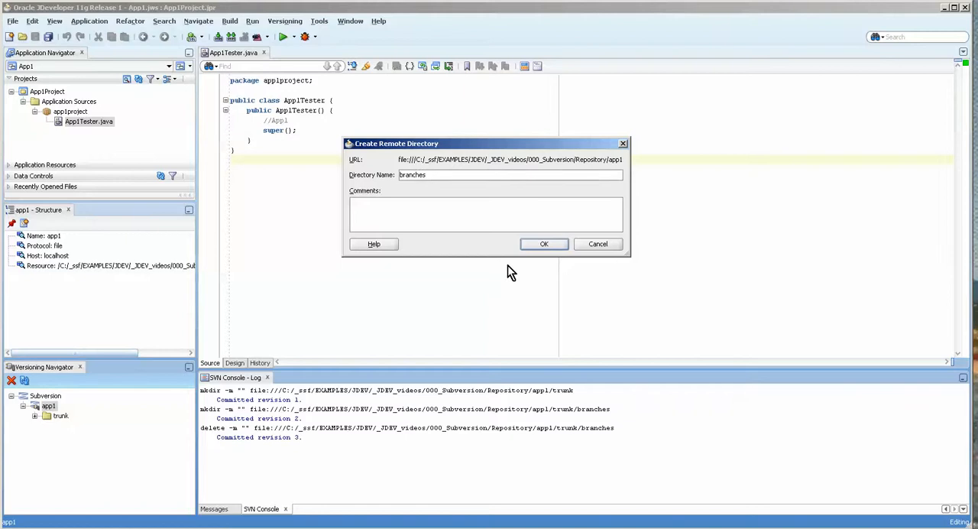
click(544, 243)
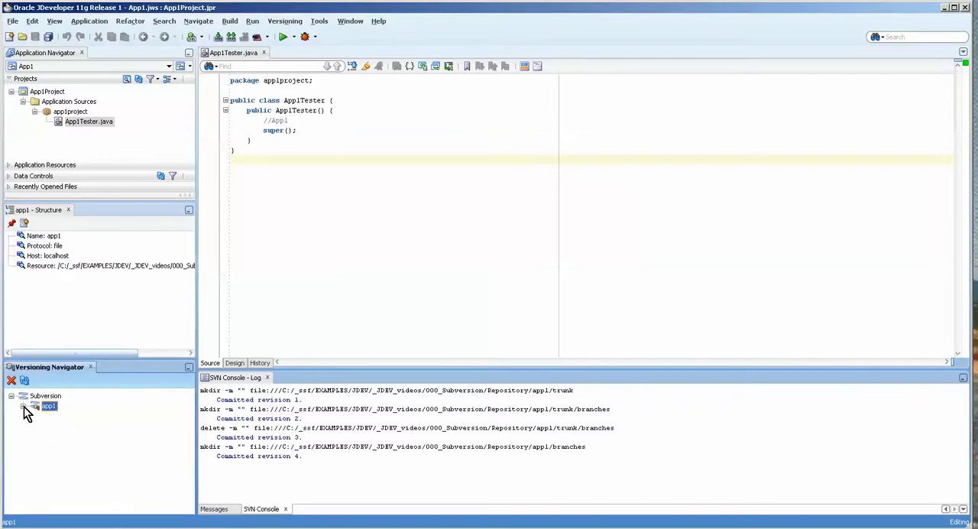
- Create a tags directory in app1, then expand the repository showing branches, tags and trunk
right_click(49, 407)
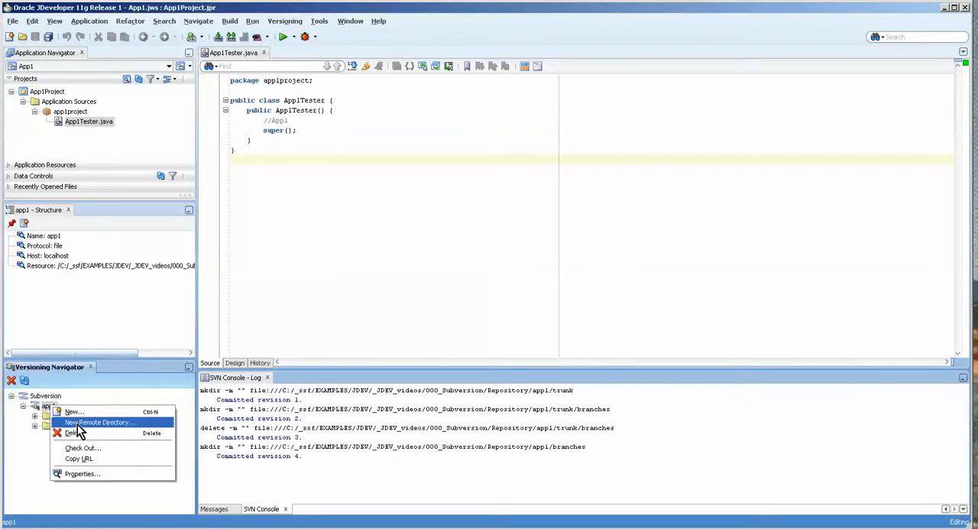
click(99, 422)
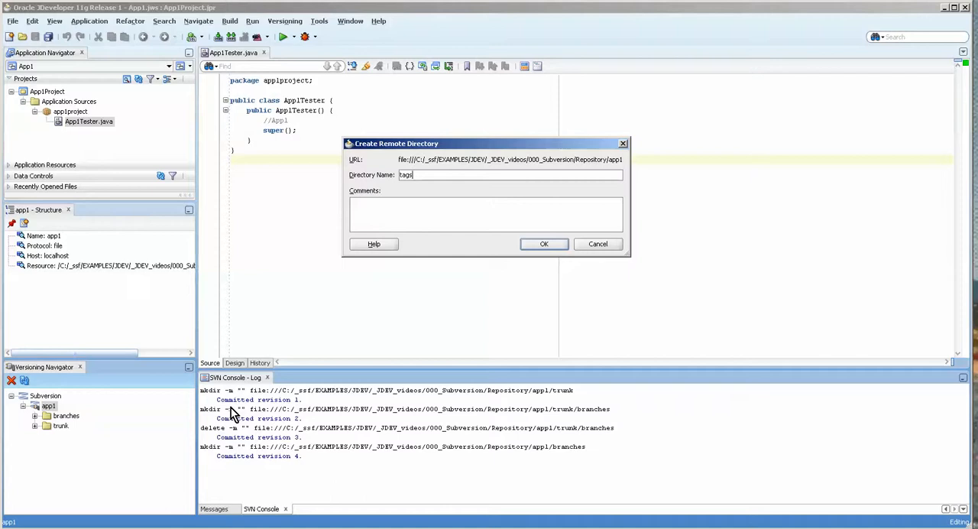
click(545, 243)
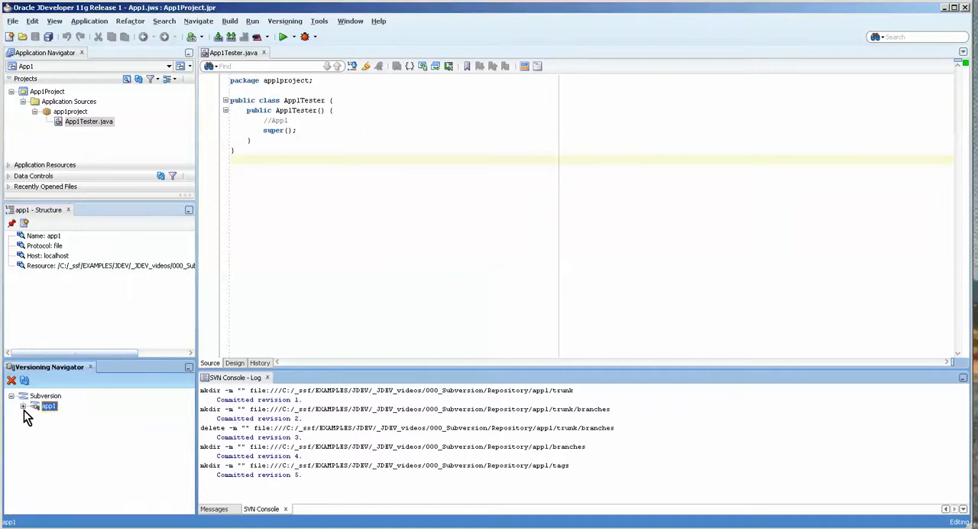
click(24, 406)
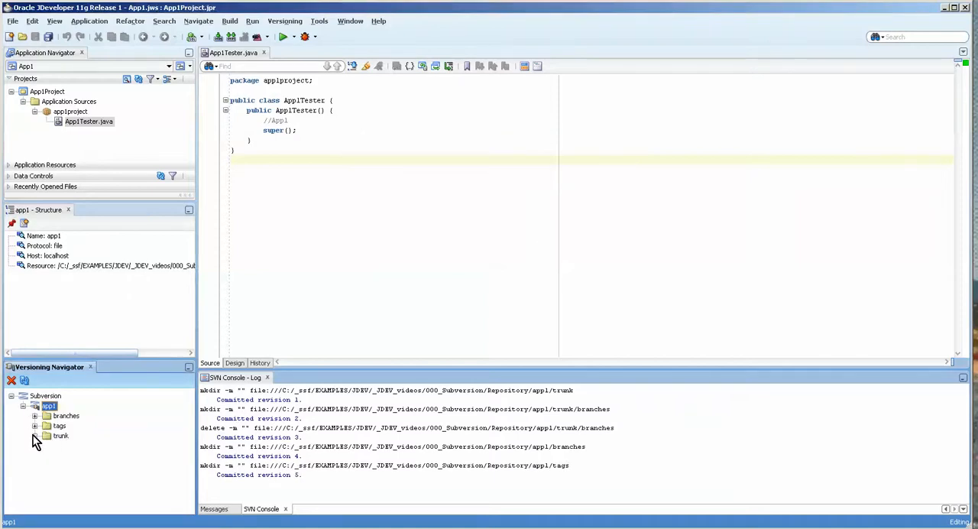
click(61, 436)
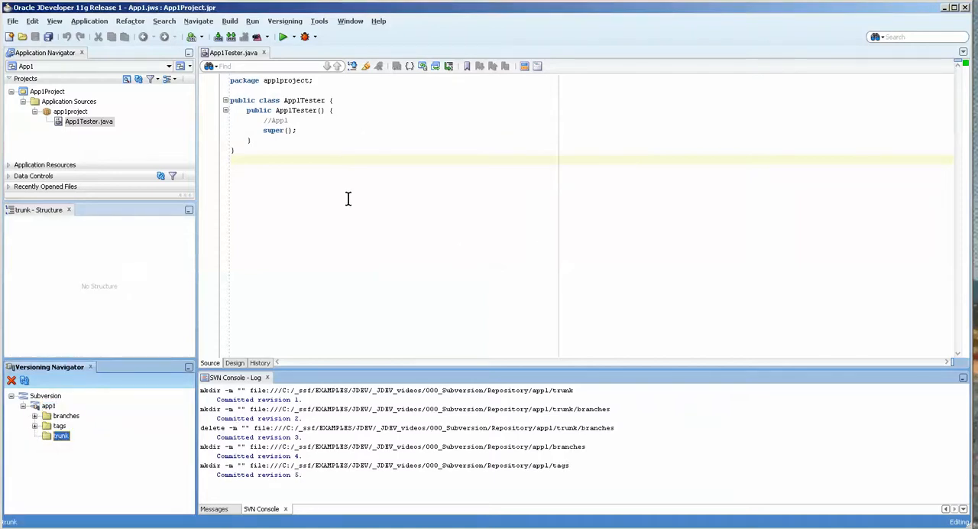
- Create a second local Subversion repository named app2 and select it beside app1
click(284, 21)
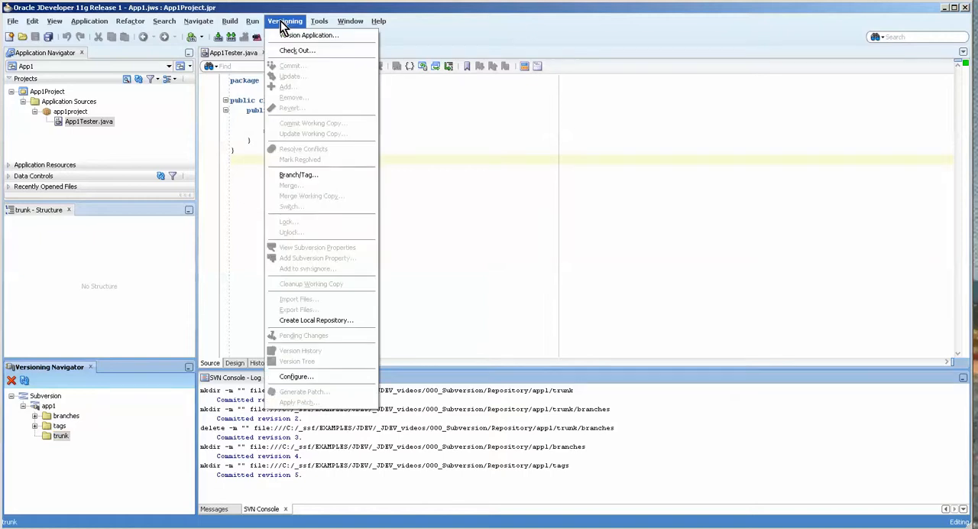
mouse_move(313, 35)
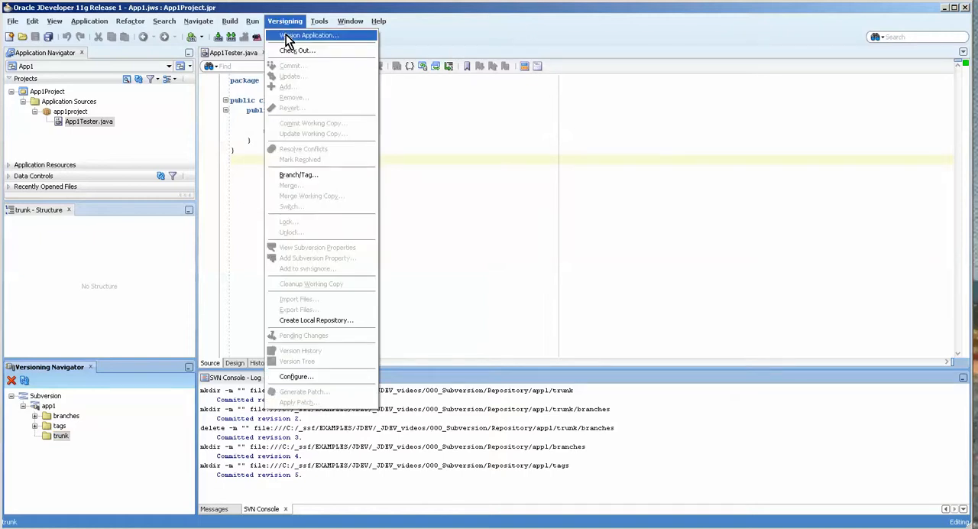
click(316, 319)
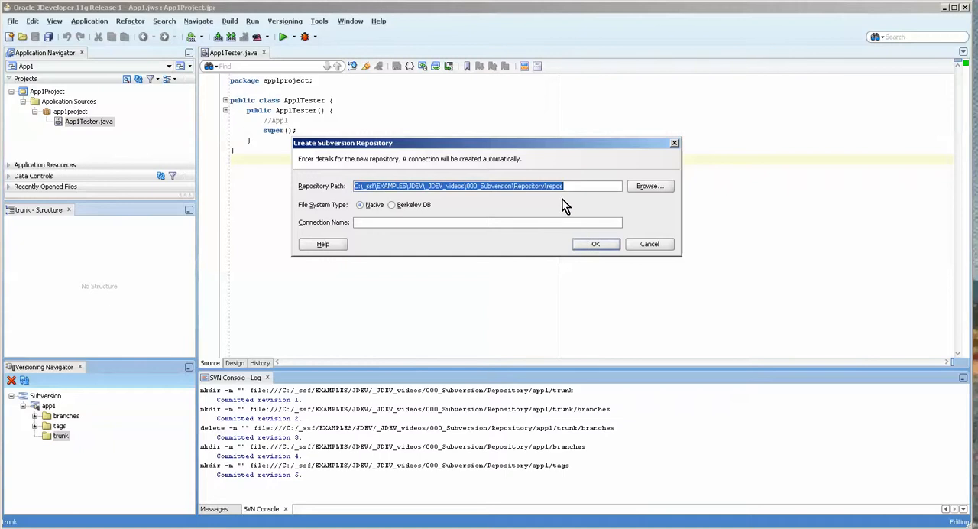
click(548, 185)
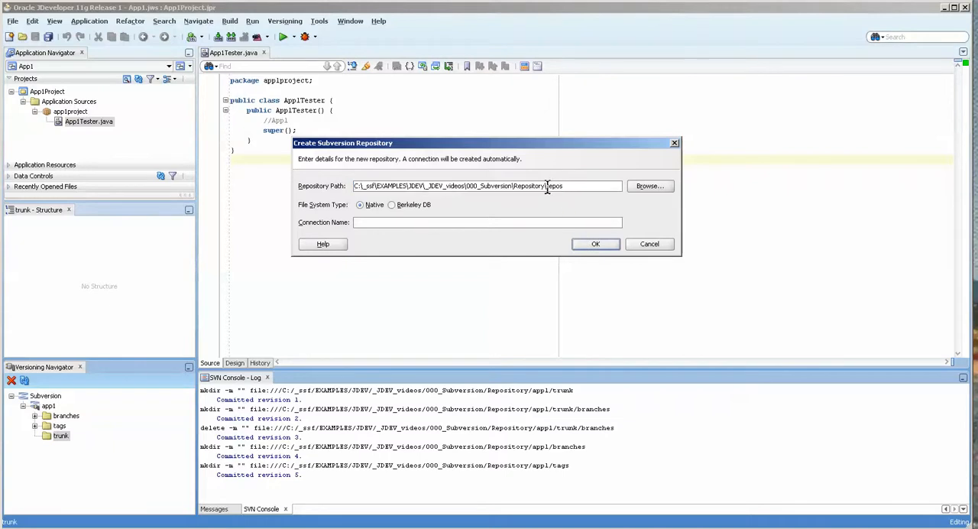
text(app1)
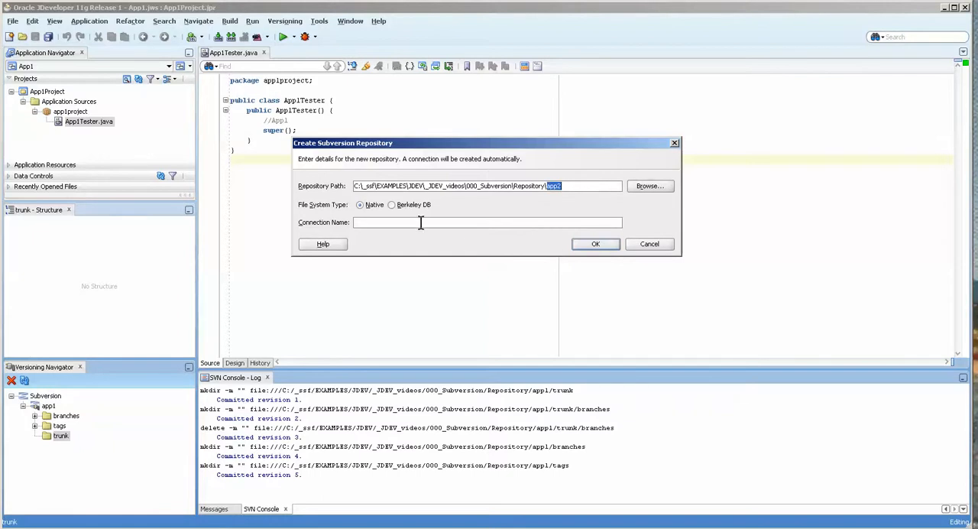
click(596, 244)
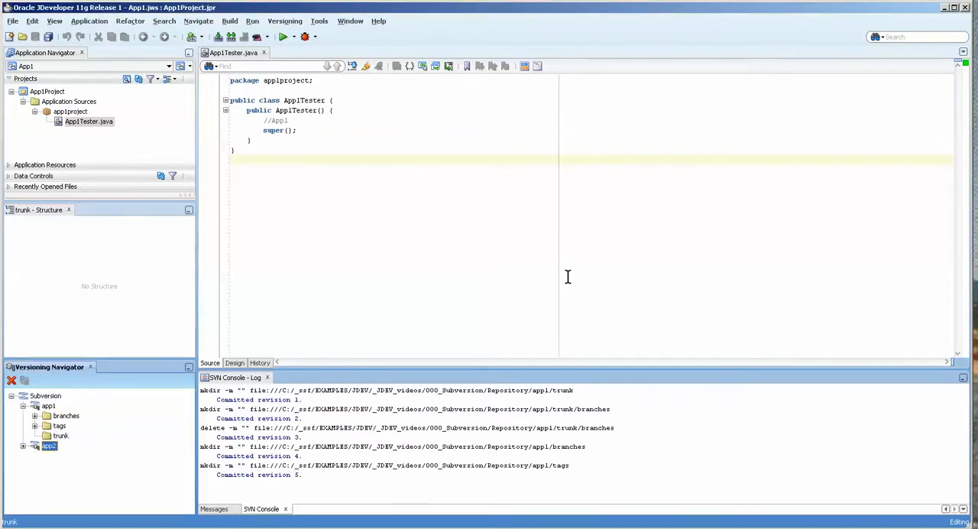
click(49, 446)
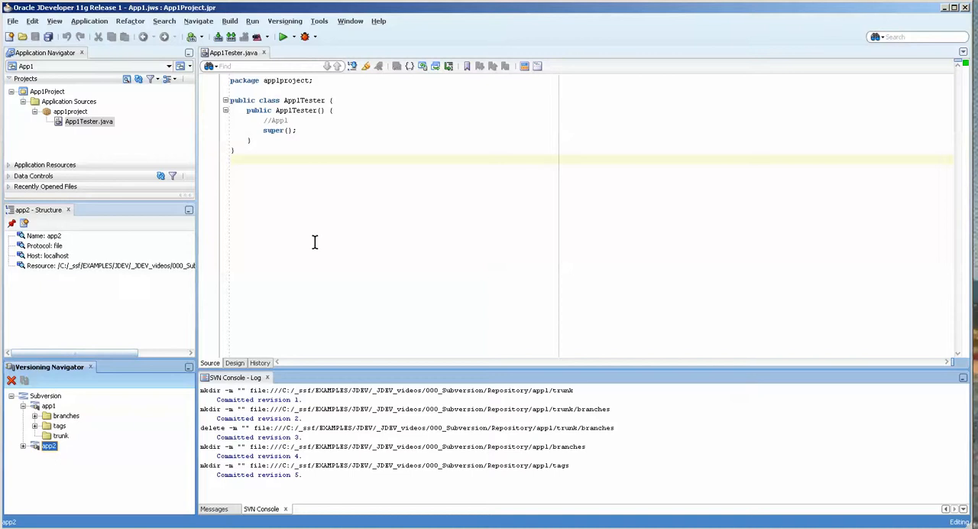
mouse_move(304, 174)
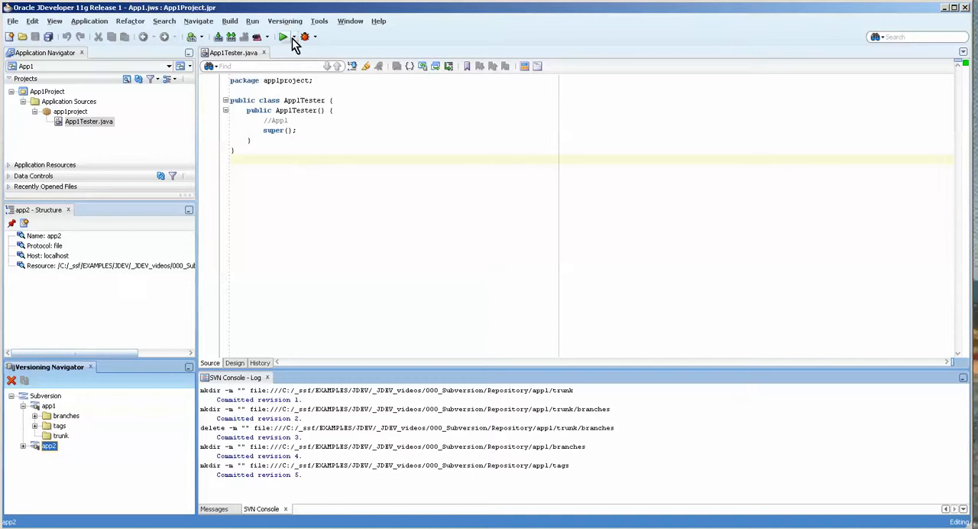
click(284, 22)
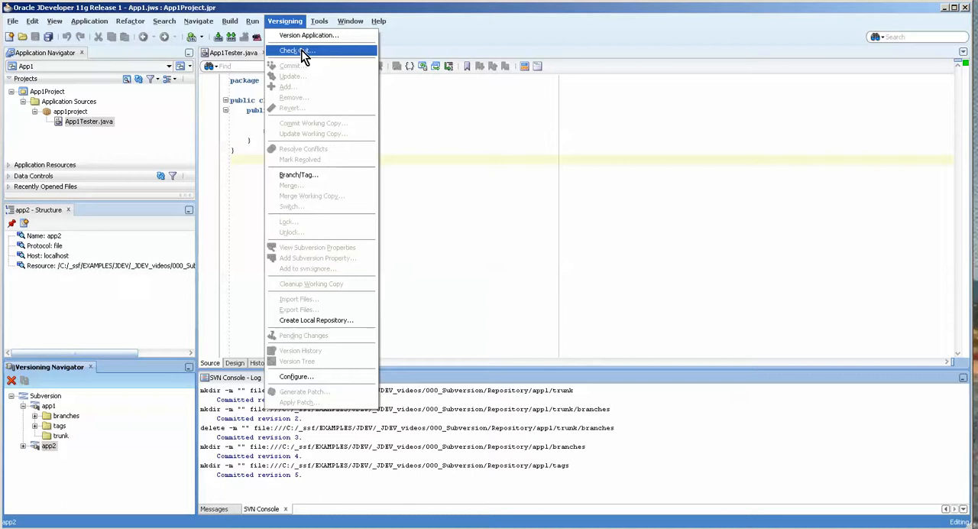
mouse_move(467, 214)
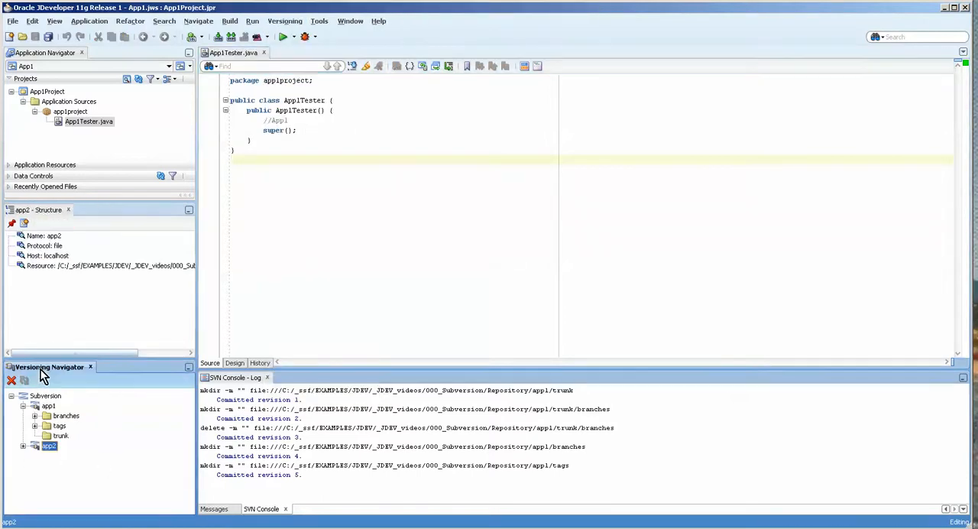
click(54, 21)
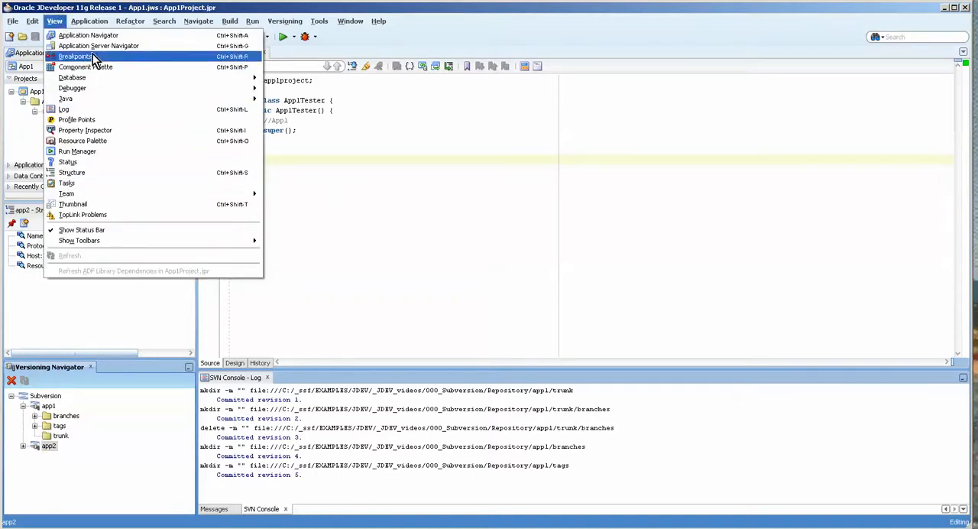
click(229, 22)
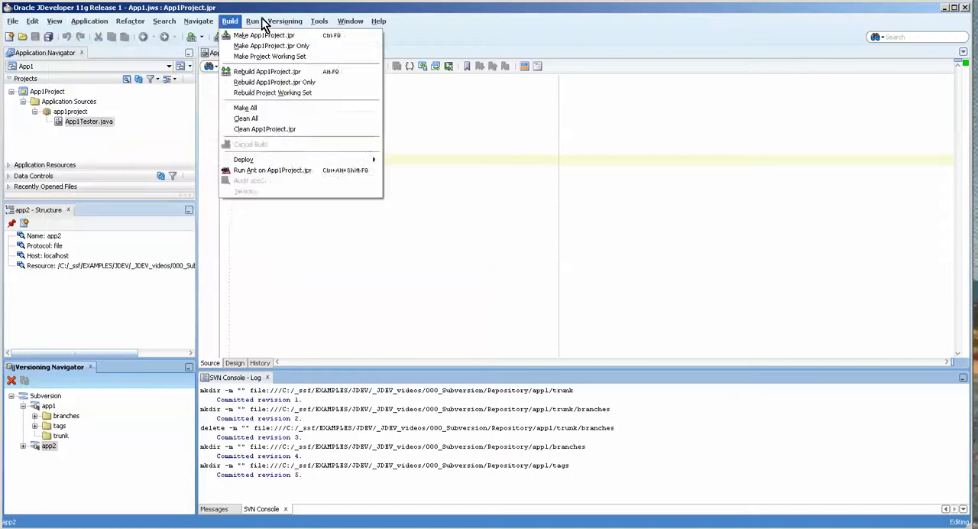
click(55, 21)
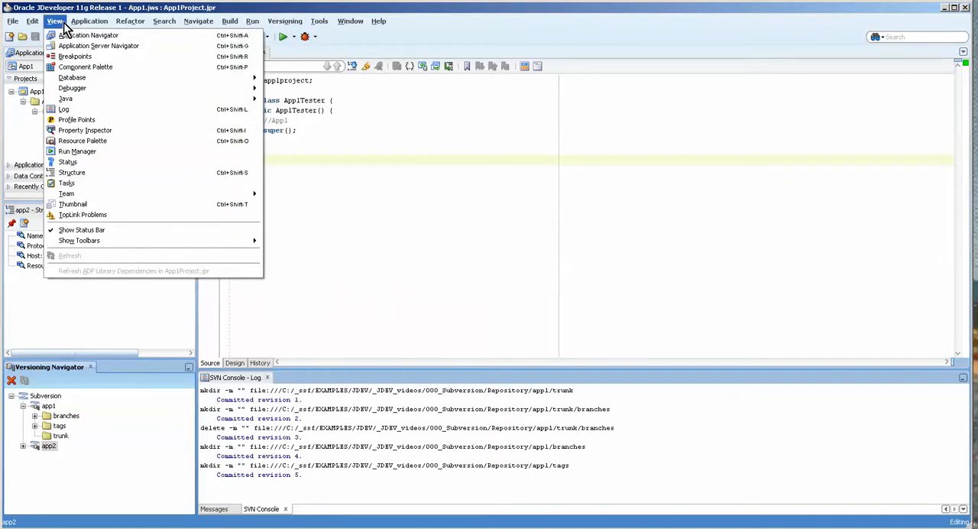
mouse_move(134, 206)
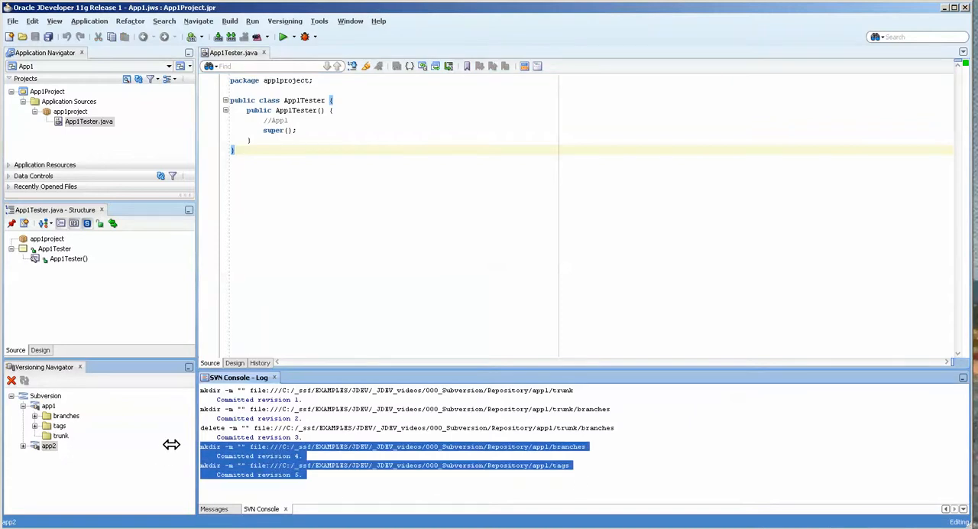
mouse_move(321, 486)
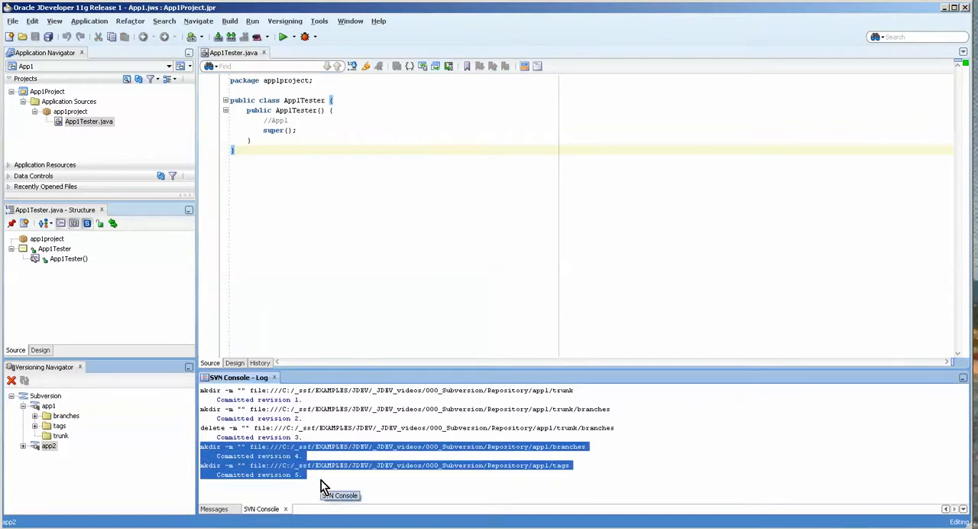
mouse_move(345, 495)
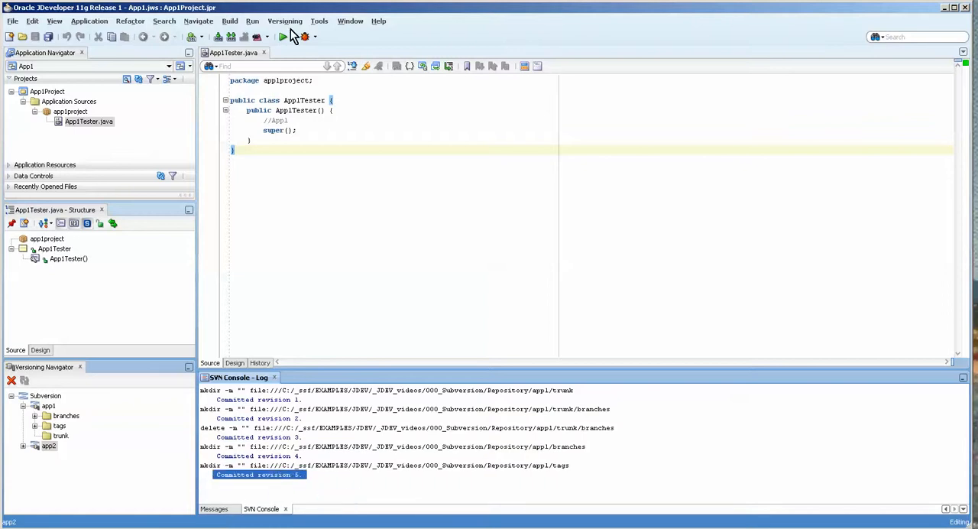
- Start Import to Subversion and target the app1 connection's trunk directory as destination
click(285, 22)
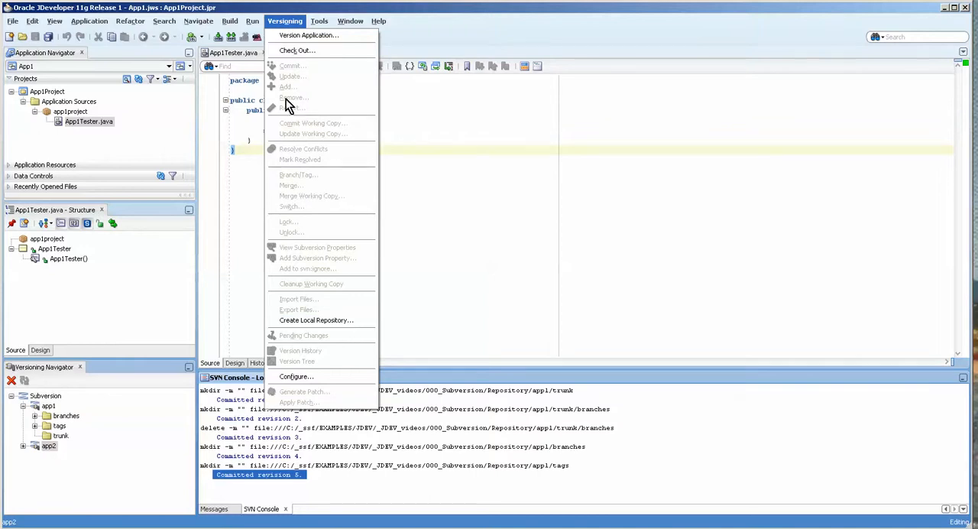
click(298, 300)
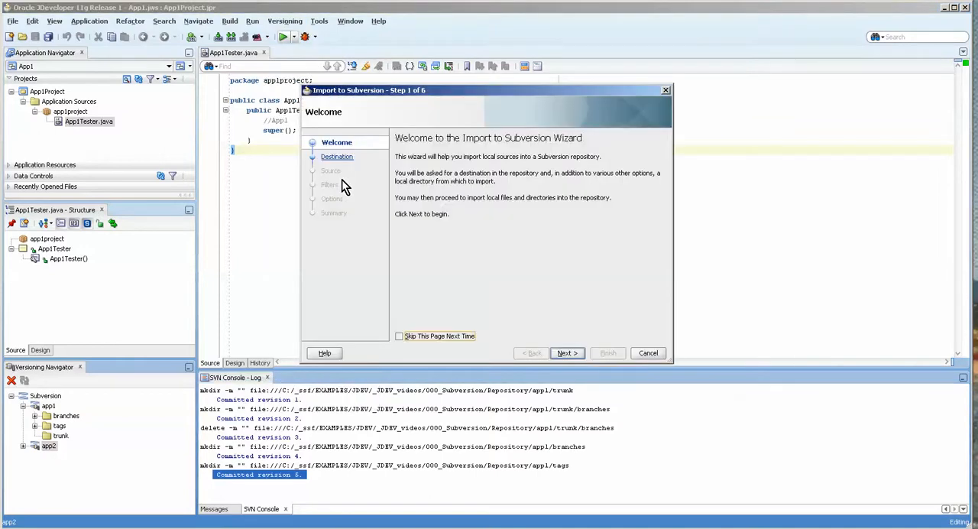
click(566, 352)
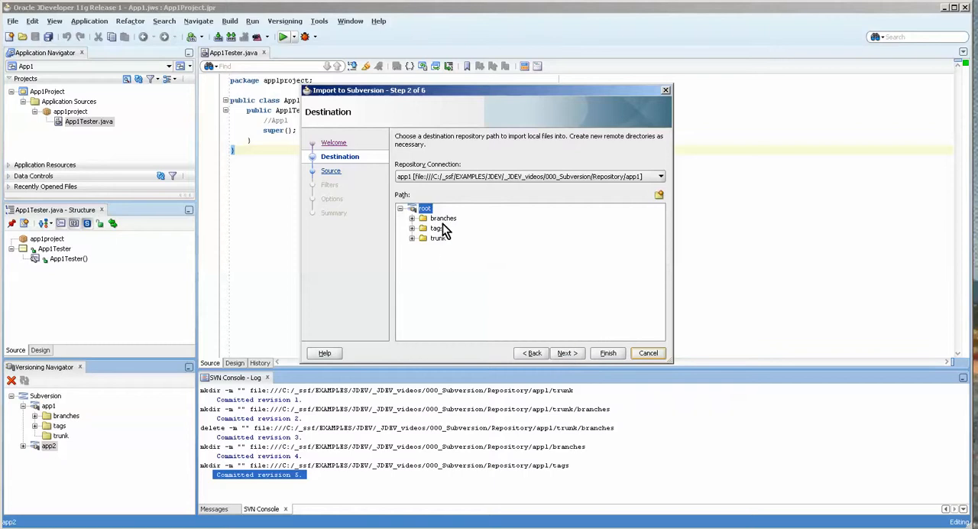
mouse_move(431, 239)
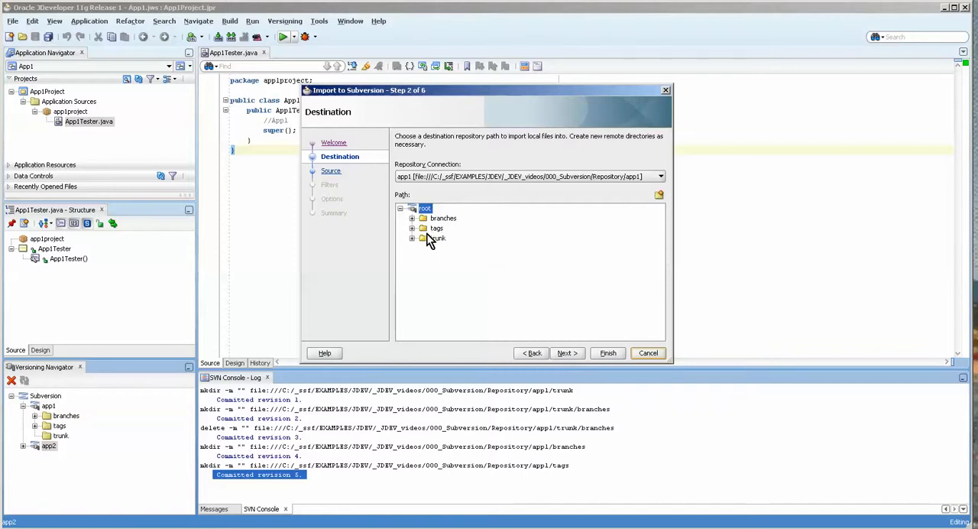
click(660, 176)
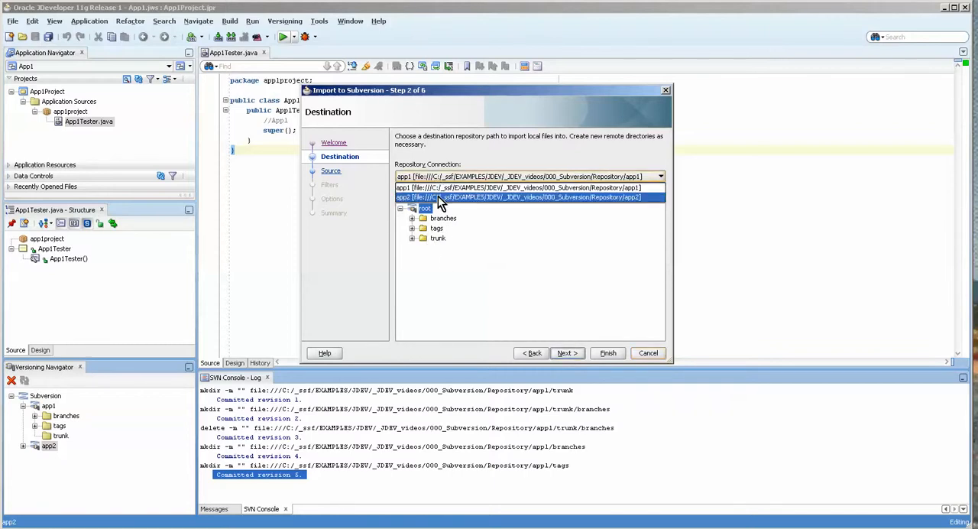
click(521, 195)
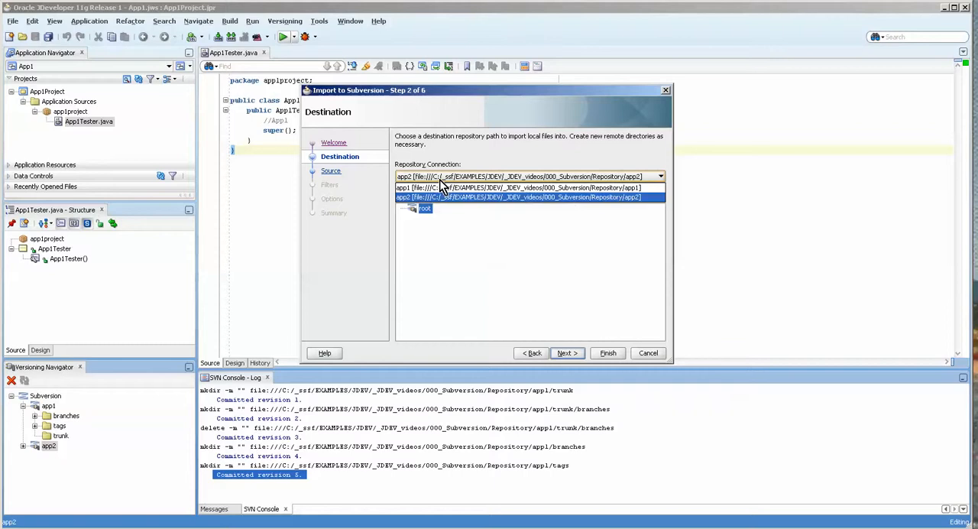
click(520, 187)
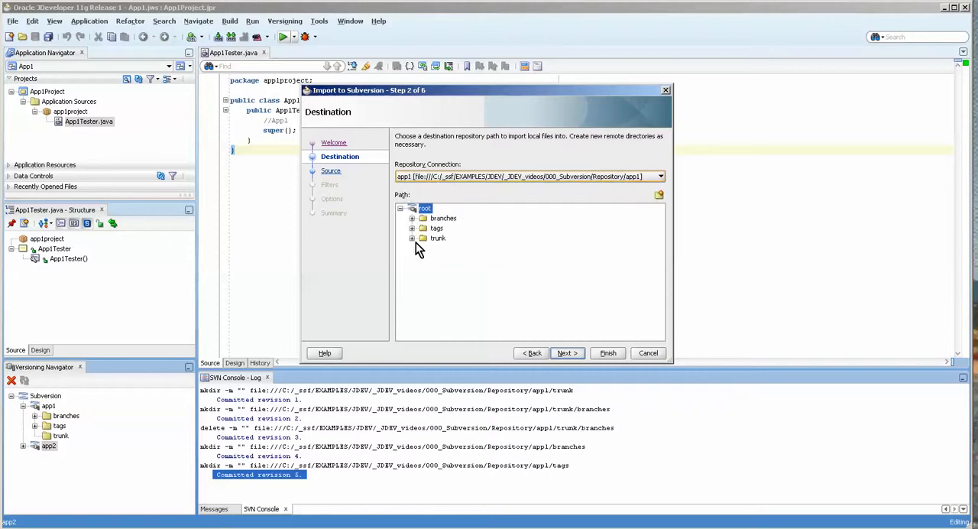
click(437, 238)
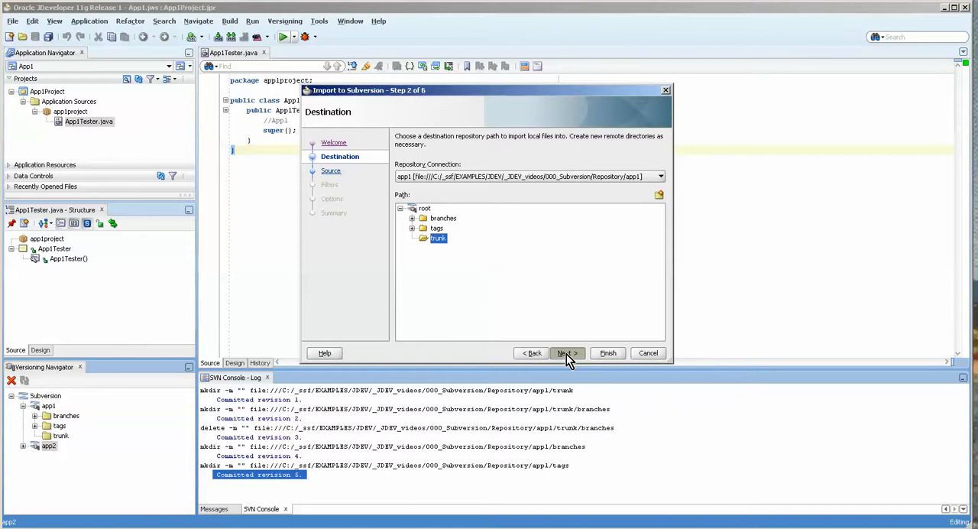
click(565, 351)
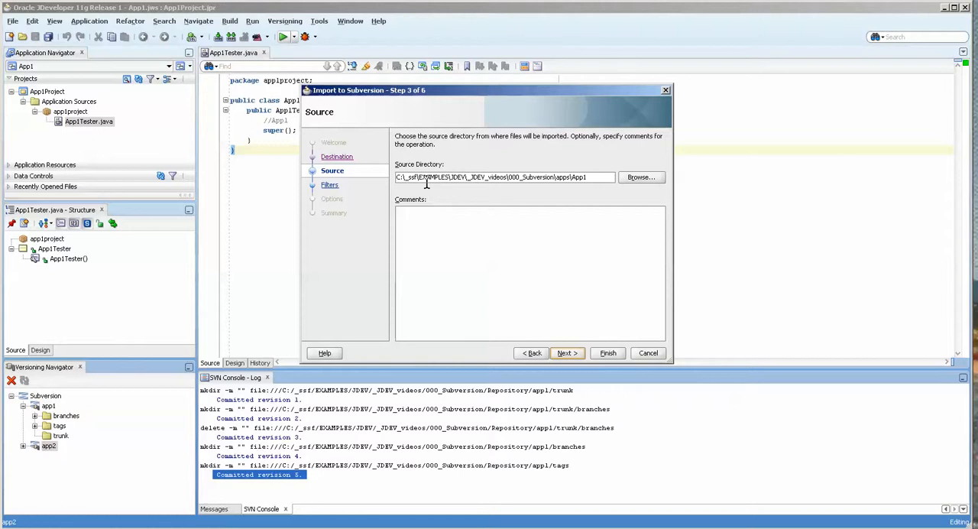
- Keep the App1 source directory and default ignore filters, reaching the import options step
triple_click(504, 177)
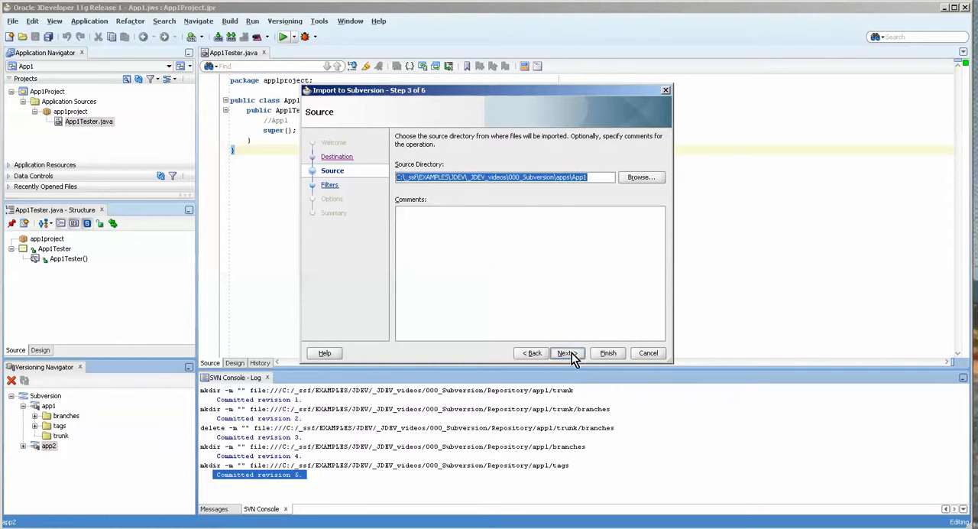
click(565, 352)
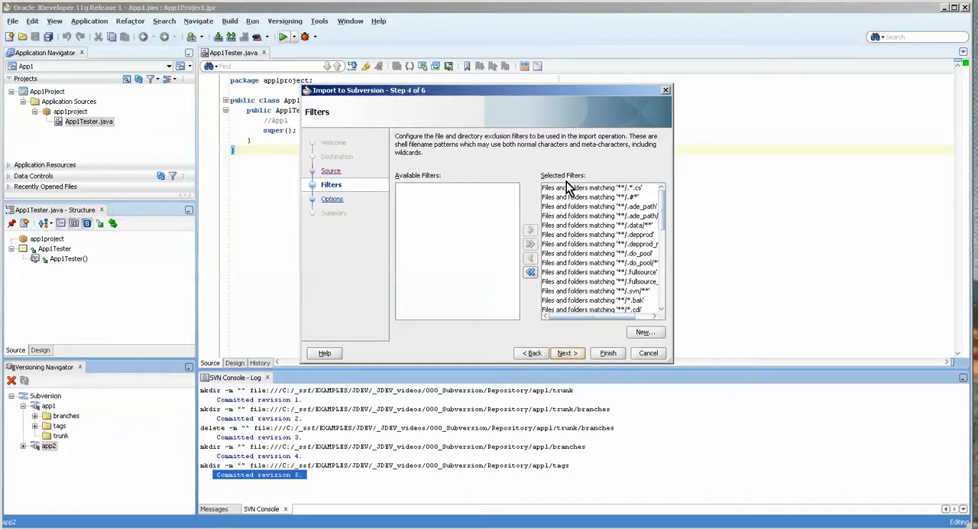
scroll(down, 3)
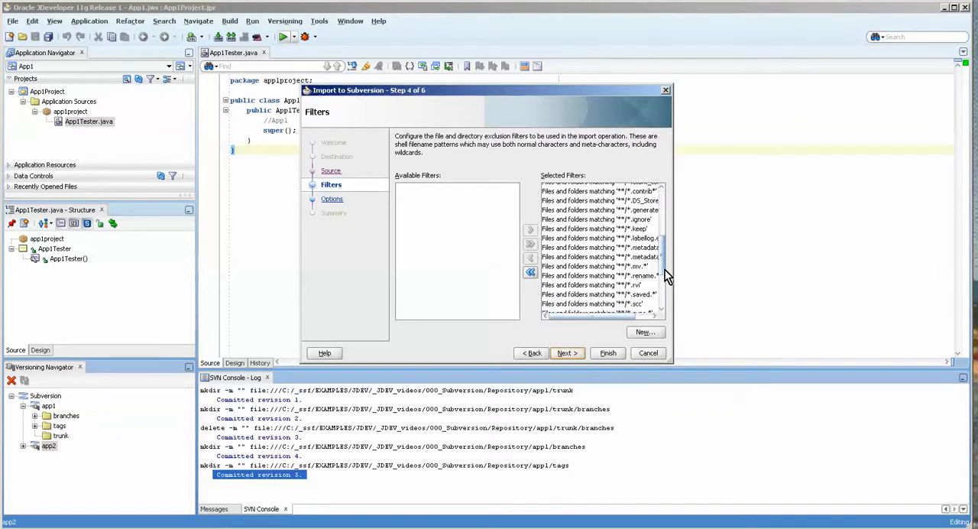
scroll(down, 3)
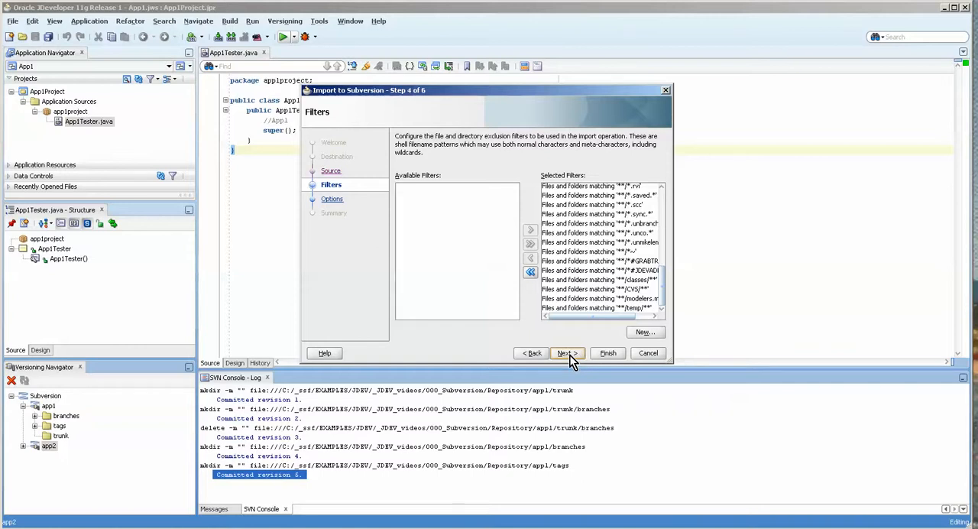
click(565, 352)
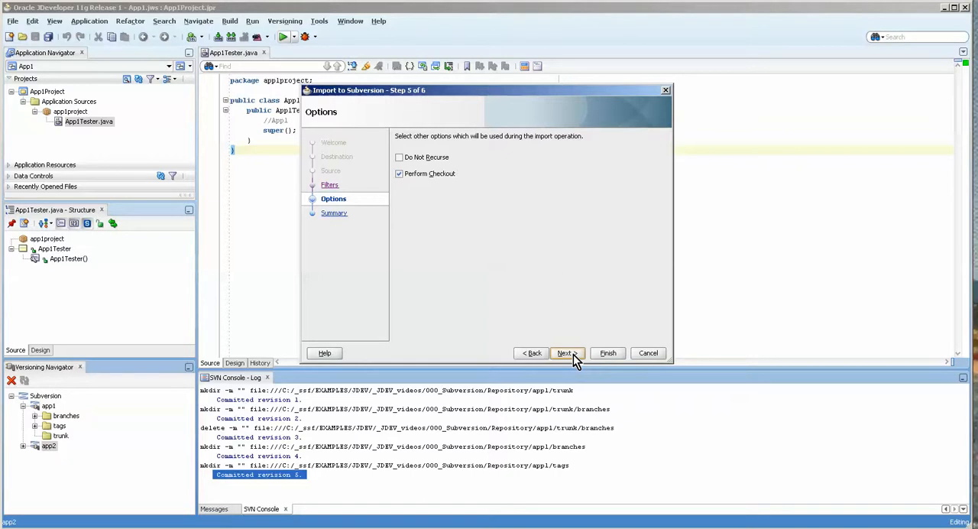
- Finish the Import to Subversion wizard so App1 lands in trunk and is checked out again
click(565, 351)
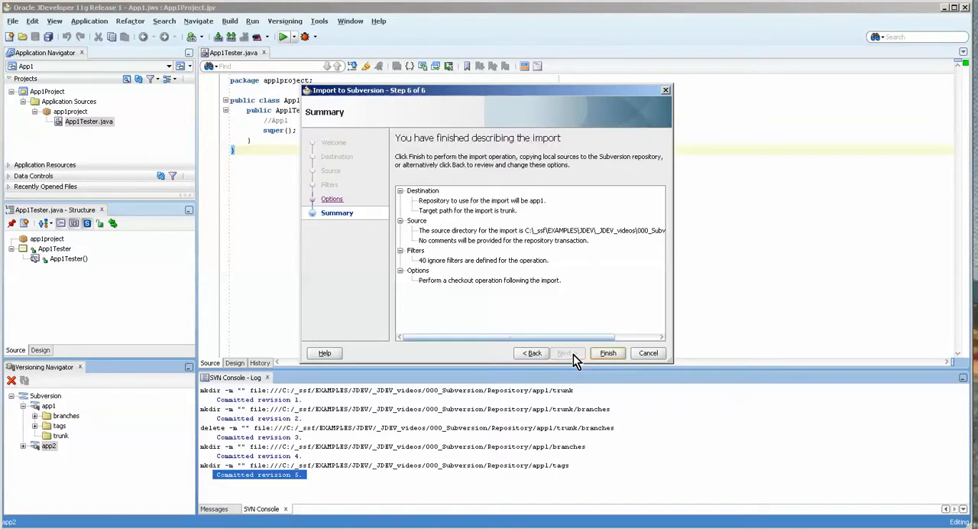
click(608, 352)
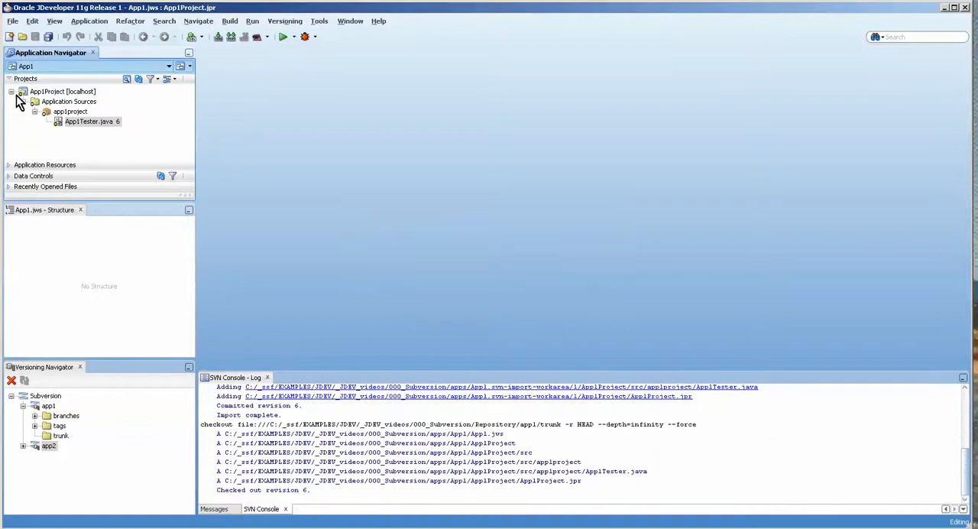
mouse_move(89, 122)
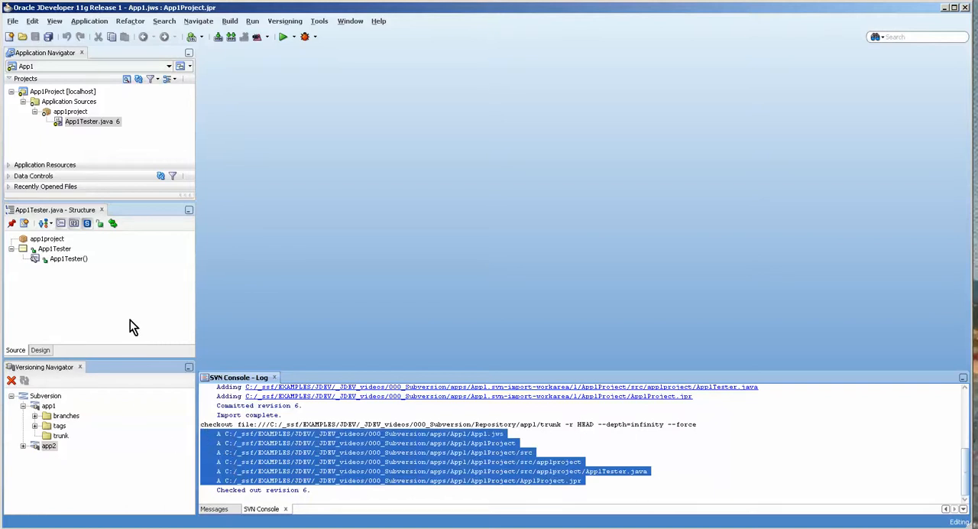
- Add a "// change 1" comment inside App1Tester.java's constructor and save all files
double_click(88, 122)
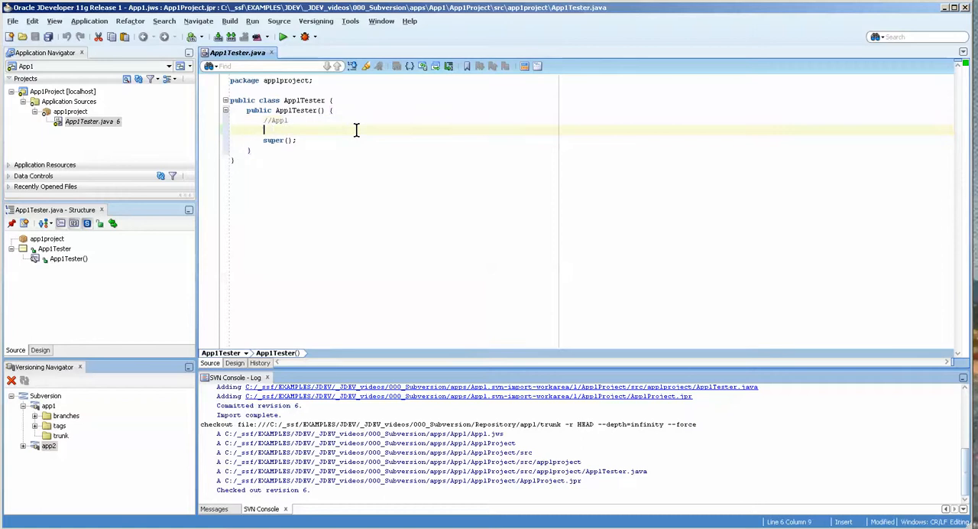
text(// change)
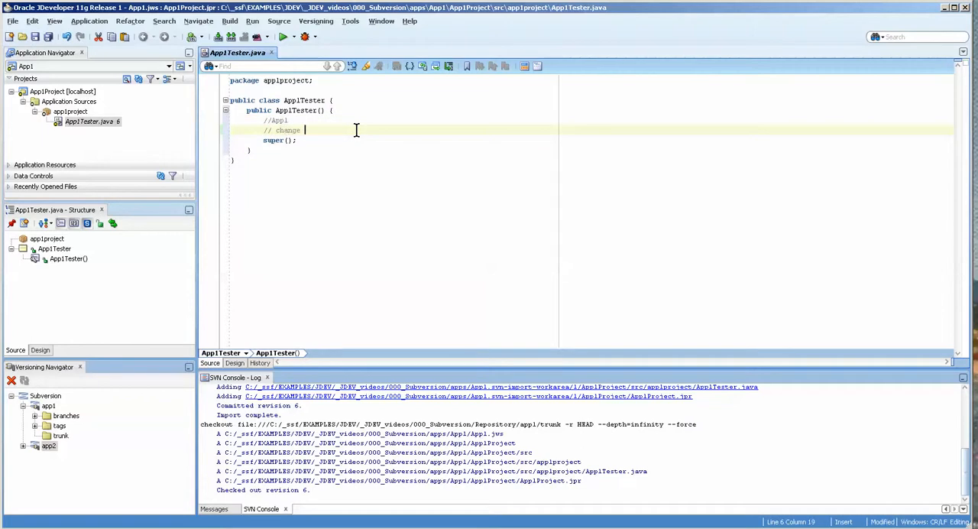
text(1)
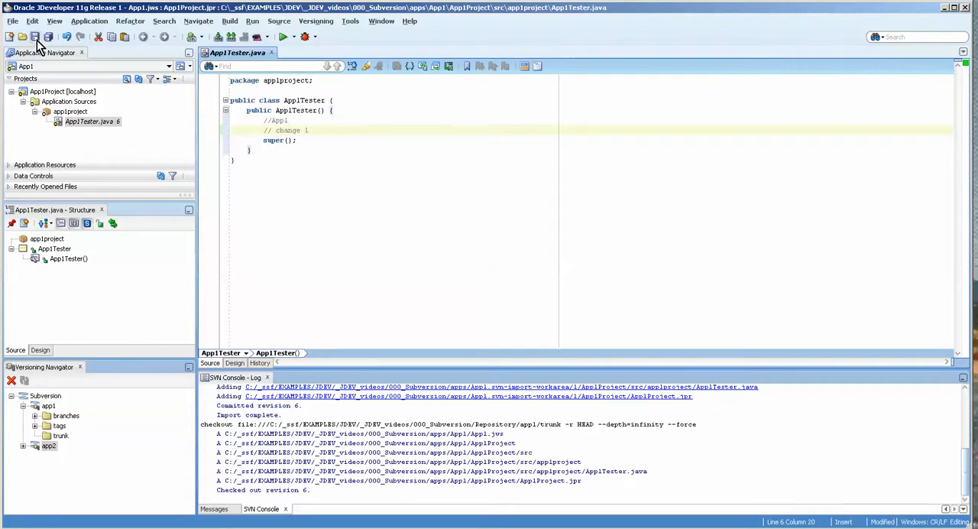
click(37, 37)
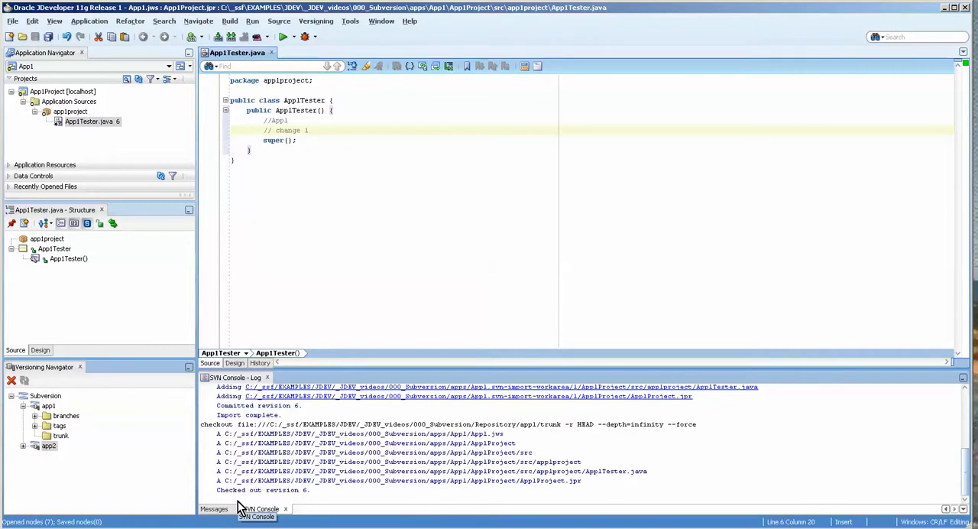
mouse_move(260, 507)
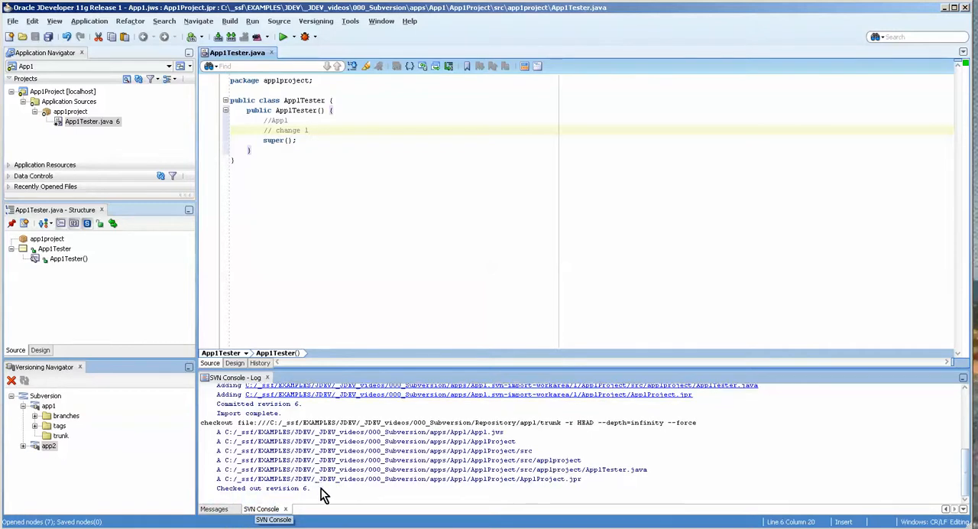
click(319, 21)
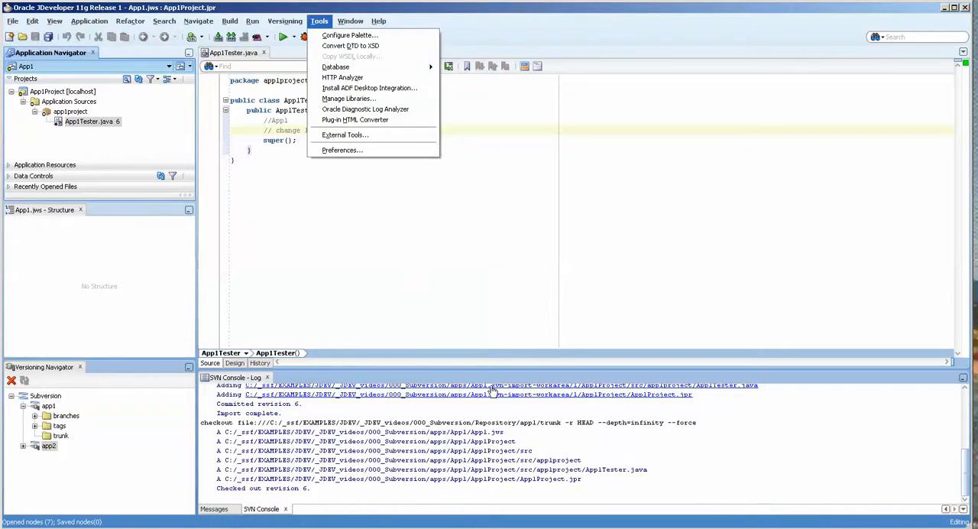
- Show Versioning > Pending Changes and select the modified App1Tester.java entry
click(284, 21)
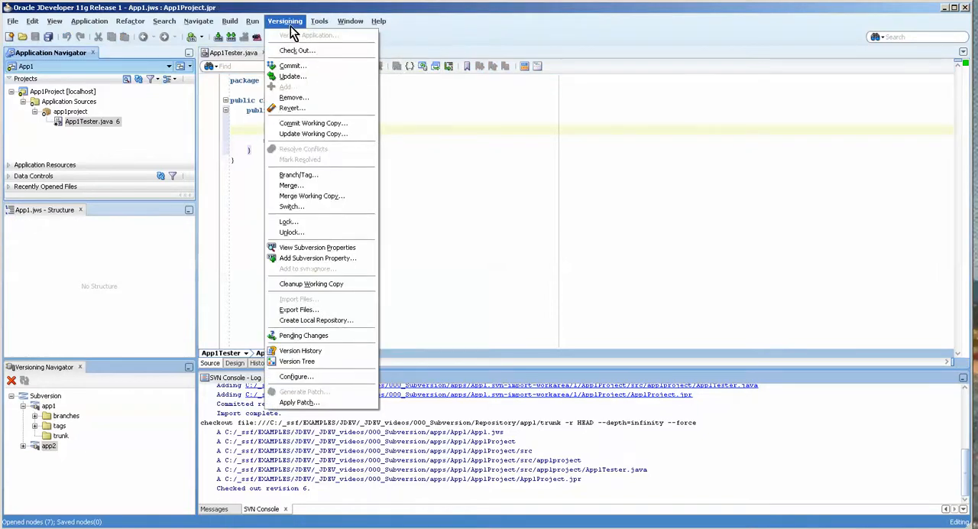
mouse_move(302, 334)
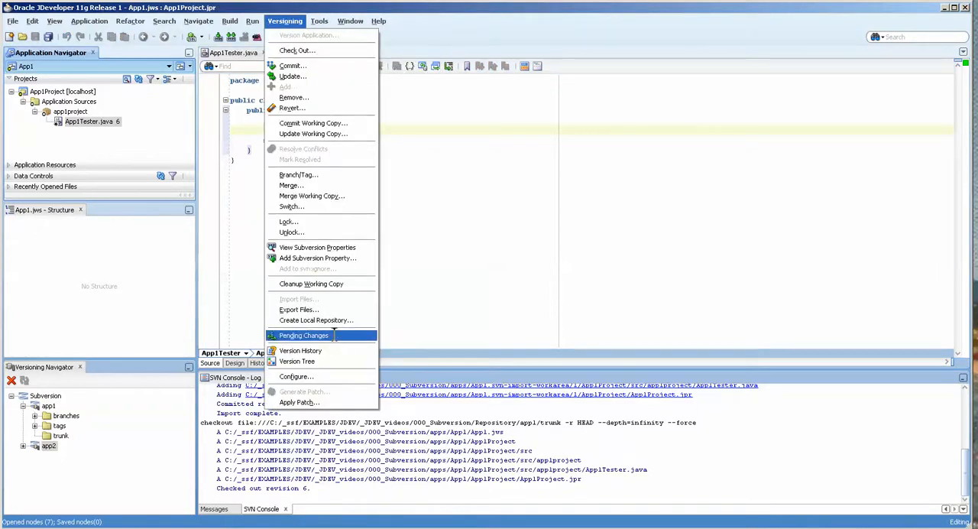
click(303, 335)
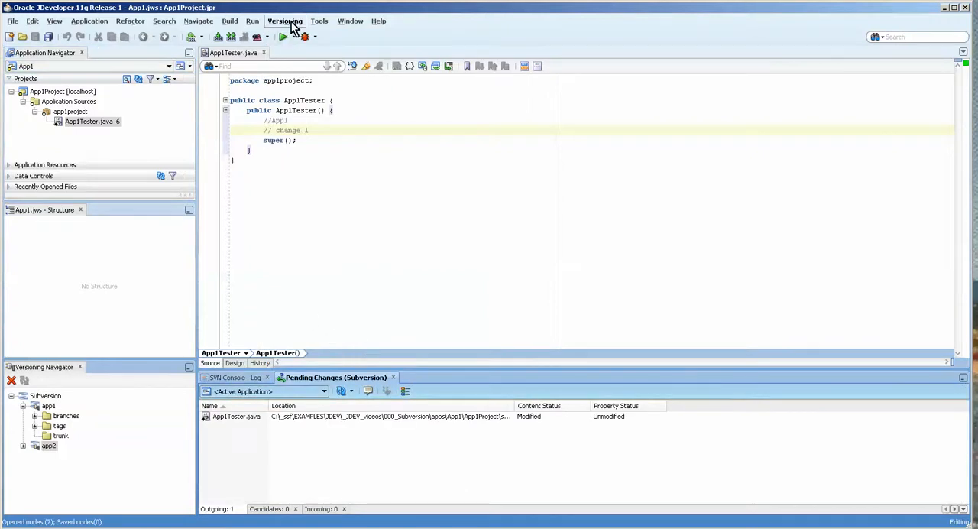
click(24, 68)
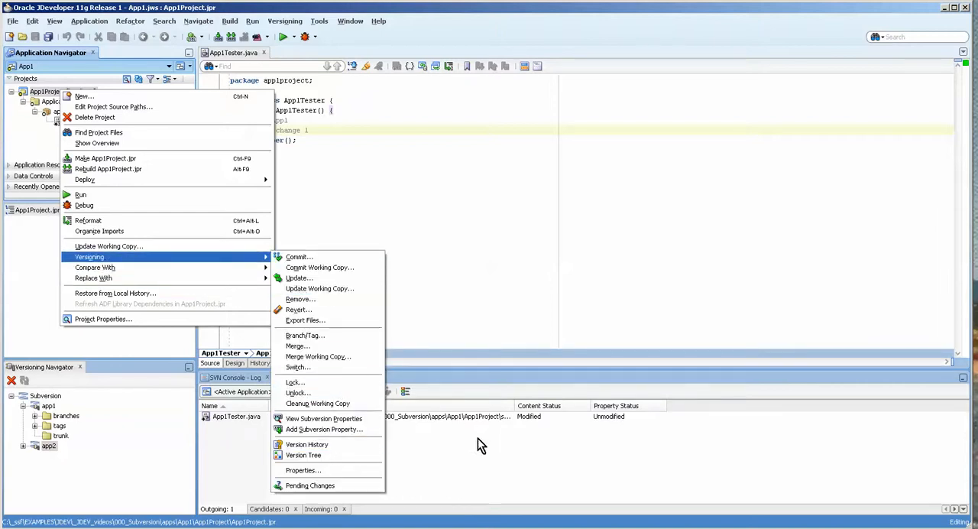
click(309, 486)
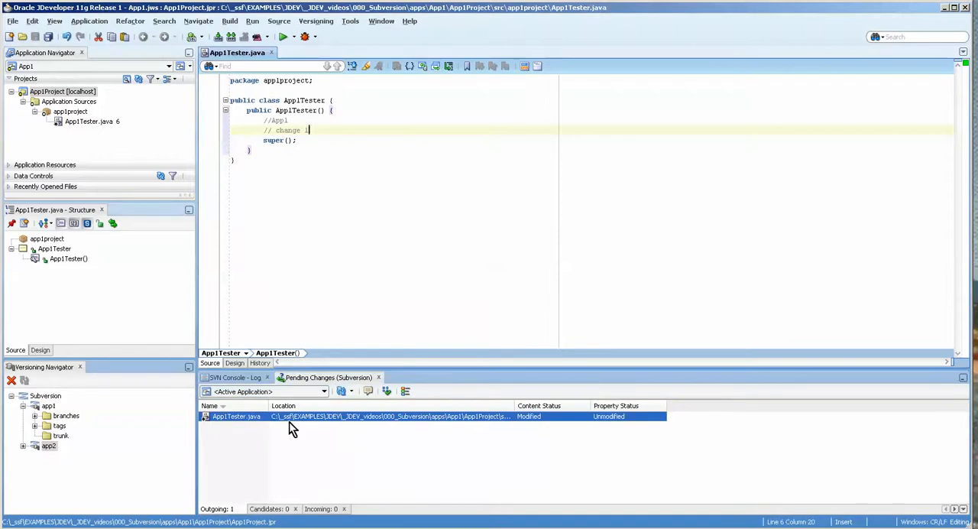
mouse_move(308, 434)
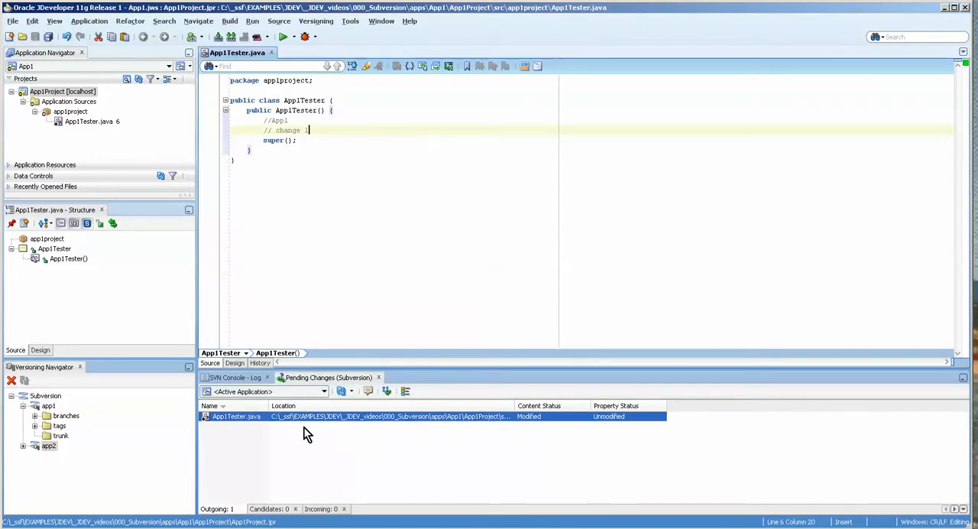
mouse_move(281, 490)
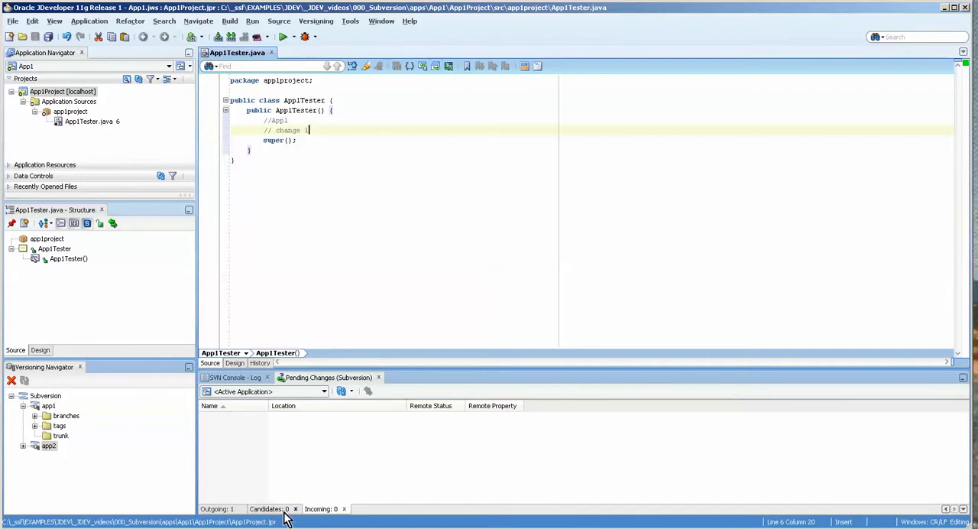
mouse_move(269, 508)
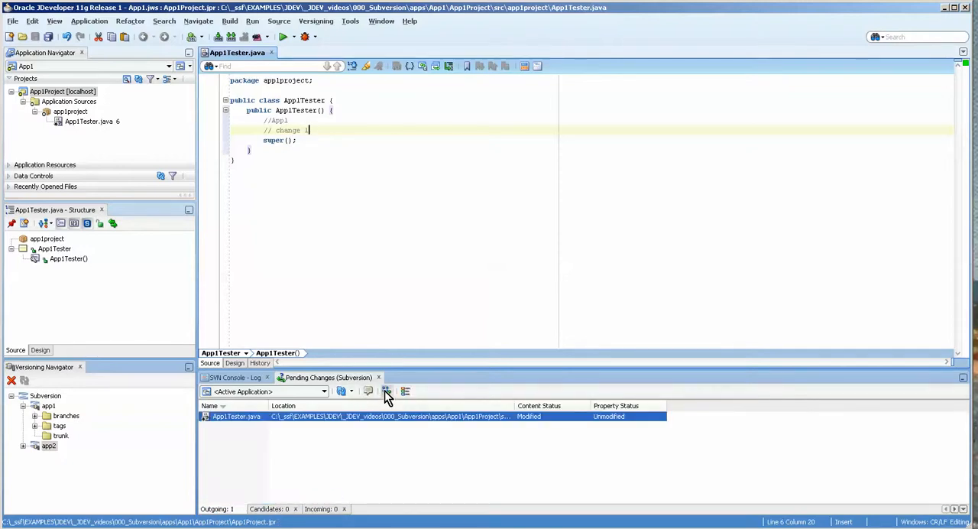
- Commit App1Tester.java to Subversion with the comment "change"
click(387, 392)
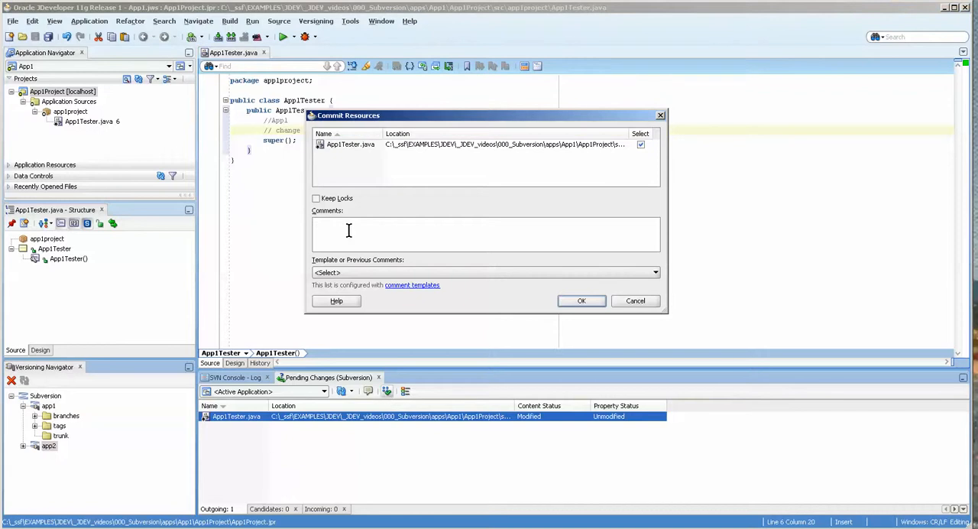
text(commit)
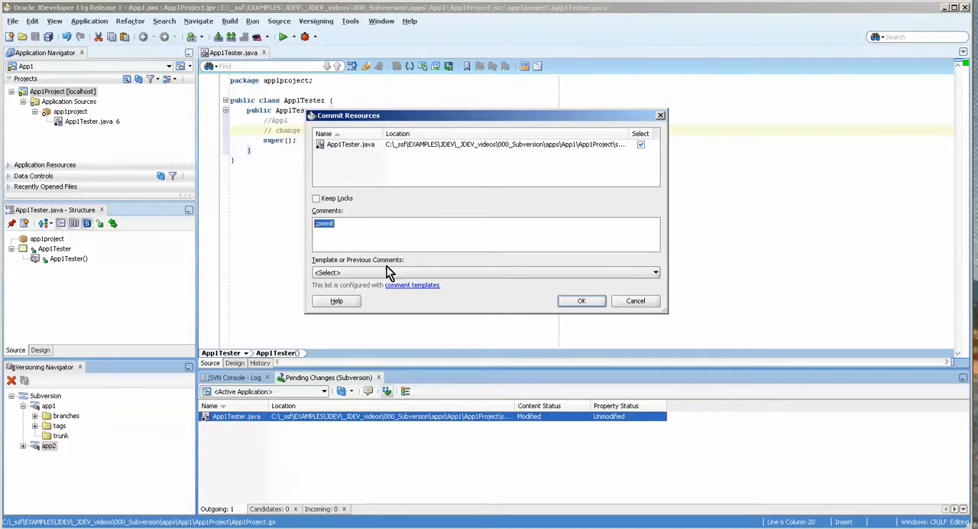
click(581, 300)
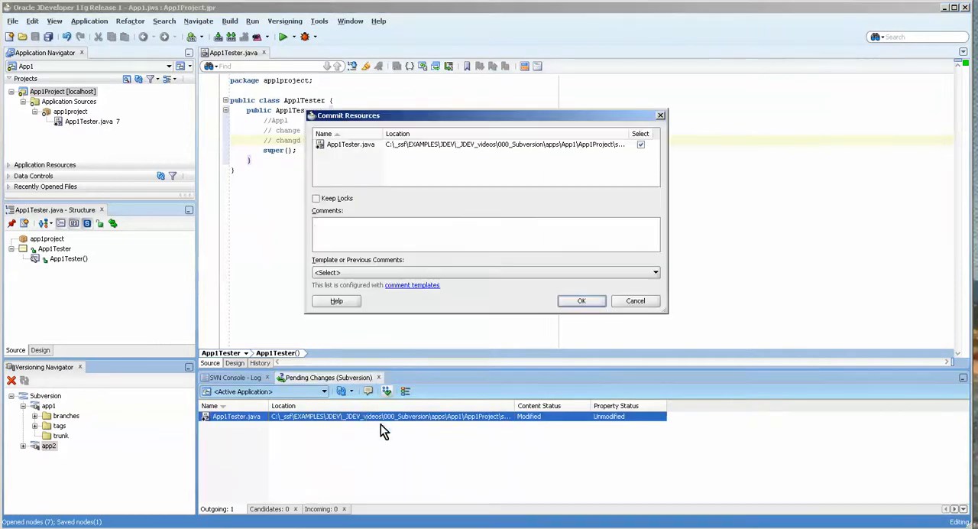
text(chang)
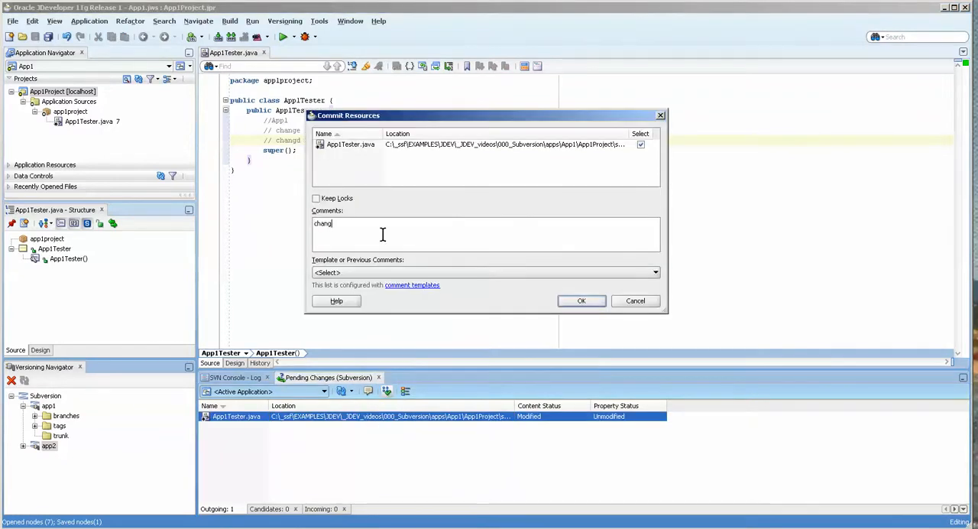
click(581, 300)
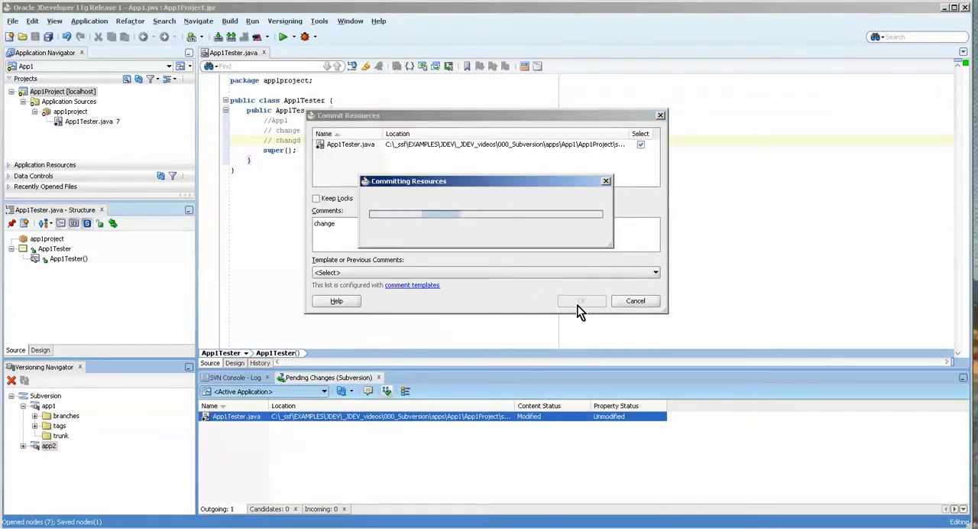
click(581, 299)
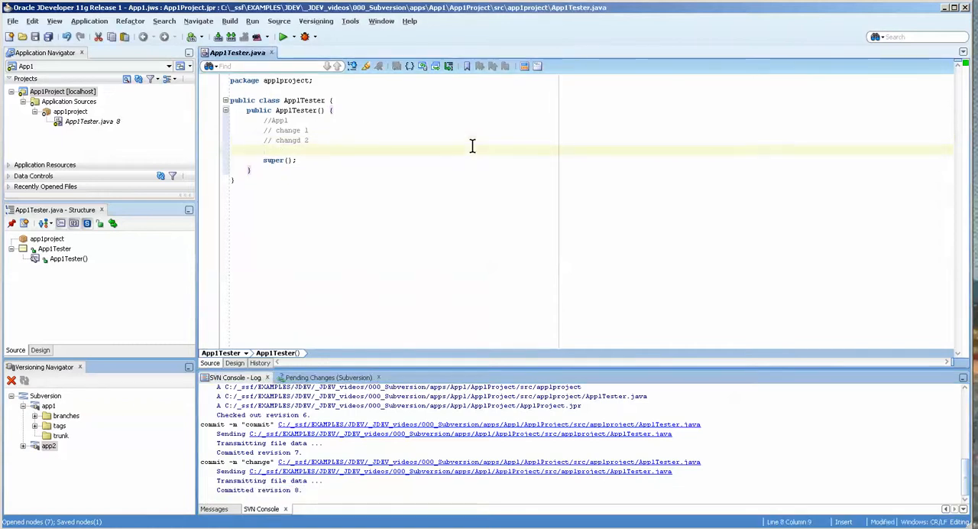
- Leave a stray "change" word in the constructor and Make the project to surface compile errors
text(change)
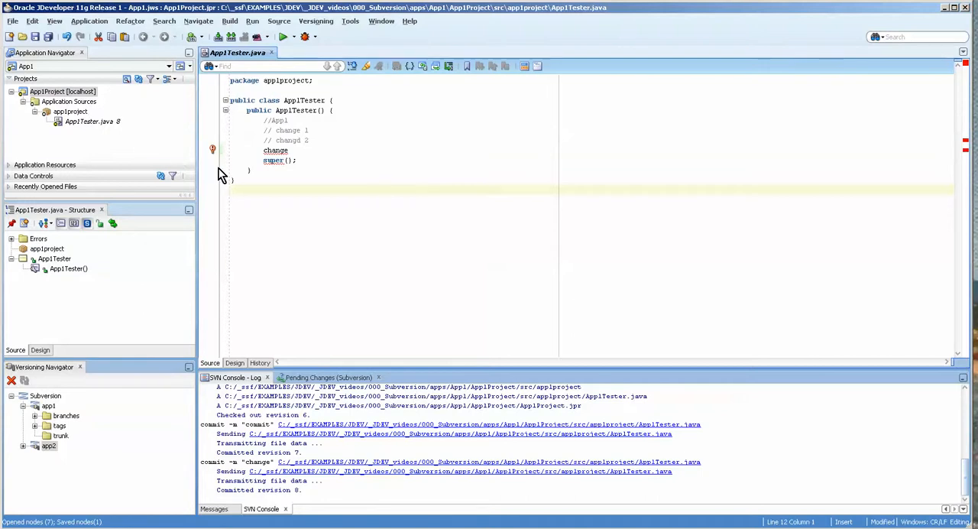
double_click(275, 150)
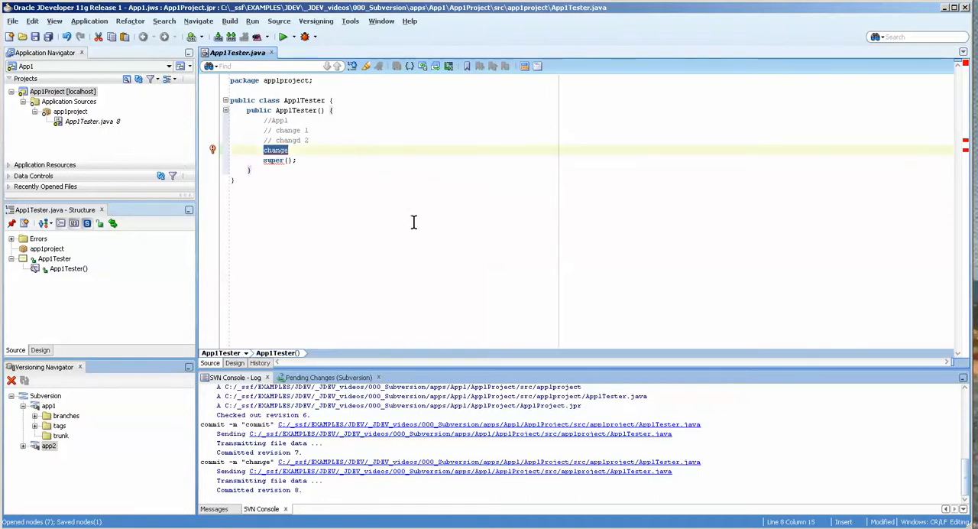
mouse_move(962, 153)
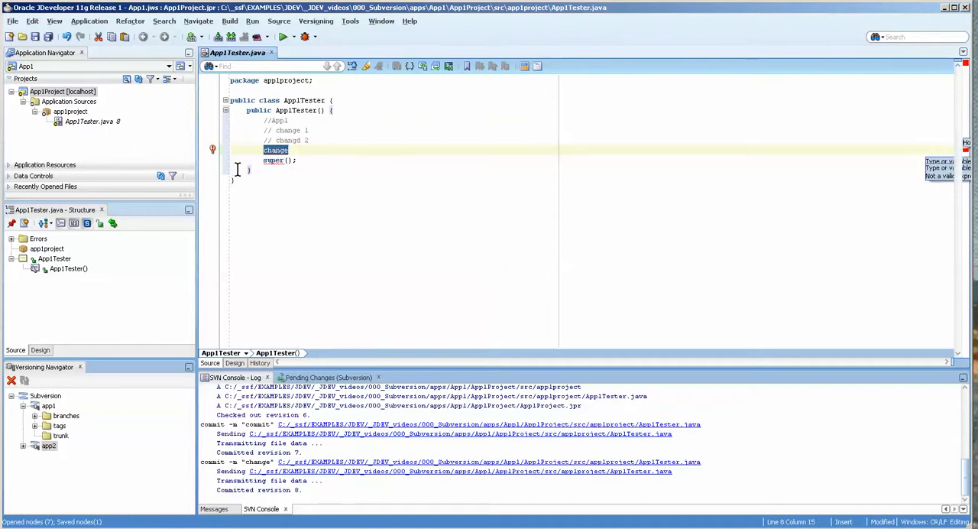
right_click(276, 160)
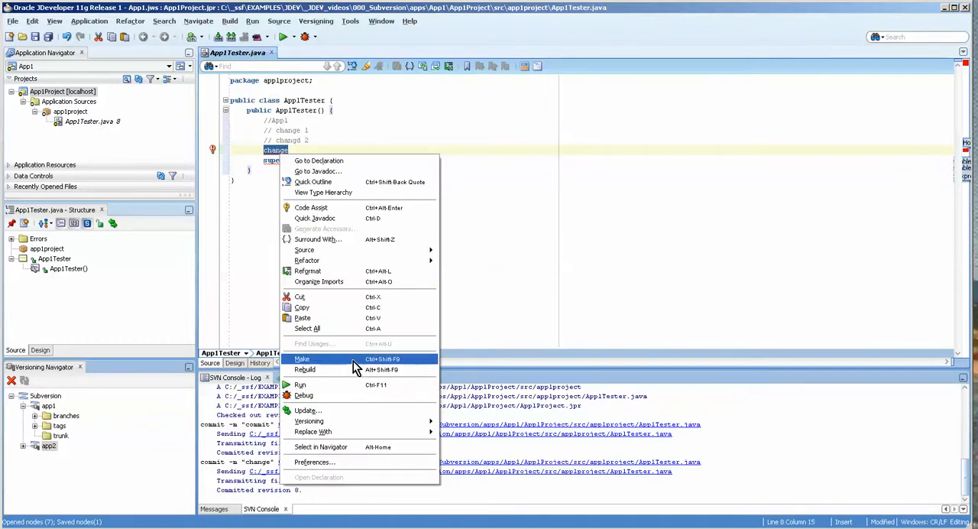
click(303, 358)
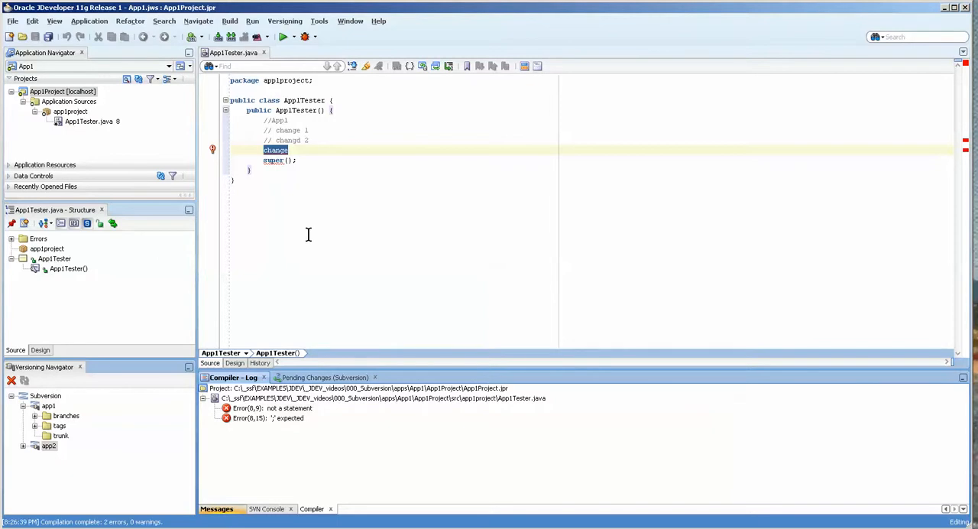
mouse_move(303, 235)
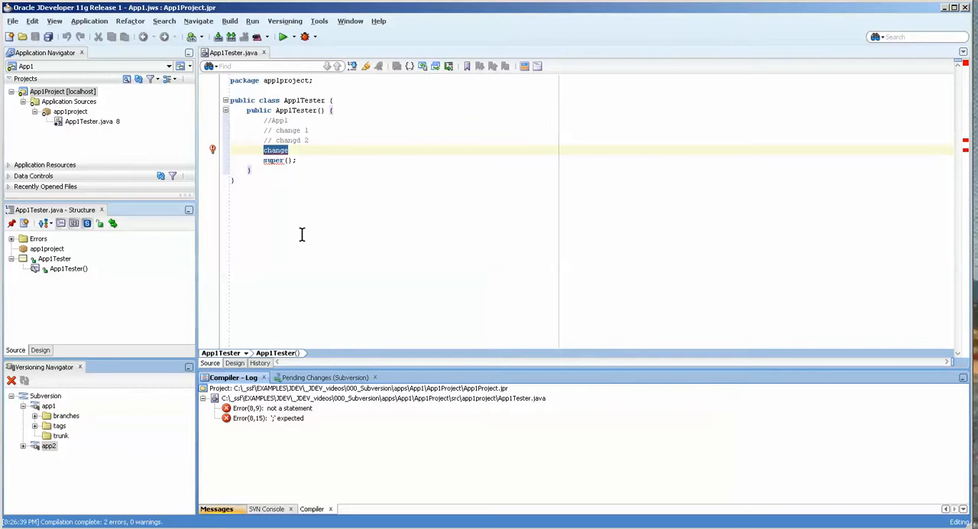
mouse_move(406, 267)
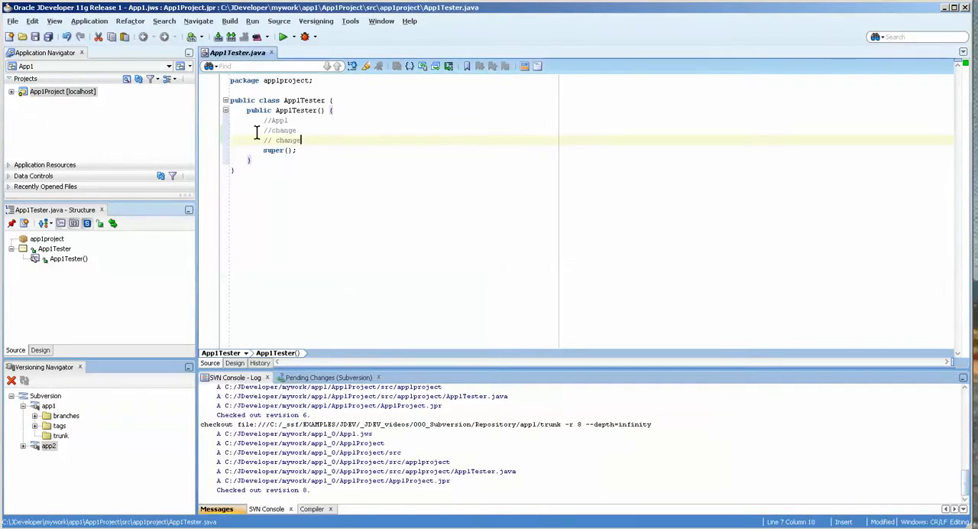
- Start a Subversion Check Out and pick the trunk folder under the repository root
click(315, 21)
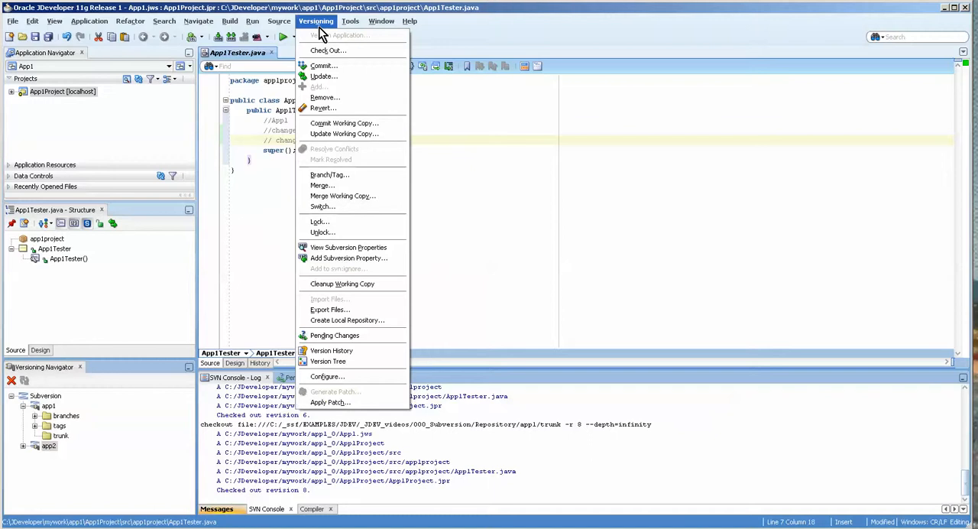
click(327, 49)
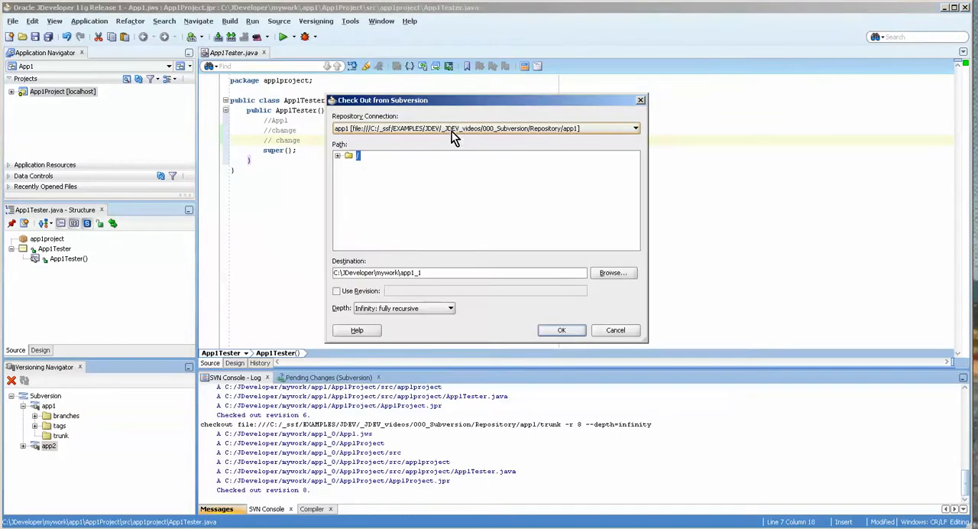
click(338, 156)
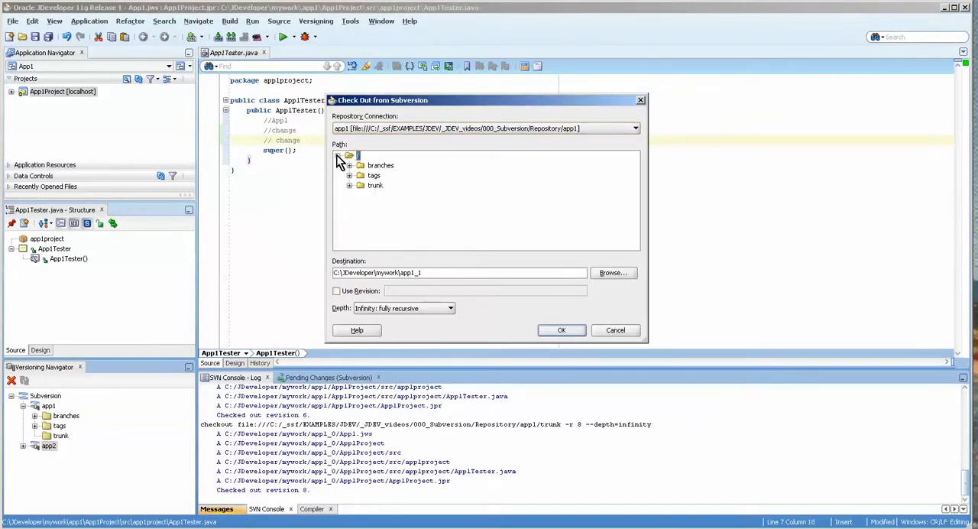
click(376, 185)
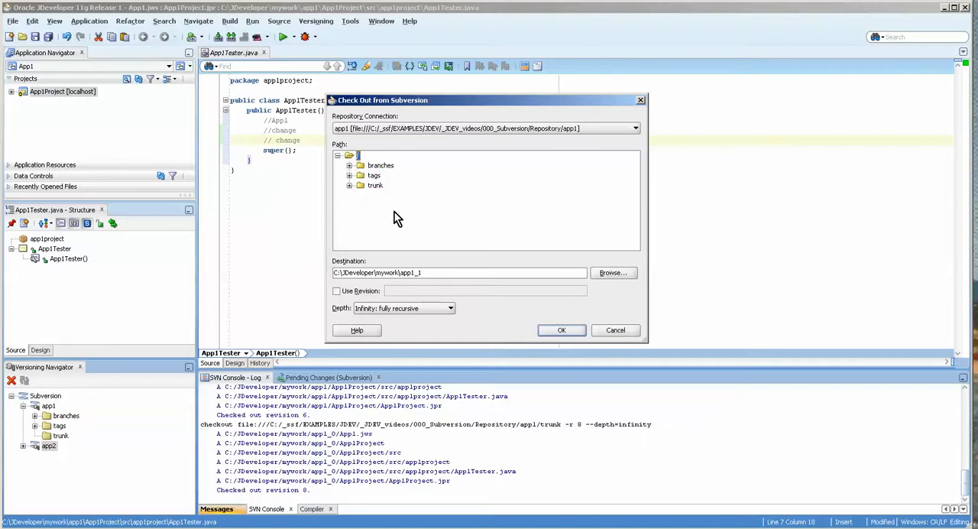
- Check out trunk at revision 6 into a new working copy
click(336, 291)
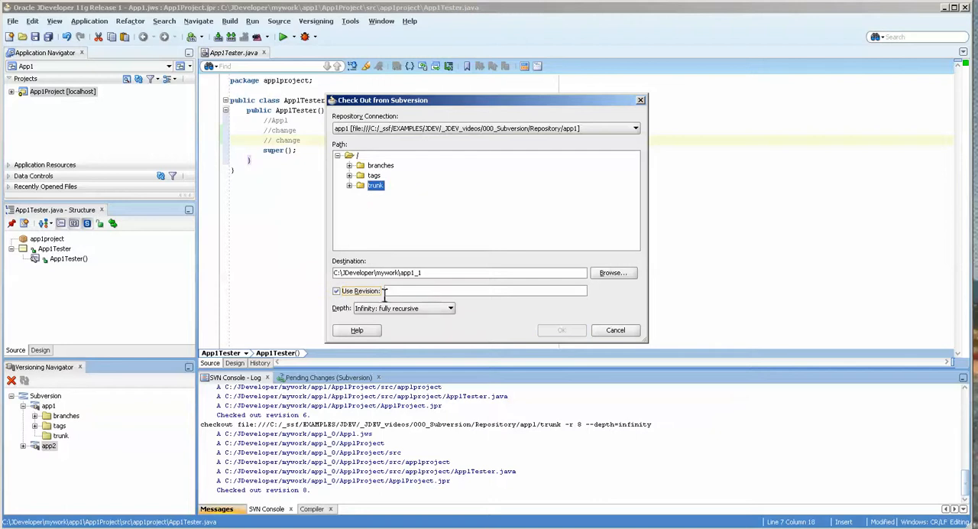
text(6)
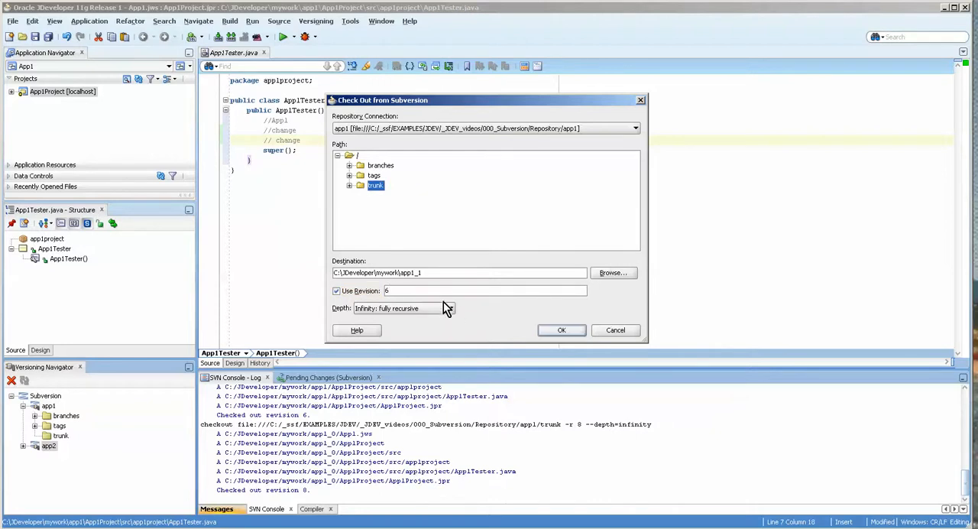
click(562, 329)
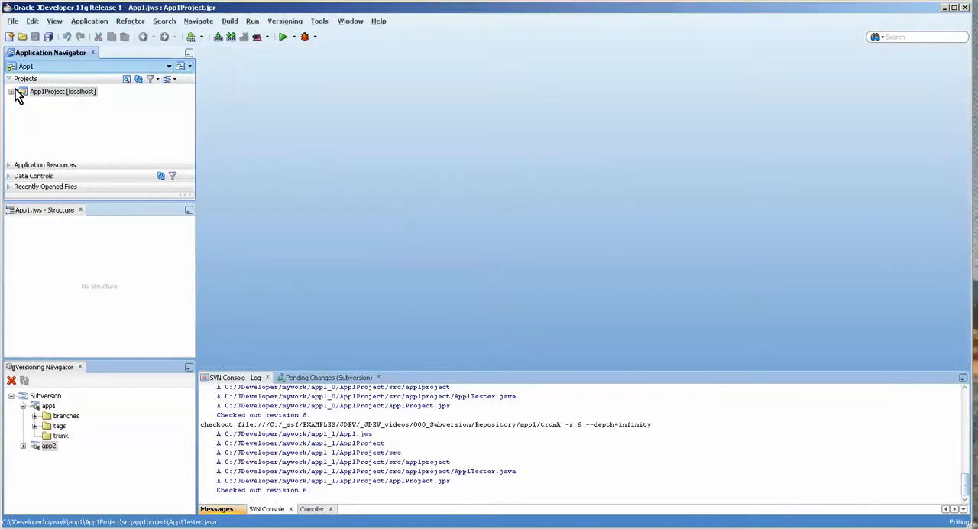
- Expand App1Project in the app1_1 copy and open its App1Tester.java
click(12, 92)
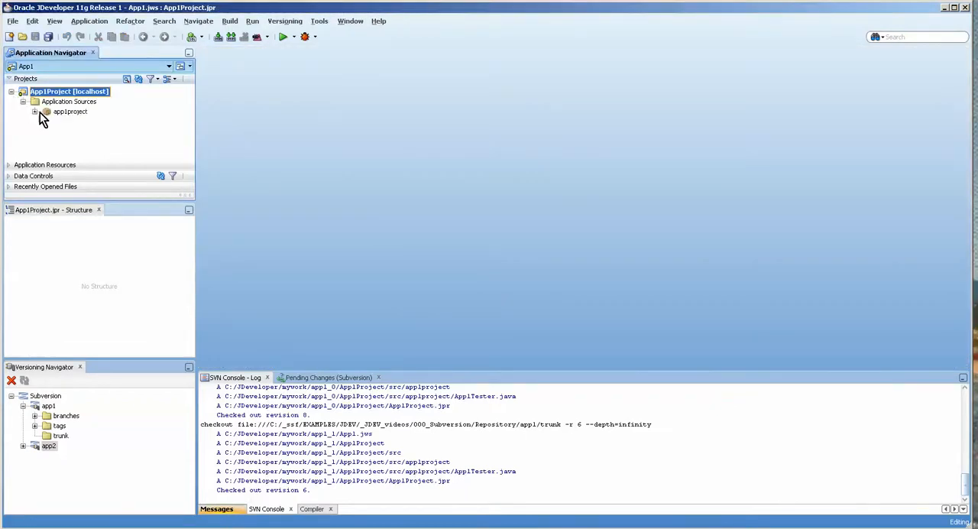
double_click(88, 121)
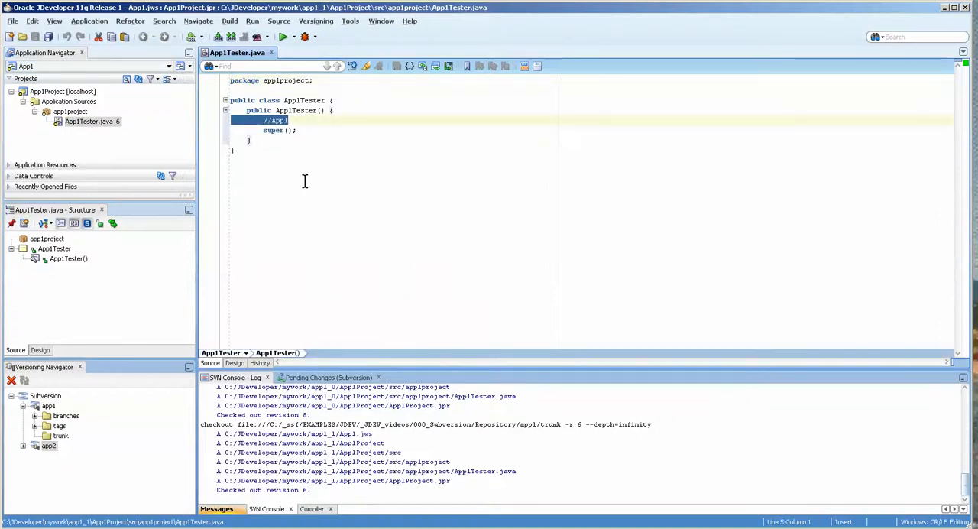
mouse_move(553, 374)
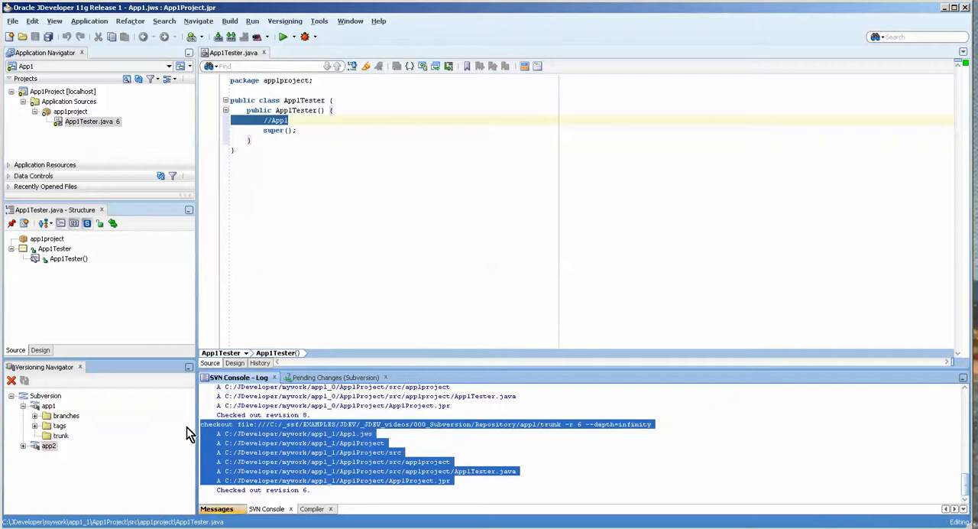
mouse_move(471, 487)
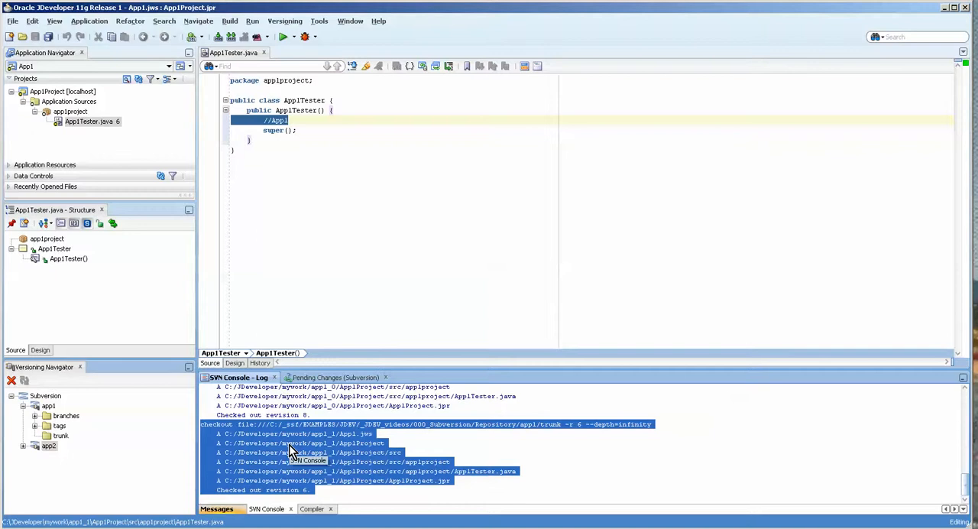
mouse_move(217, 419)
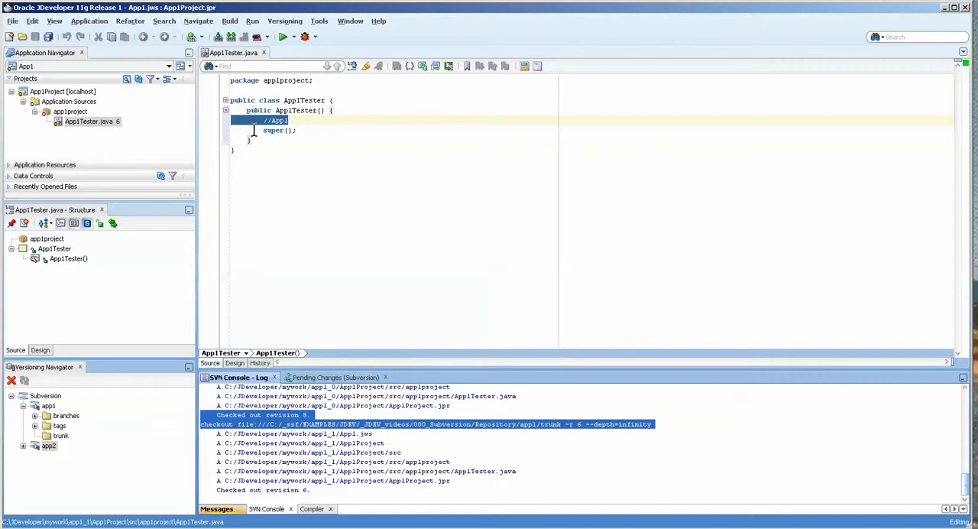
click(284, 22)
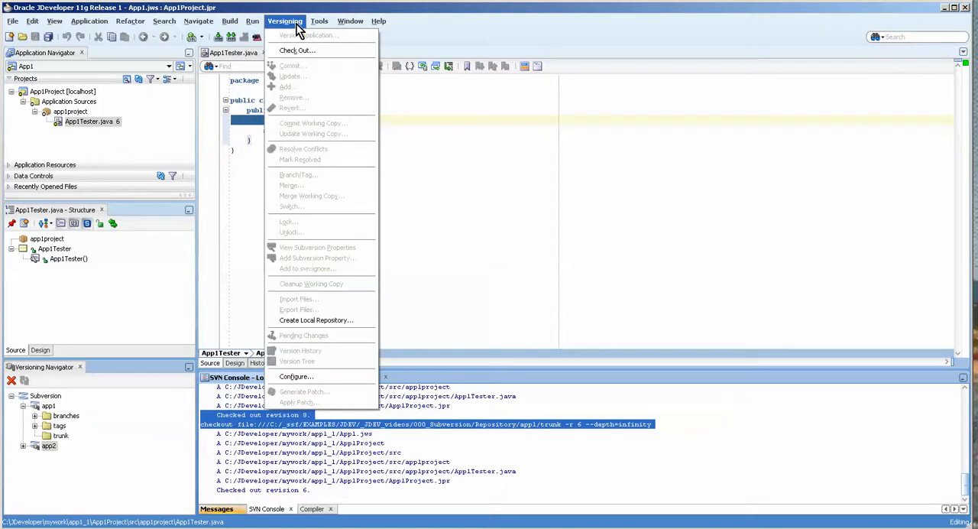
click(297, 49)
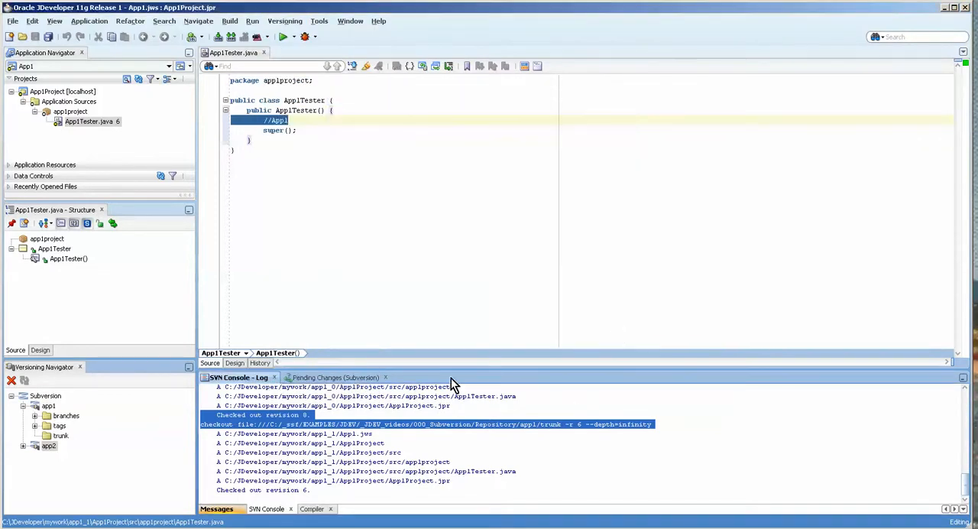
click(335, 376)
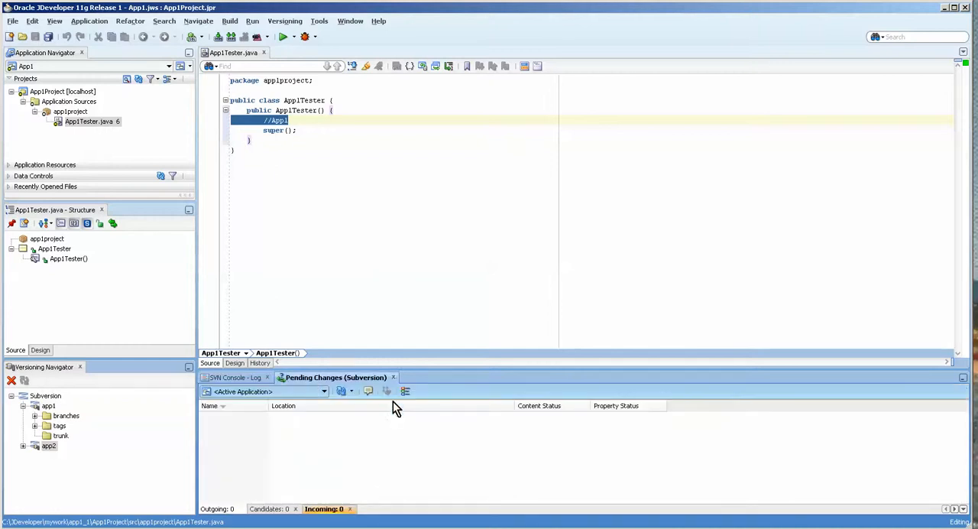
click(235, 376)
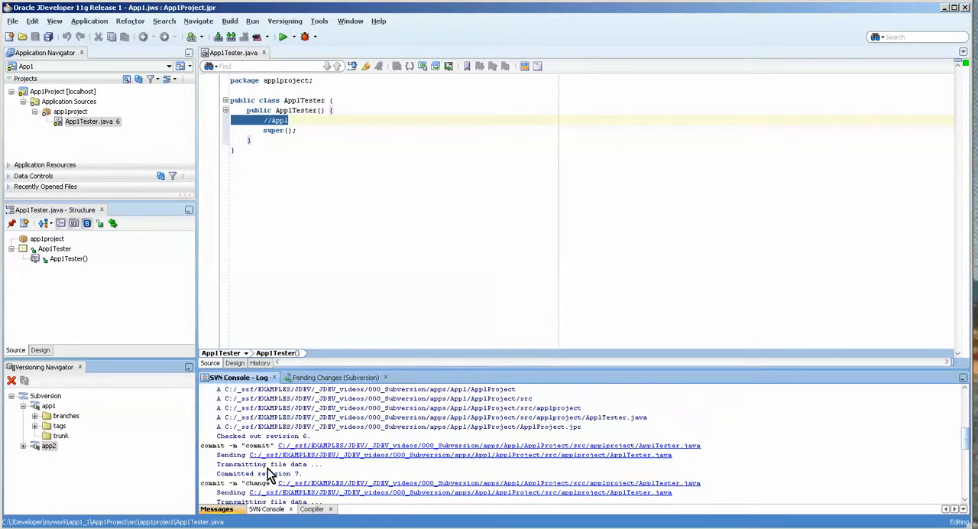
mouse_move(321, 483)
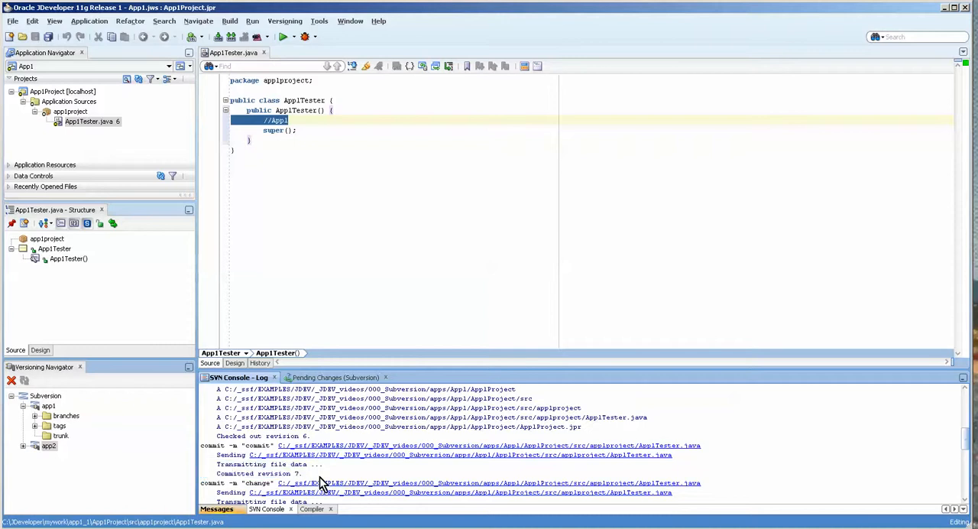
scroll(down, 3)
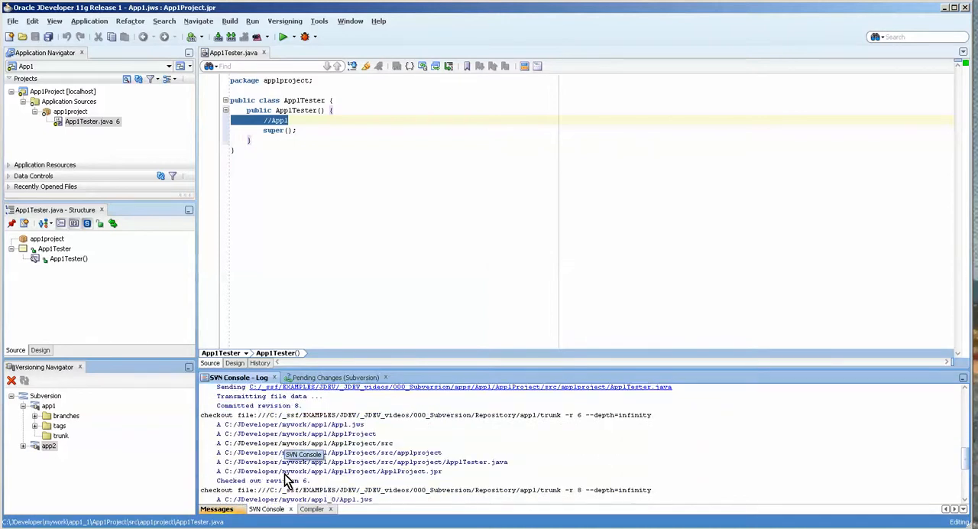
mouse_move(274, 492)
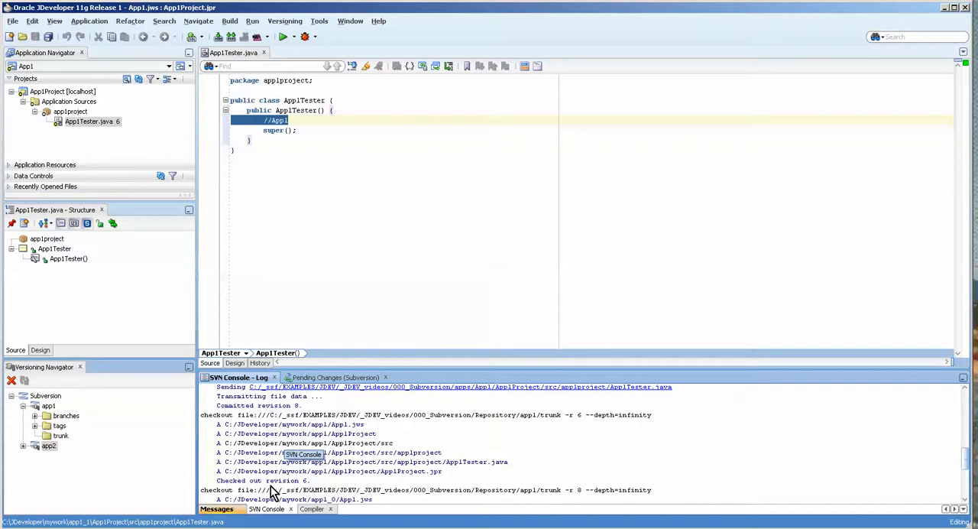
mouse_move(319, 477)
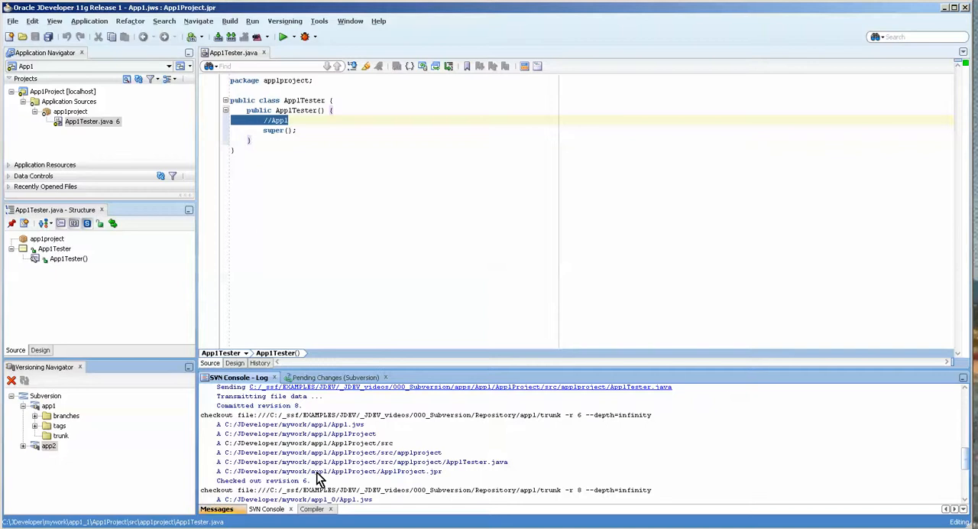
mouse_move(564, 501)
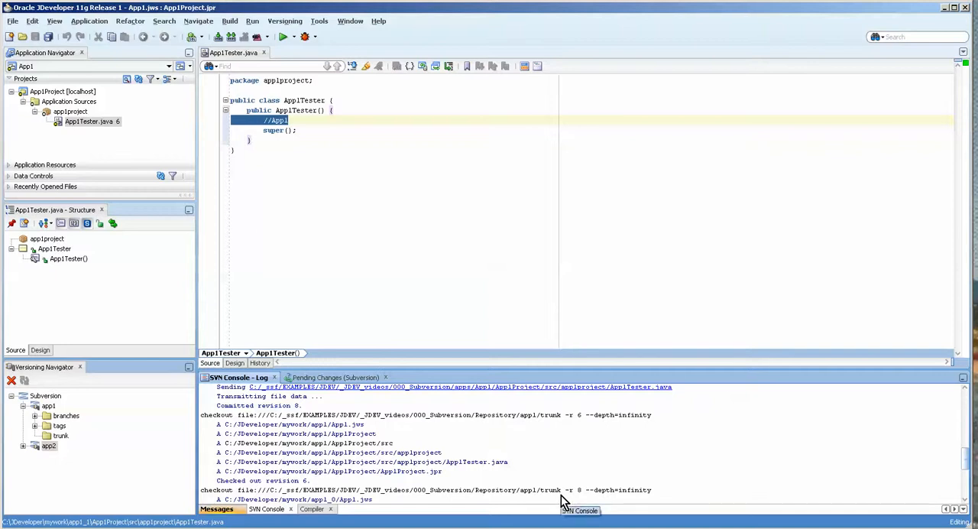
mouse_move(344, 431)
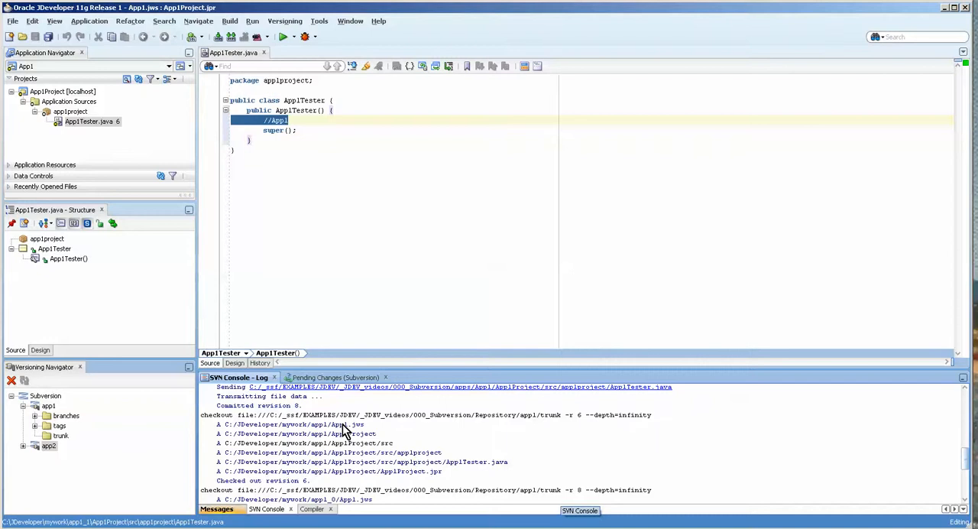
mouse_move(73, 69)
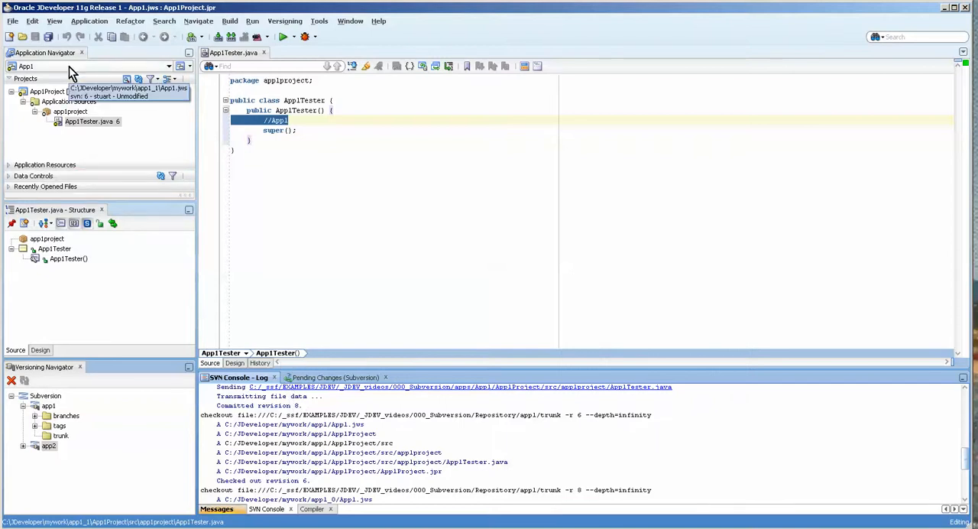
click(284, 22)
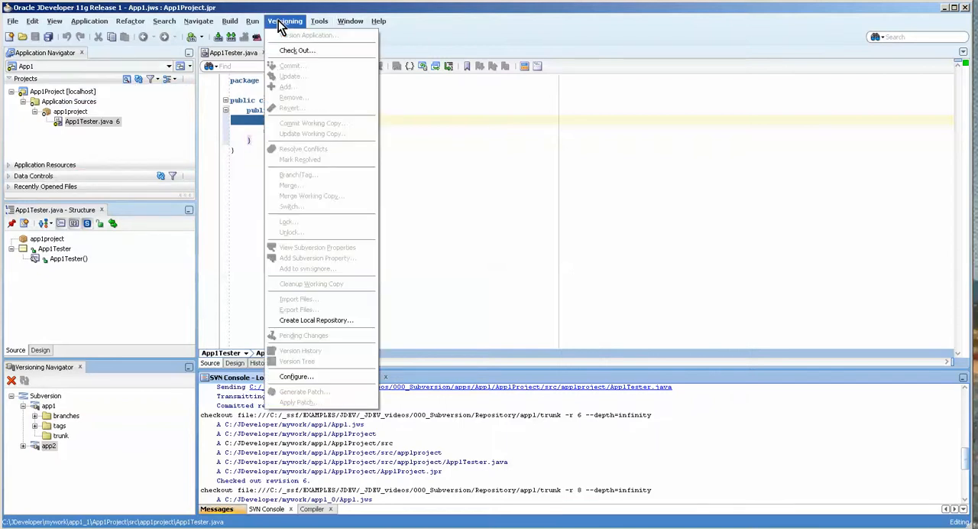
click(318, 21)
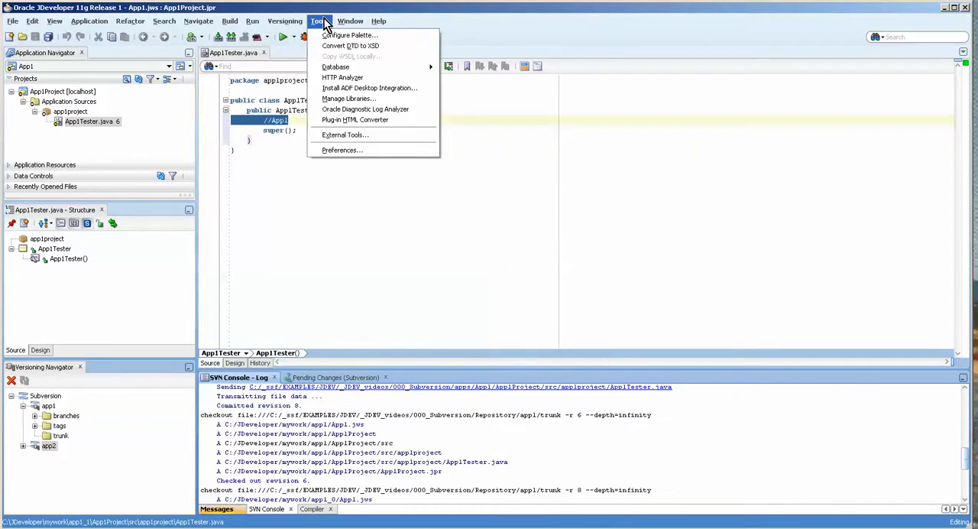
click(284, 21)
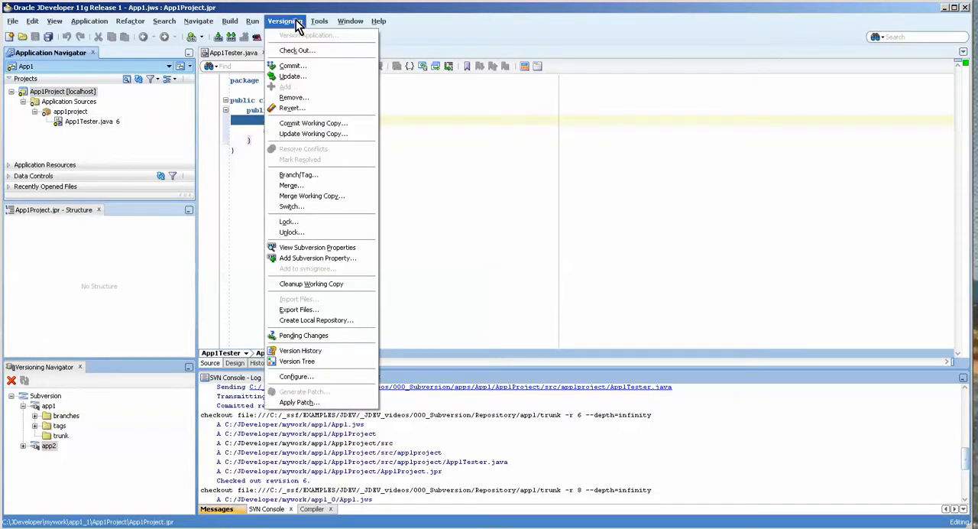
mouse_move(350, 276)
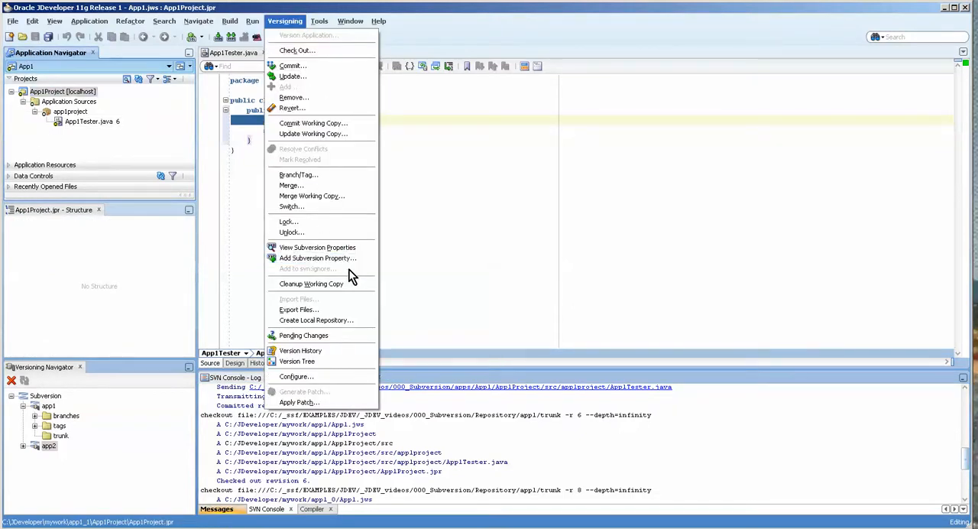
mouse_move(303, 335)
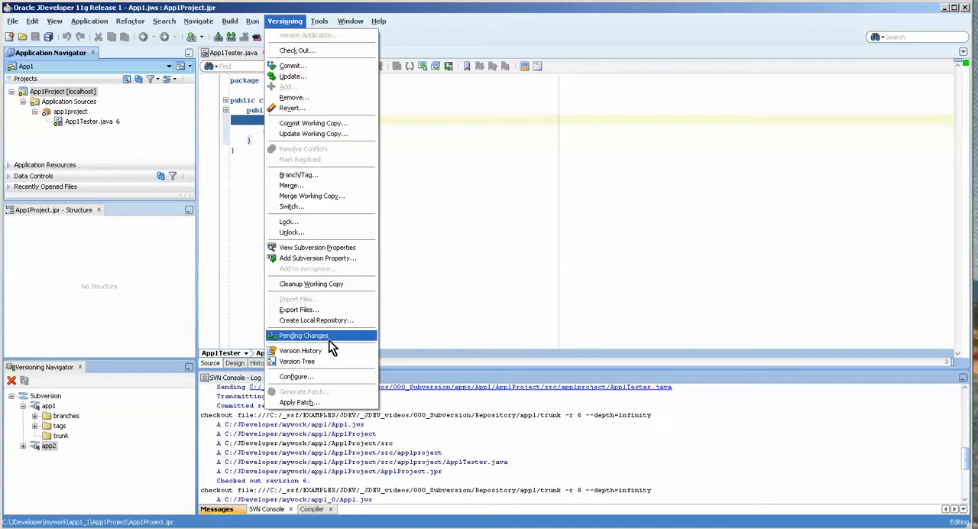
mouse_move(312, 134)
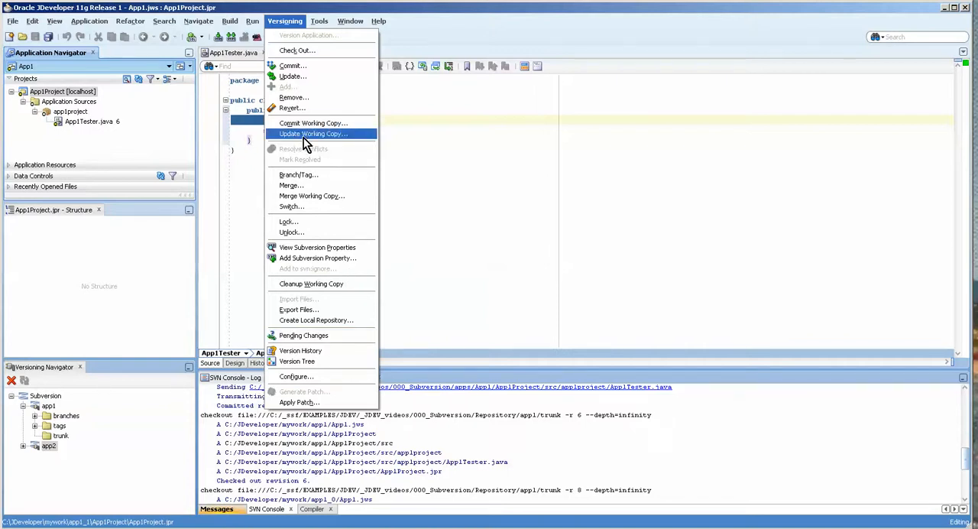
mouse_move(334, 145)
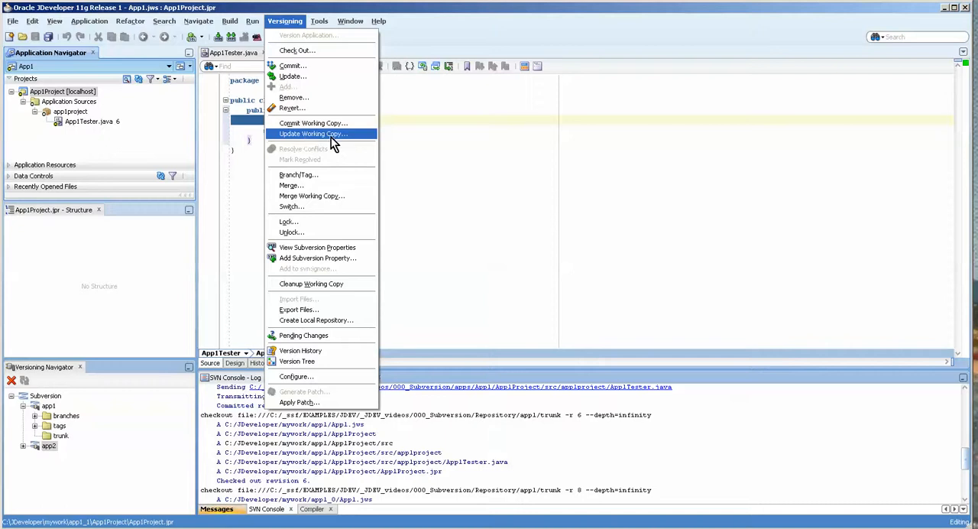
mouse_move(355, 141)
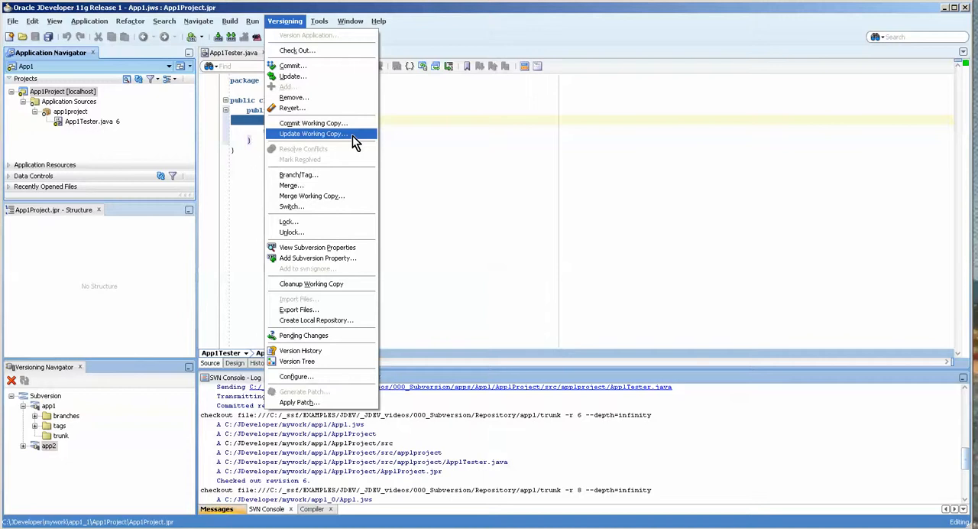
mouse_move(443, 306)
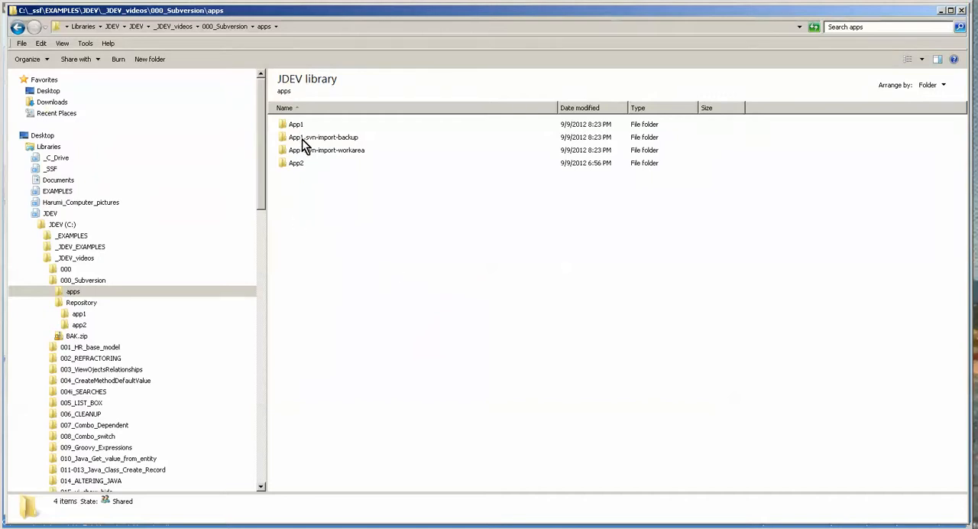
- Look inside the App1 folder to see its .svn directory, then return to the apps folder
click(323, 138)
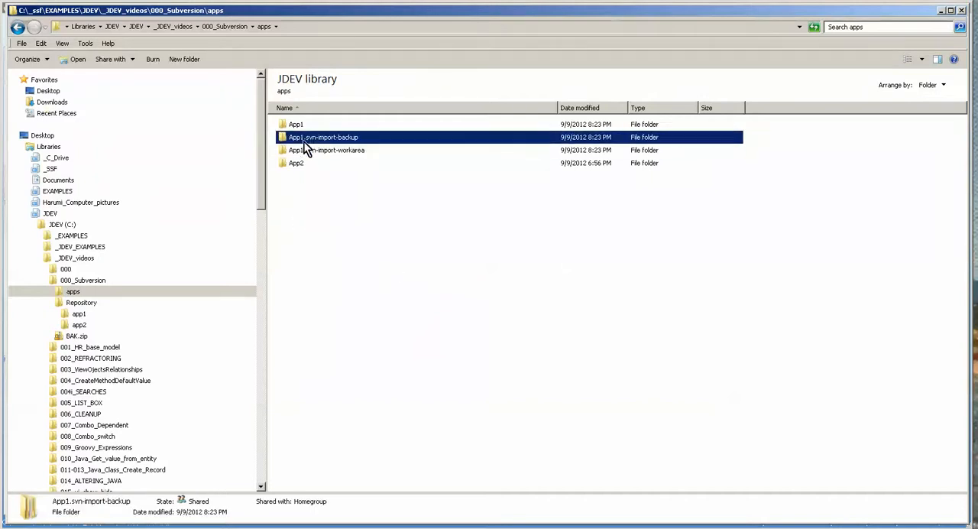
click(297, 123)
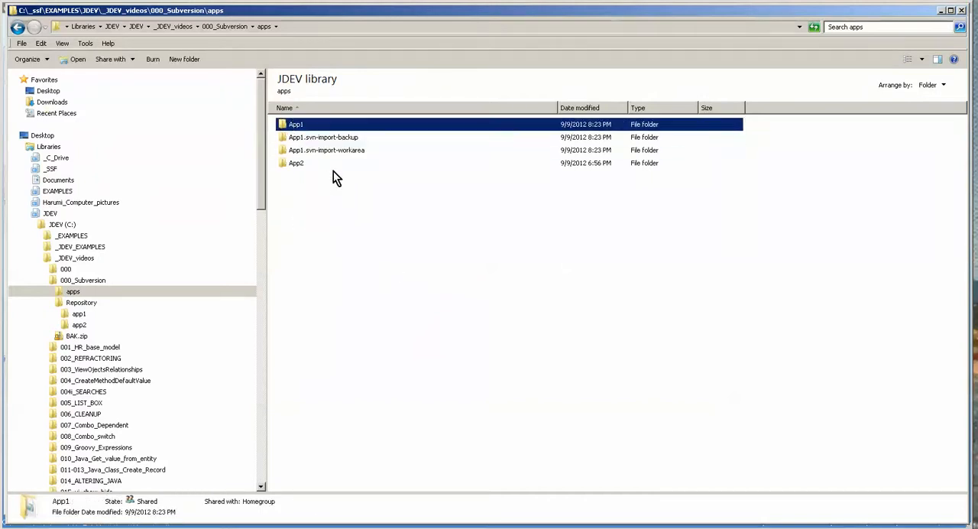
double_click(297, 124)
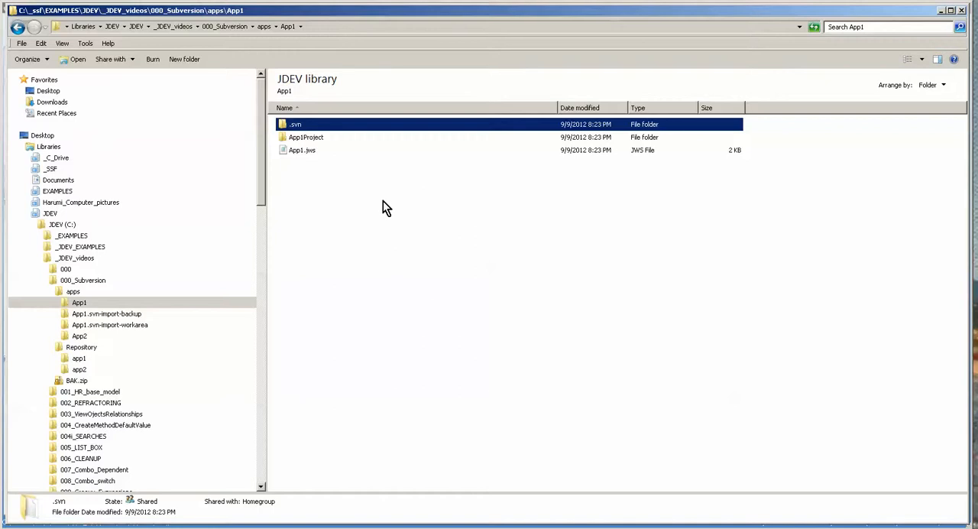
click(73, 291)
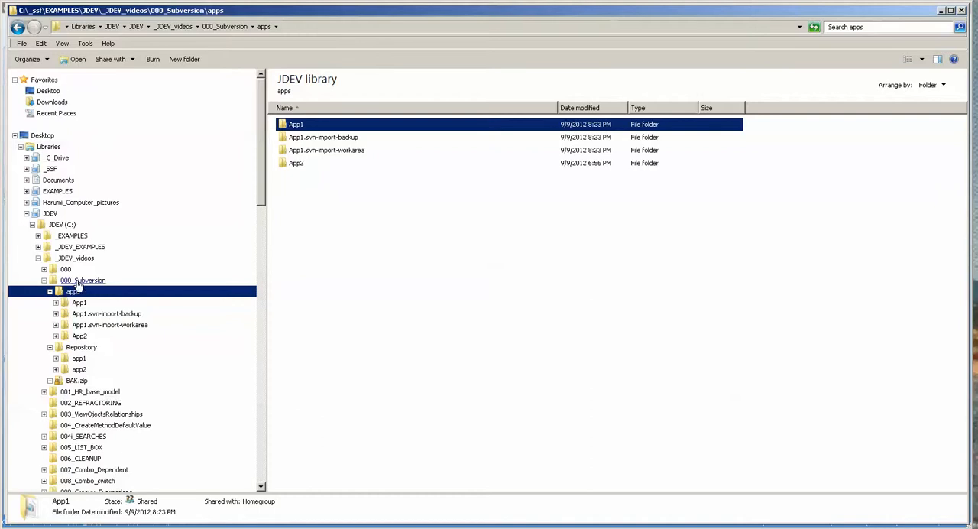
mouse_move(95, 290)
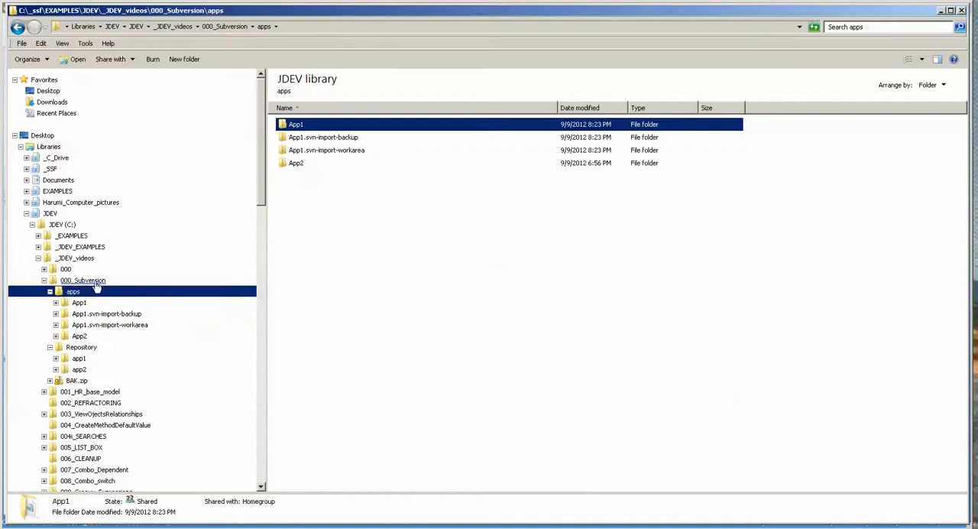
- Go up to 000_Subversion and follow the JDeveloper SYSTEM_DIRECTORY shortcut
click(83, 280)
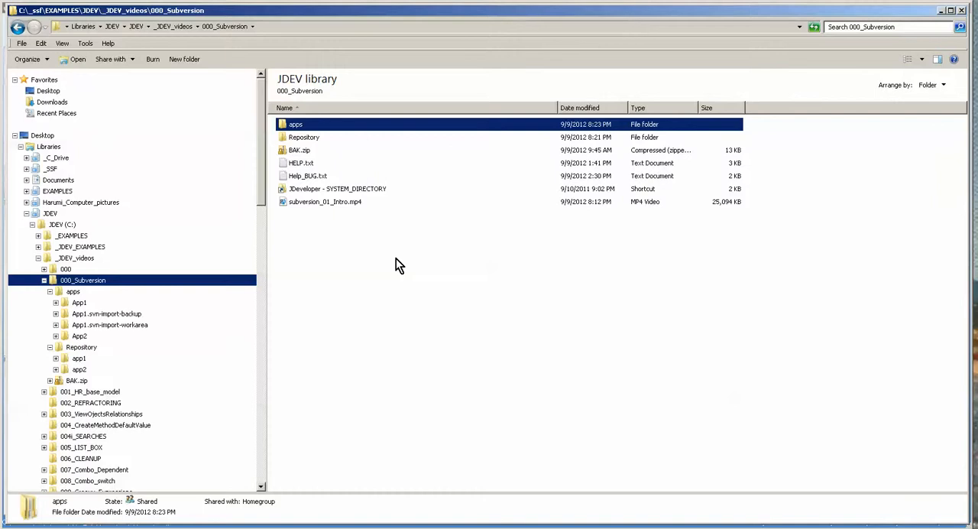
click(300, 150)
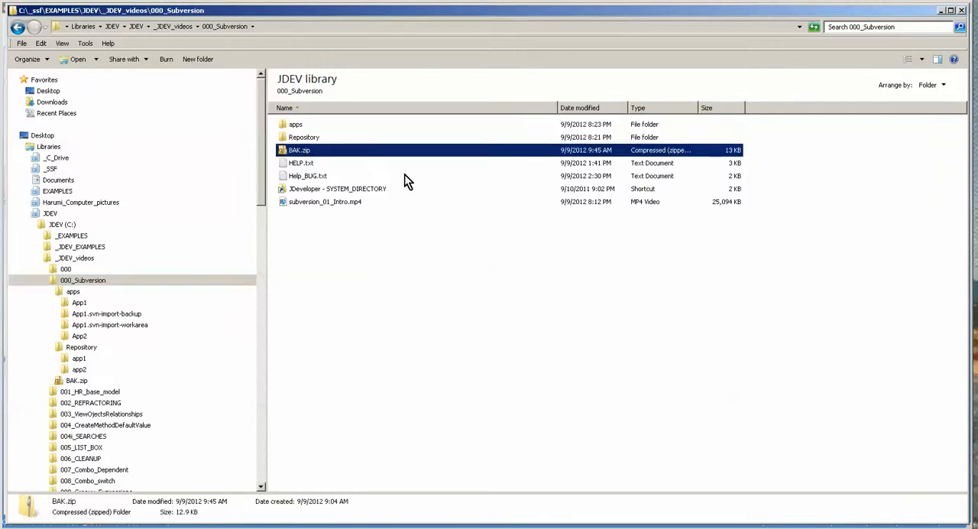
mouse_move(337, 136)
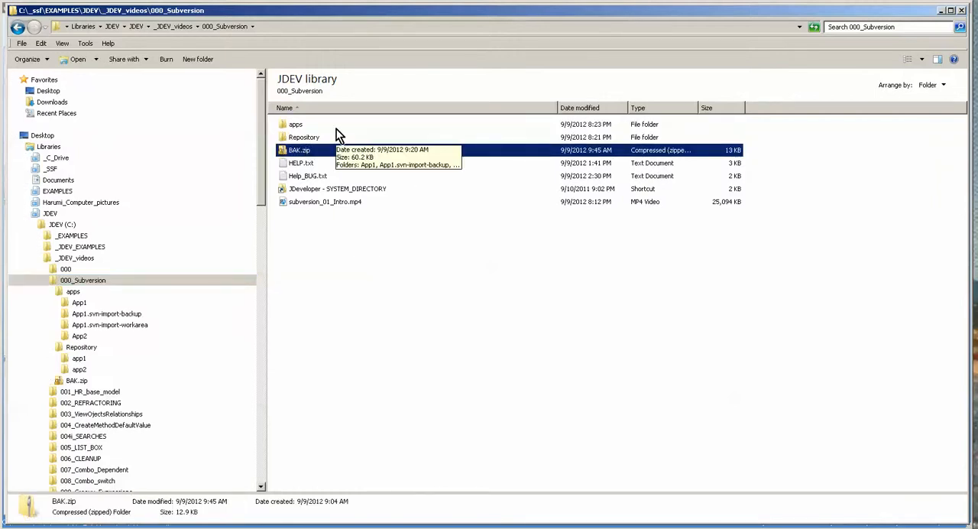
mouse_move(306, 175)
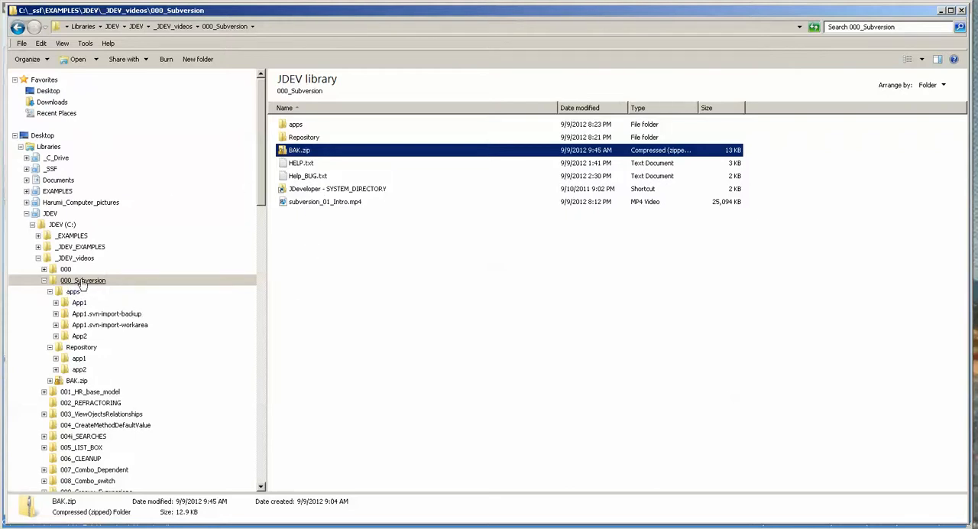
click(338, 188)
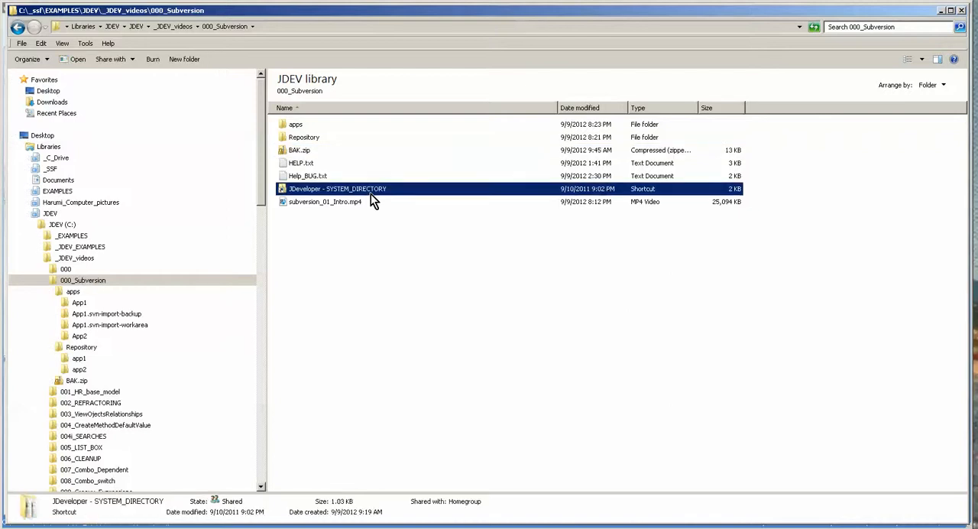
double_click(338, 188)
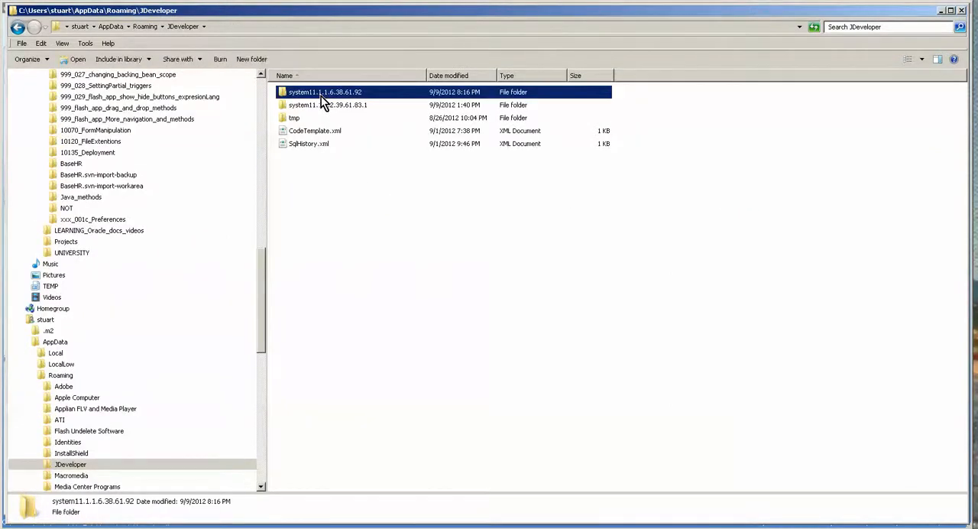
- Enter the system11.1.1.6.38.61.92 folder to look for o.jdeveloper.subversion
double_click(324, 92)
text(subversion)
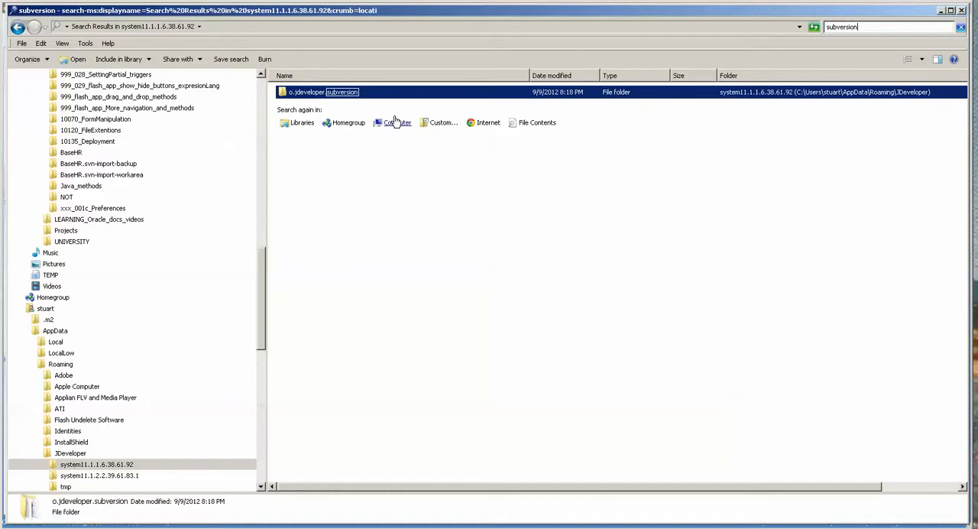
mouse_move(475, 266)
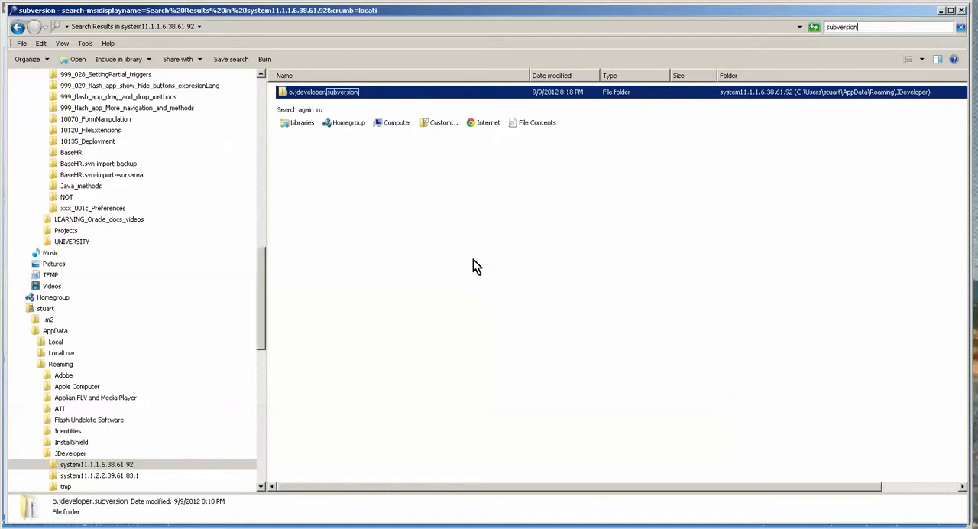
mouse_move(614, 487)
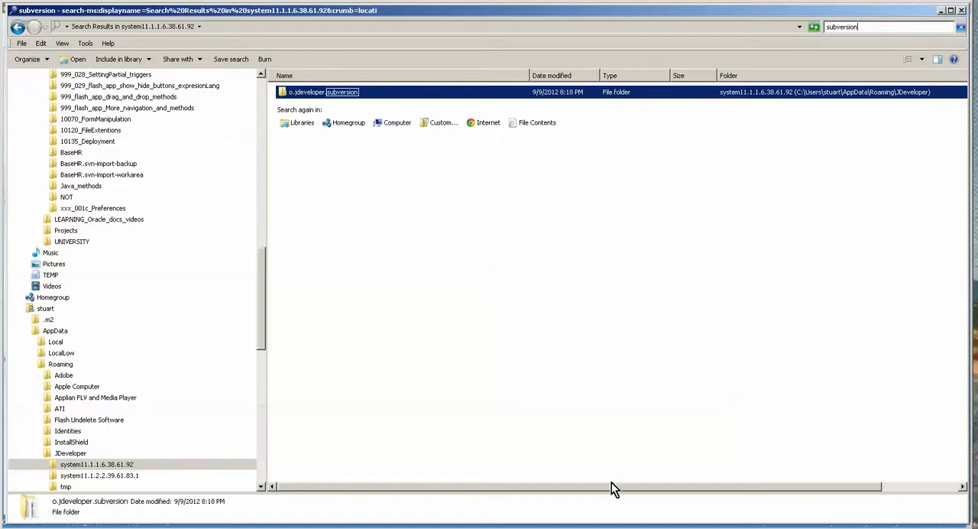